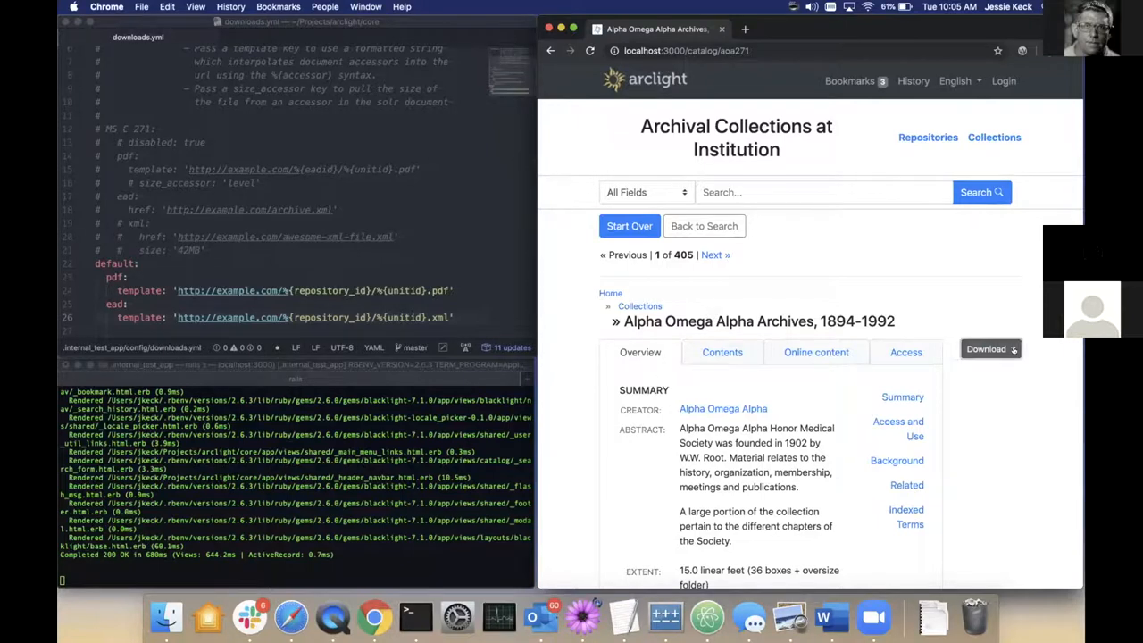
Choose Collection PDF from the collection's Download menu, loading the example.com placeholder page
{"action": "left_click", "coordinate": [986, 349]}
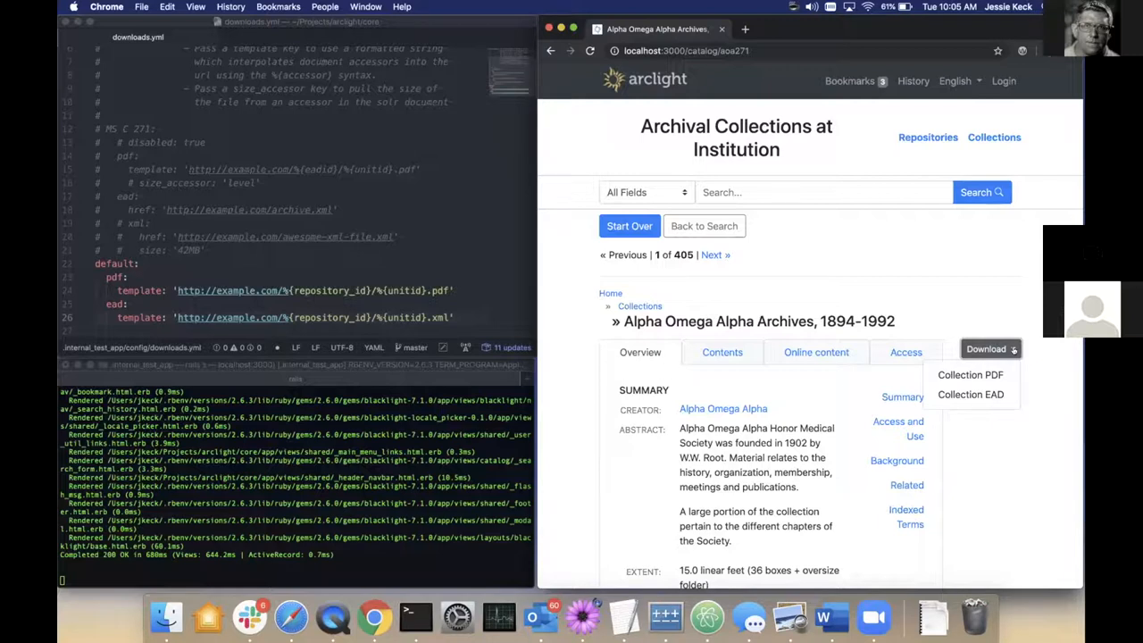
{"action": "left_click", "coordinate": [989, 348]}
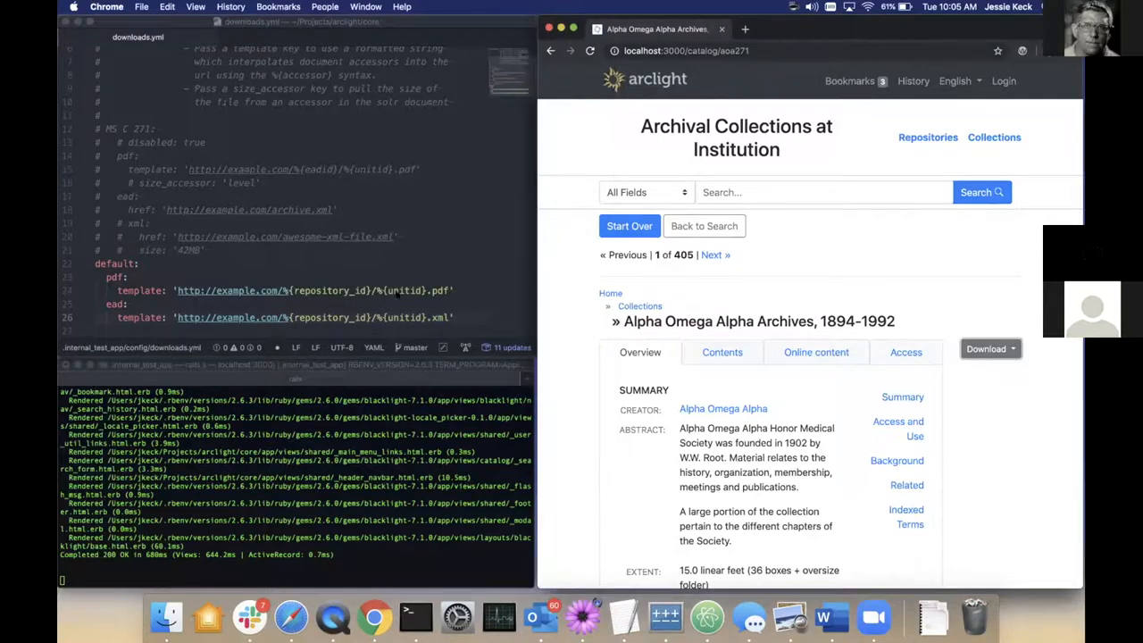
{"action": "left_click", "coordinate": [103, 261]}
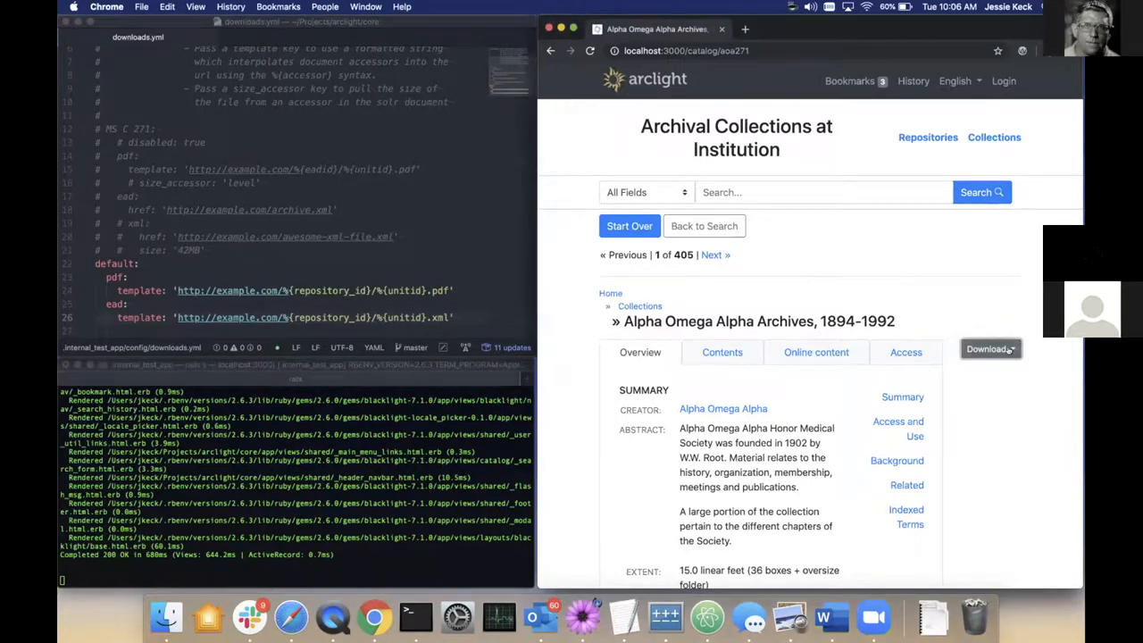
{"action": "left_click", "coordinate": [990, 349]}
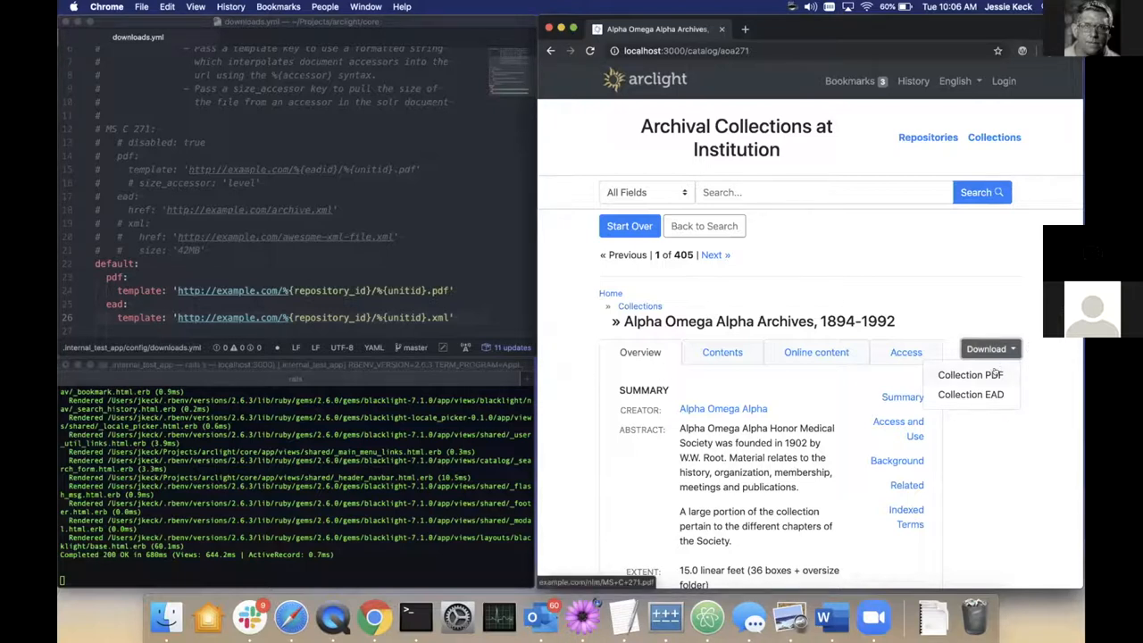
{"action": "left_click", "coordinate": [970, 375]}
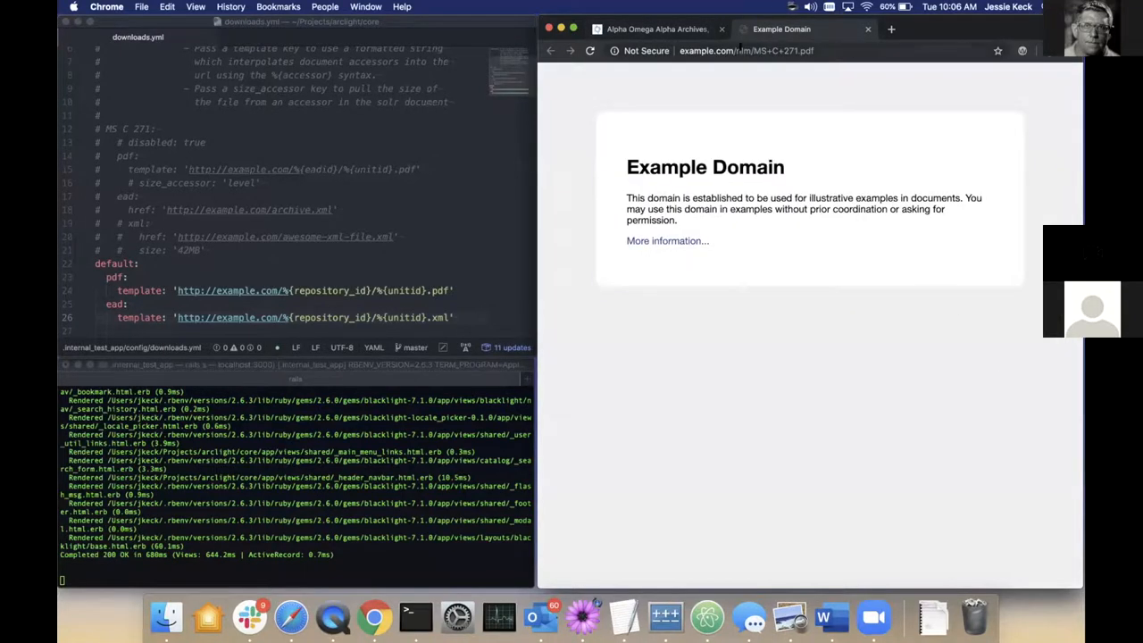
Switch to downloads.yml, then close the Example Domain tab to return to the collection page
{"action": "left_click", "coordinate": [768, 50]}
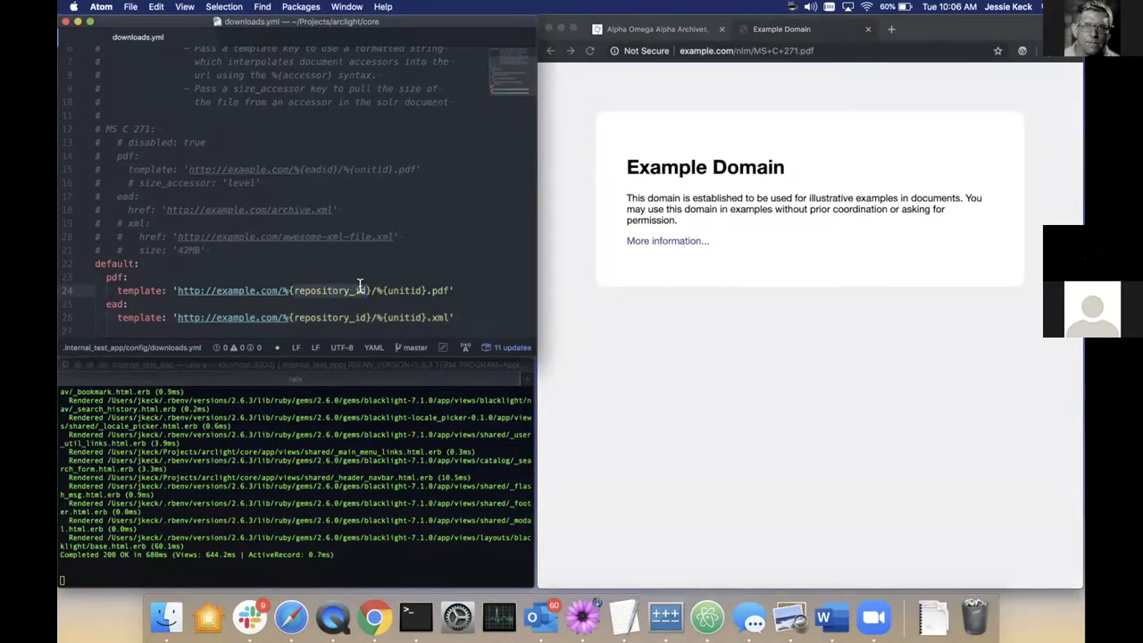
{"action": "mouse_move", "coordinate": [706, 146]}
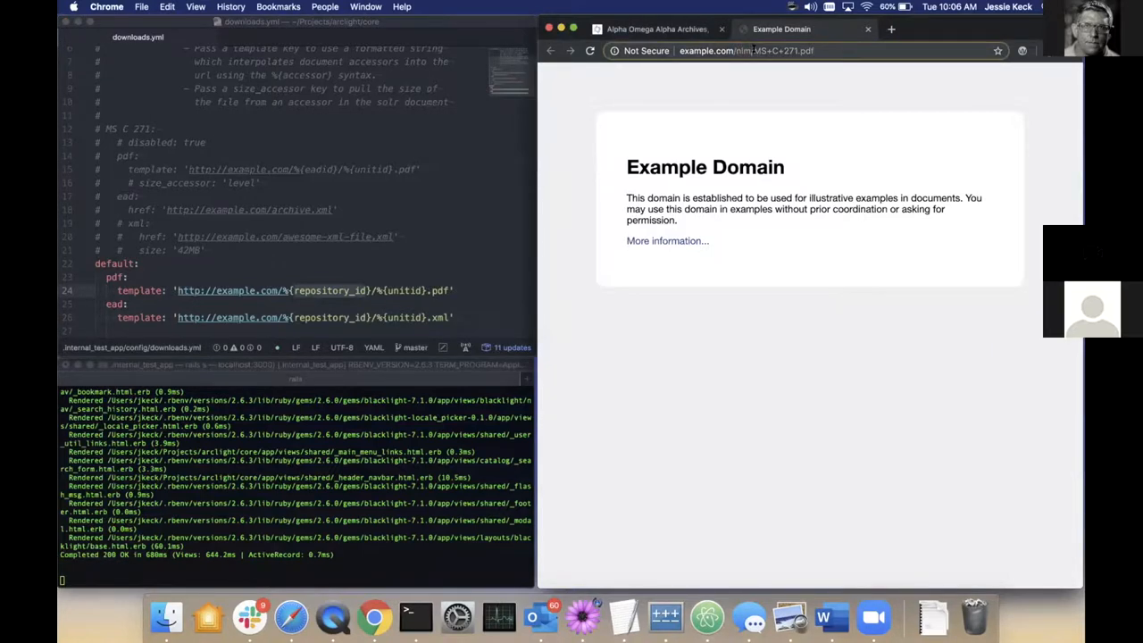
{"action": "double_click", "coordinate": [754, 50]}
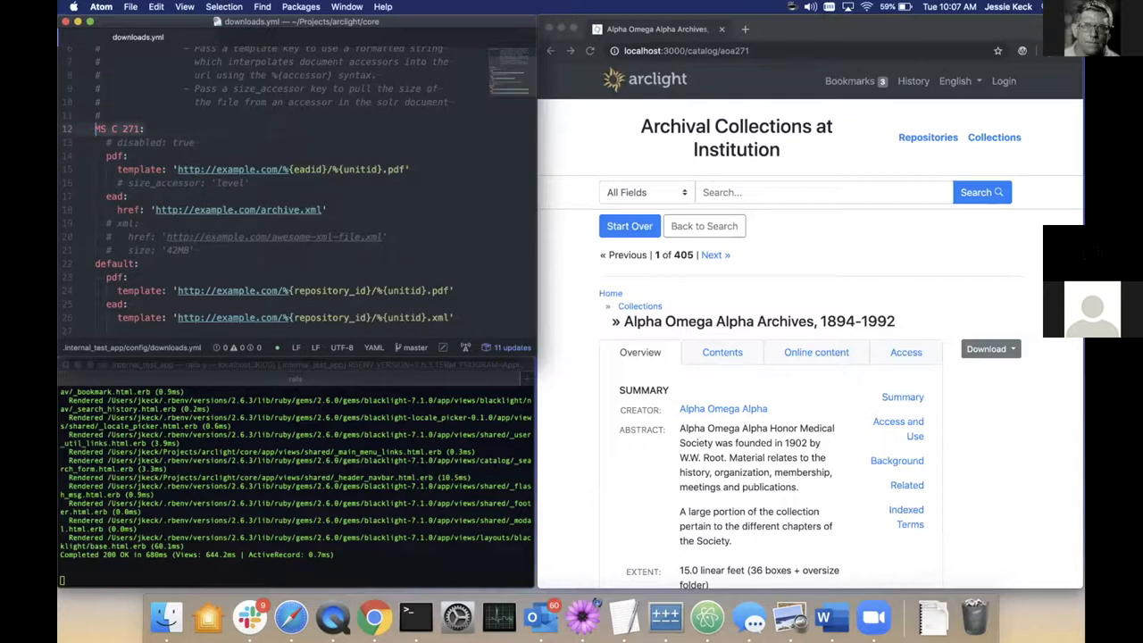
Uncomment size_accessor: 'level' for the MS C 271 pdf download in downloads.yml
{"action": "left_click", "coordinate": [200, 143]}
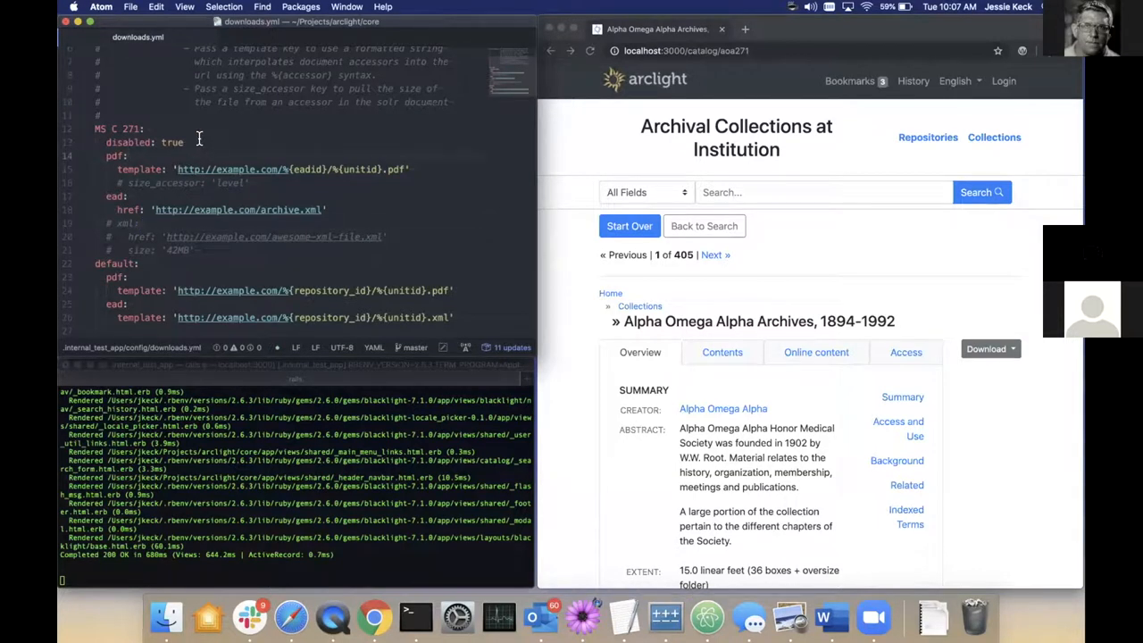
{"action": "mouse_move", "coordinate": [443, 209]}
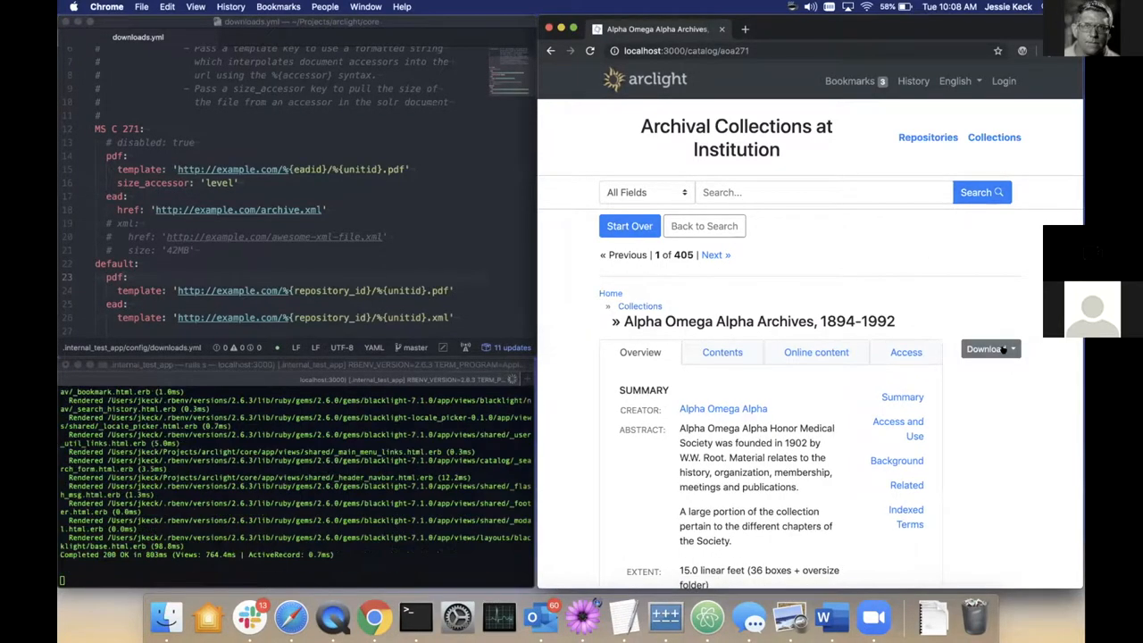
Choose the new Xml download, loading the awesome-xml-file placeholder, then return to the collection page
{"action": "left_click", "coordinate": [986, 348]}
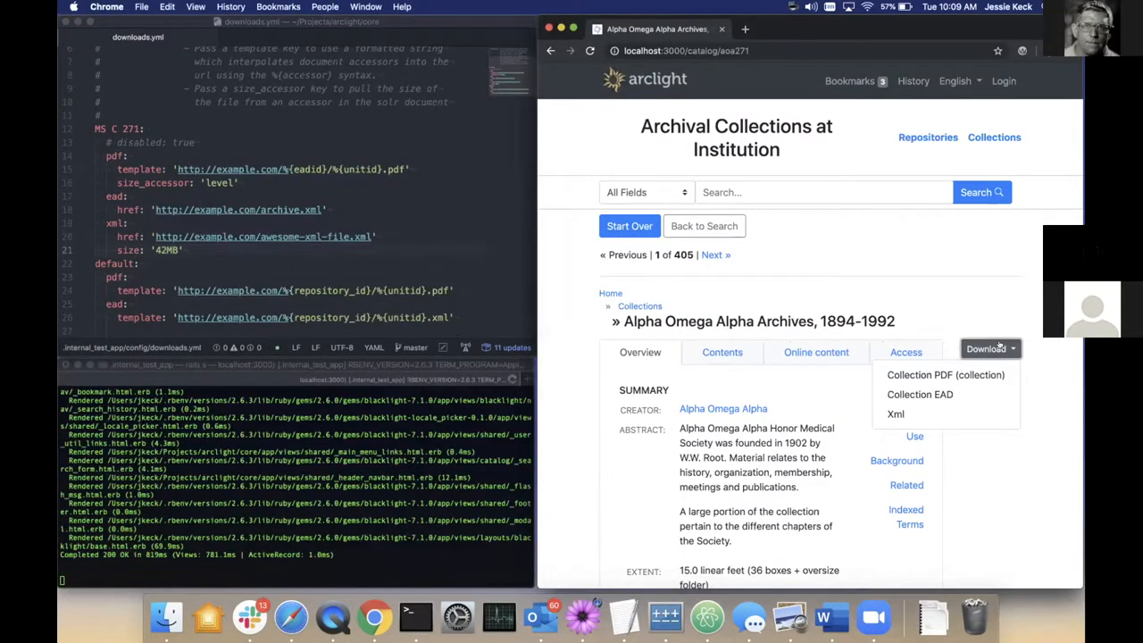
{"action": "mouse_move", "coordinate": [897, 414]}
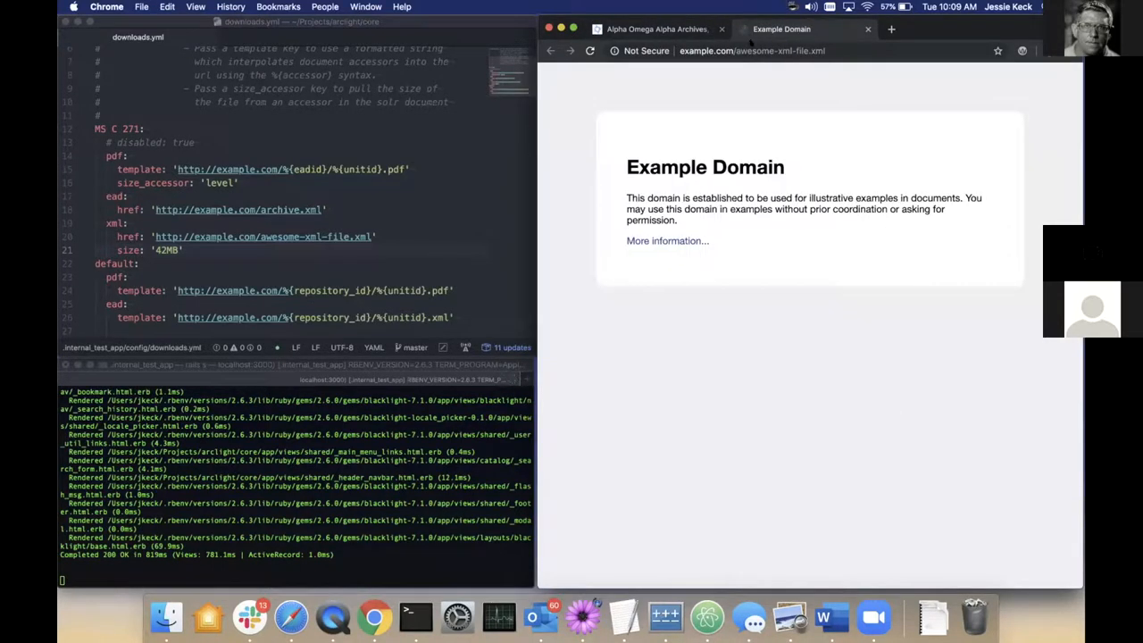
{"action": "left_click", "coordinate": [657, 28]}
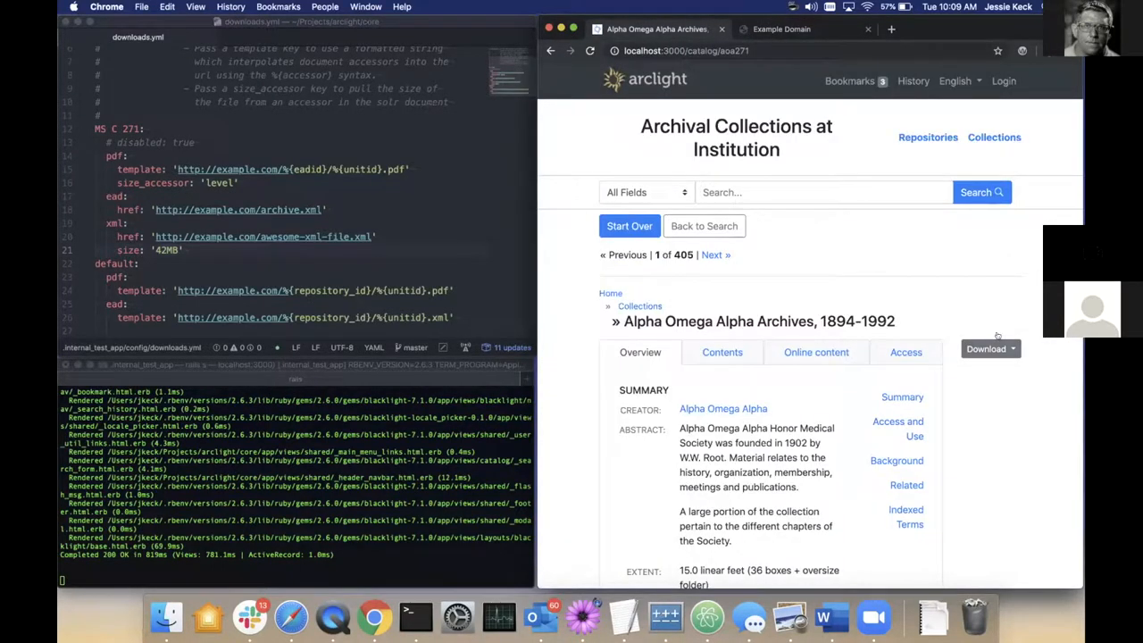
{"action": "left_click", "coordinate": [990, 348]}
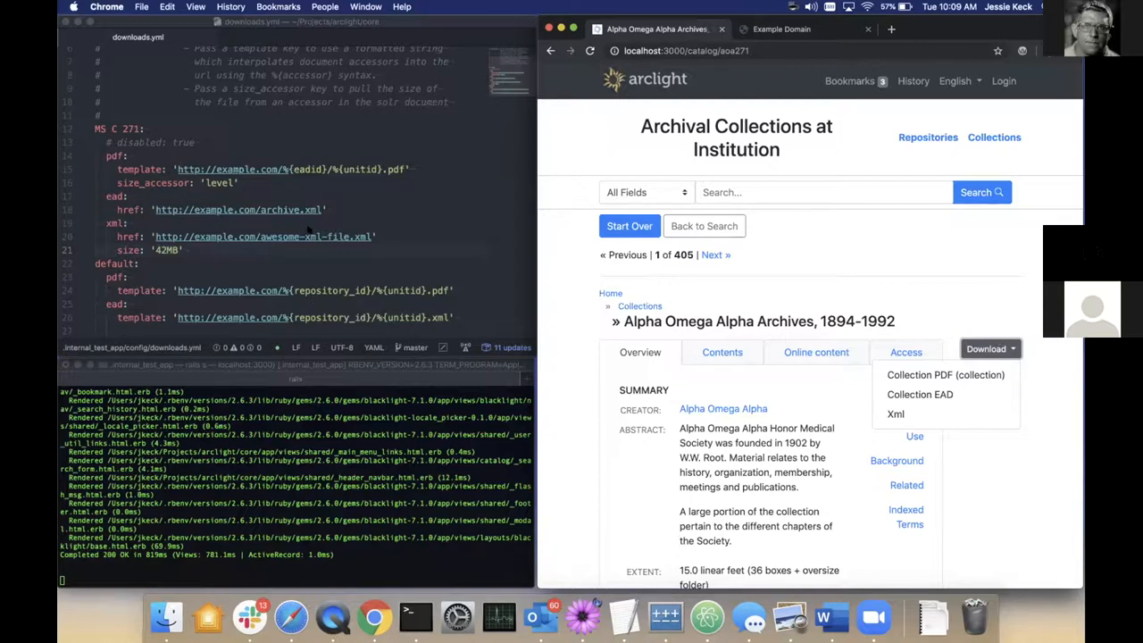
{"action": "mouse_move", "coordinate": [396, 241]}
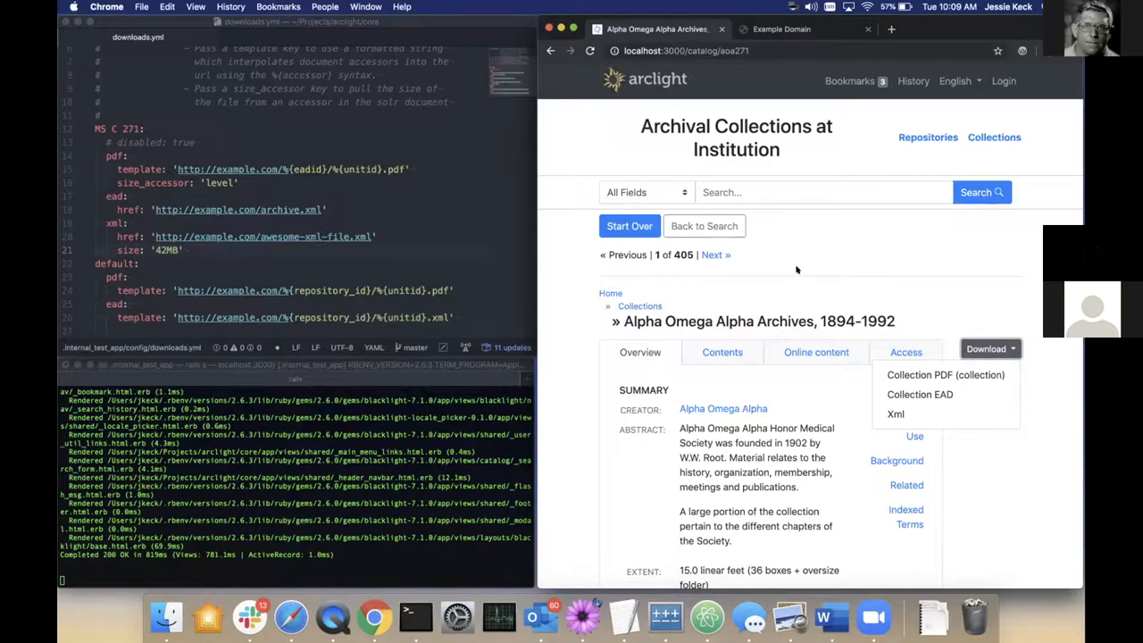
{"action": "mouse_move", "coordinate": [916, 292]}
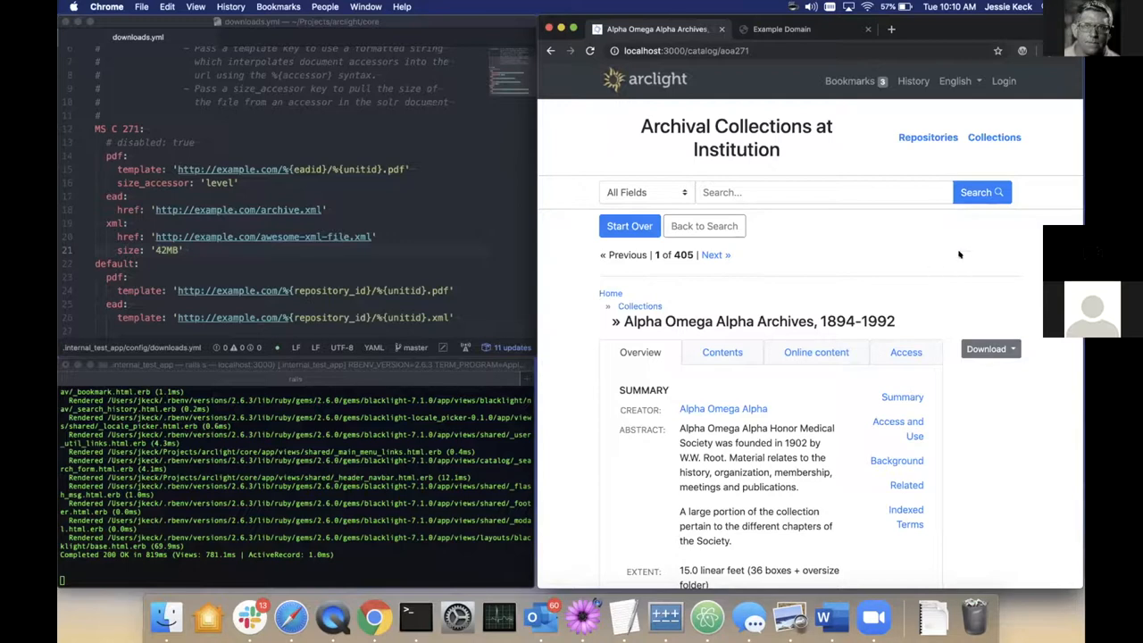
{"action": "mouse_move", "coordinate": [985, 295]}
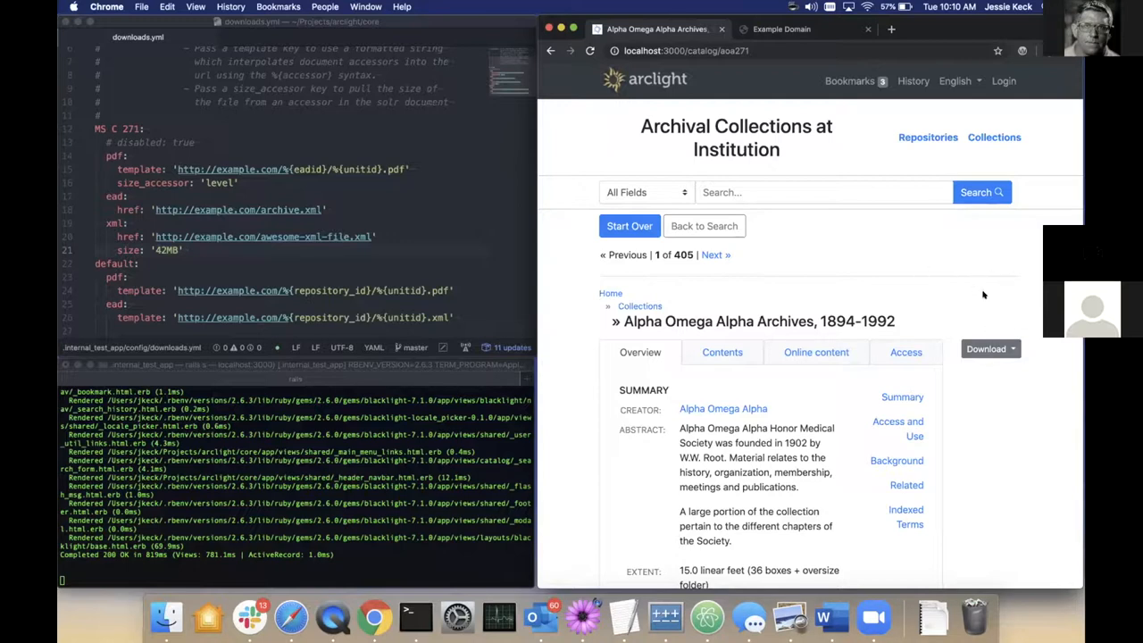
{"action": "mouse_move", "coordinate": [789, 515]}
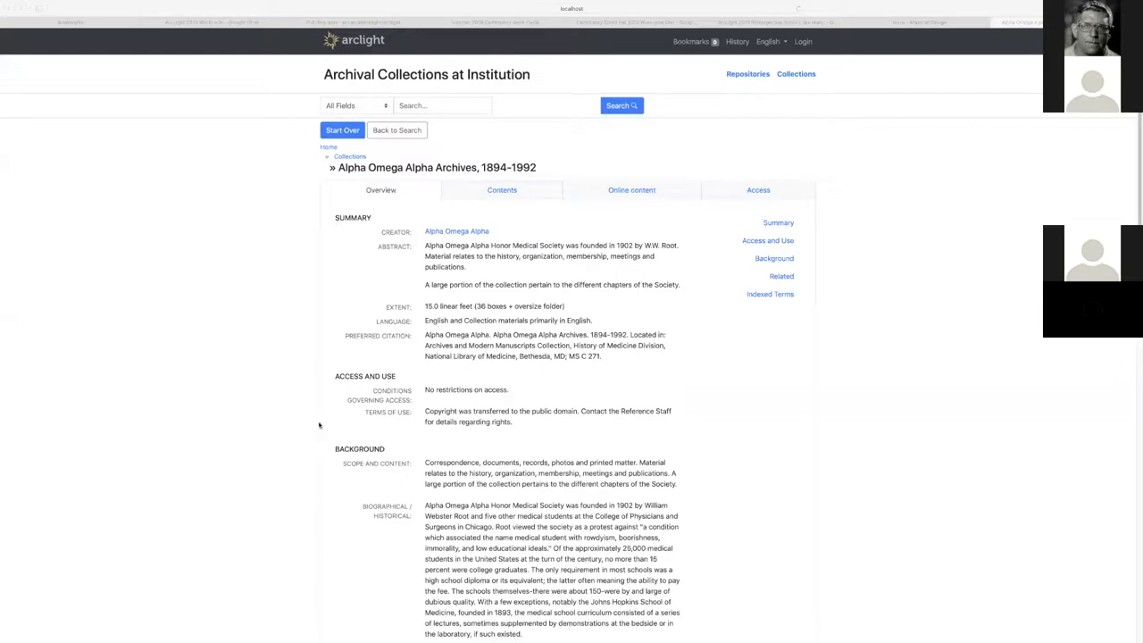
{"action": "mouse_move", "coordinate": [491, 393]}
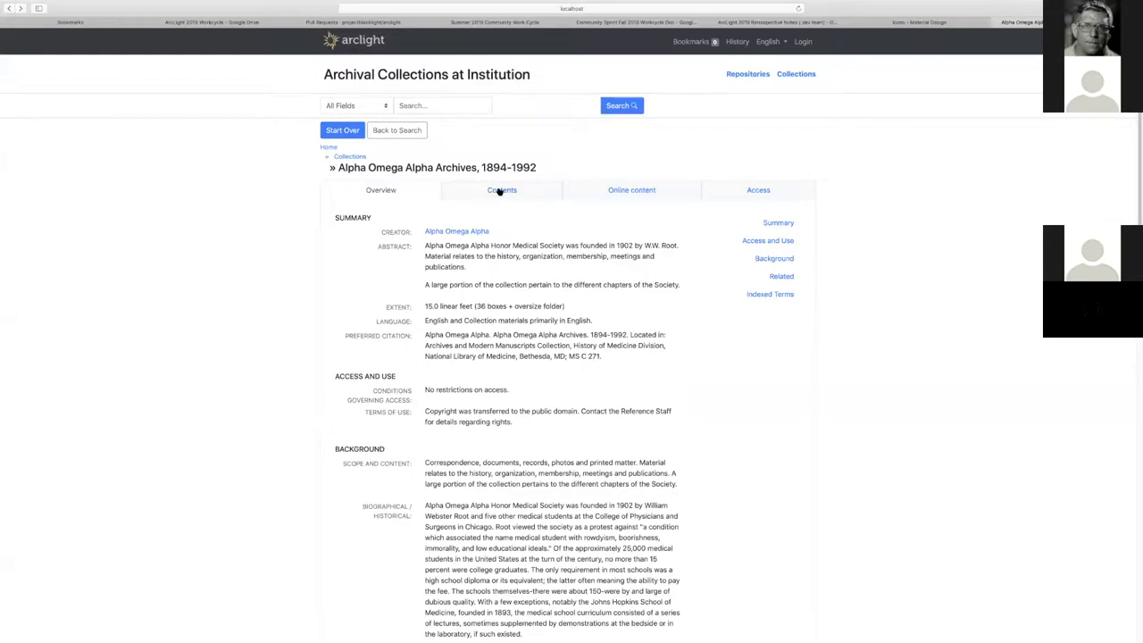
View the Administrative Records series contents, then go up to the list of all five collections
{"action": "left_click", "coordinate": [502, 189]}
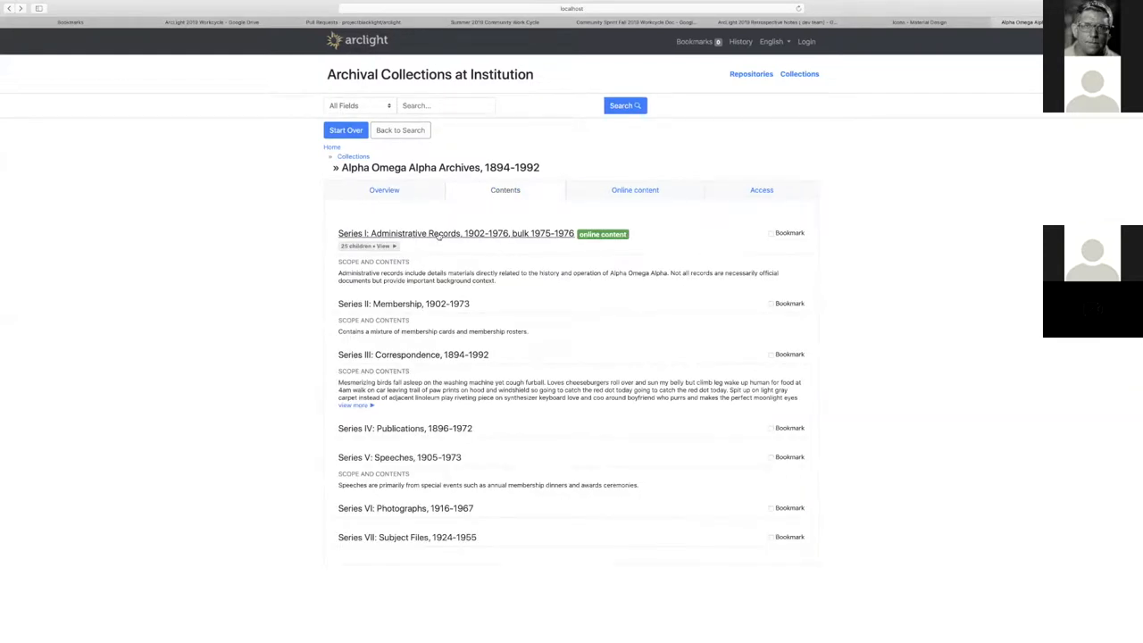
{"action": "left_click", "coordinate": [456, 232]}
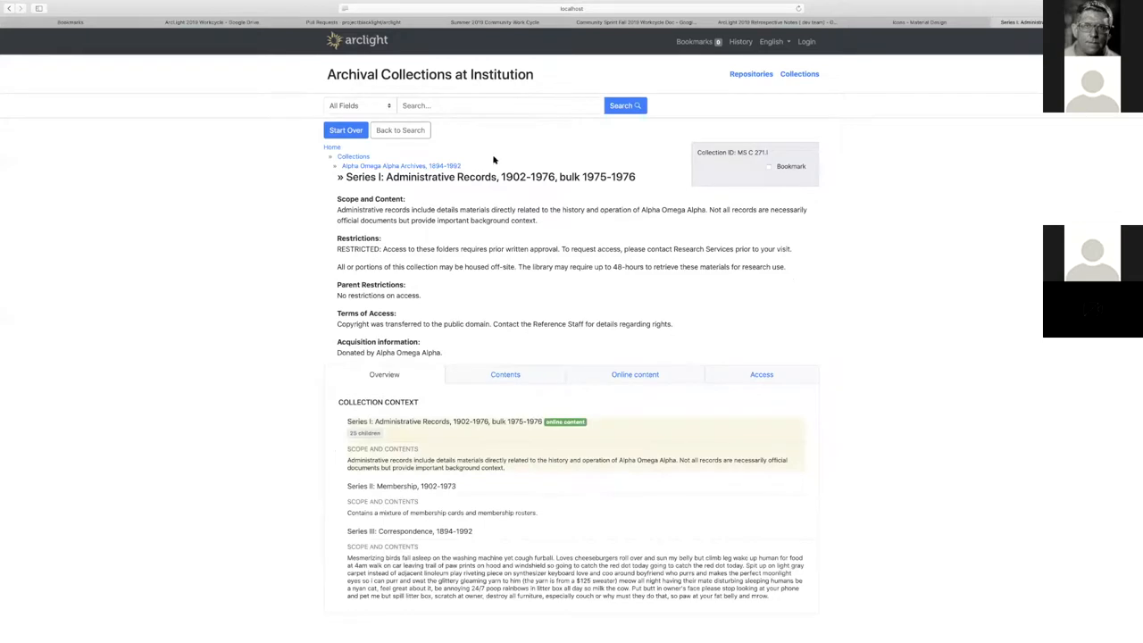
{"action": "mouse_move", "coordinate": [543, 169]}
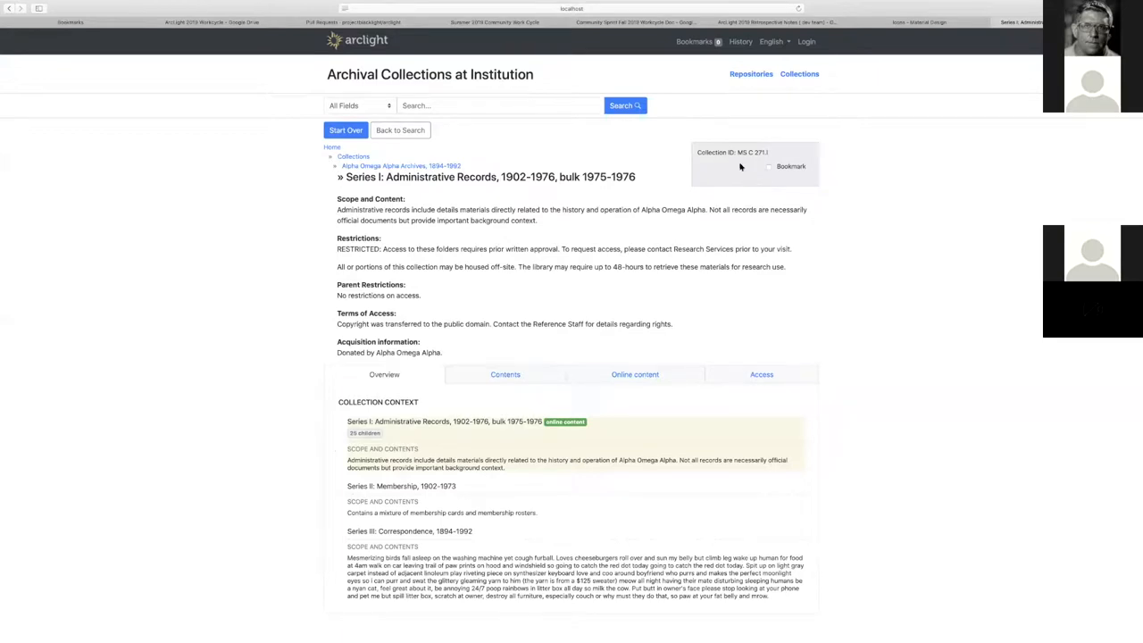
{"action": "mouse_move", "coordinate": [750, 178]}
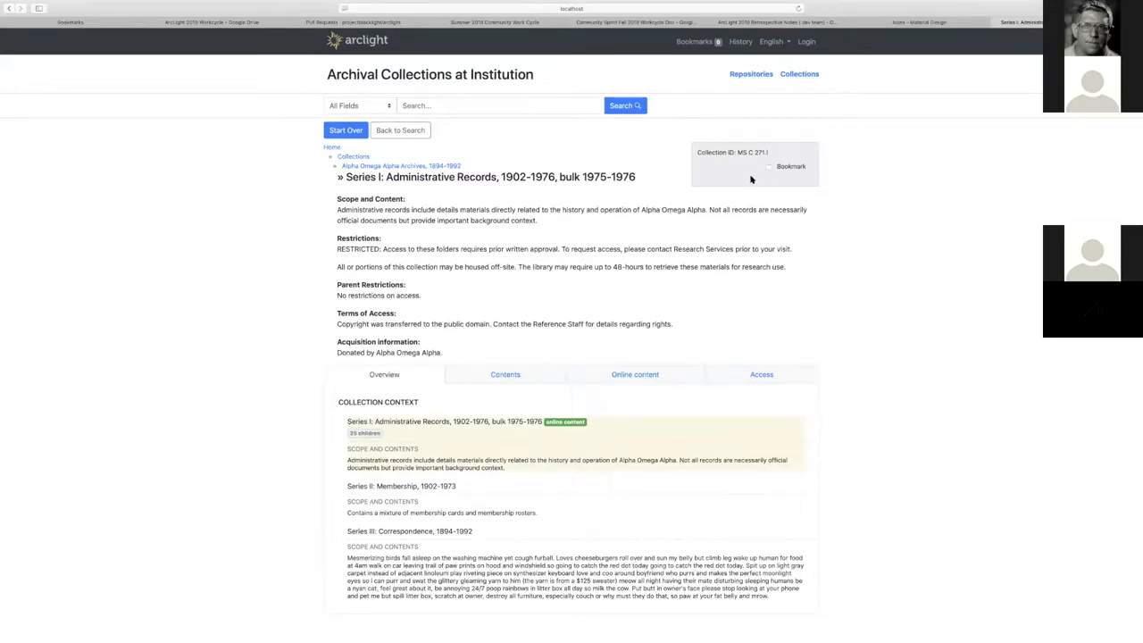
{"action": "mouse_move", "coordinate": [748, 183]}
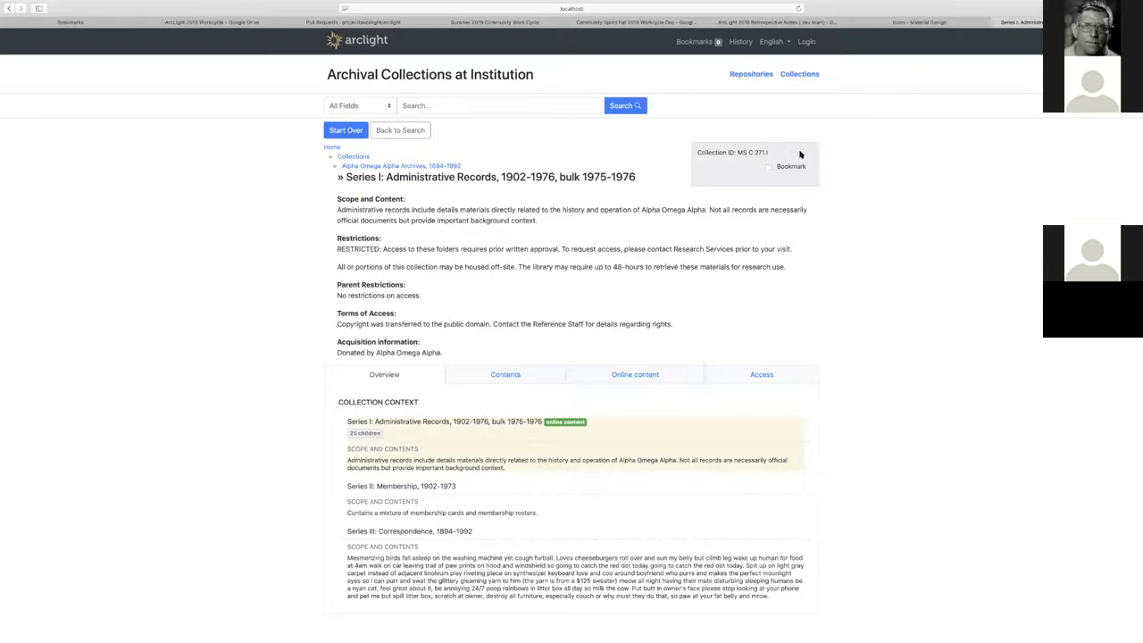
{"action": "mouse_move", "coordinate": [786, 153]}
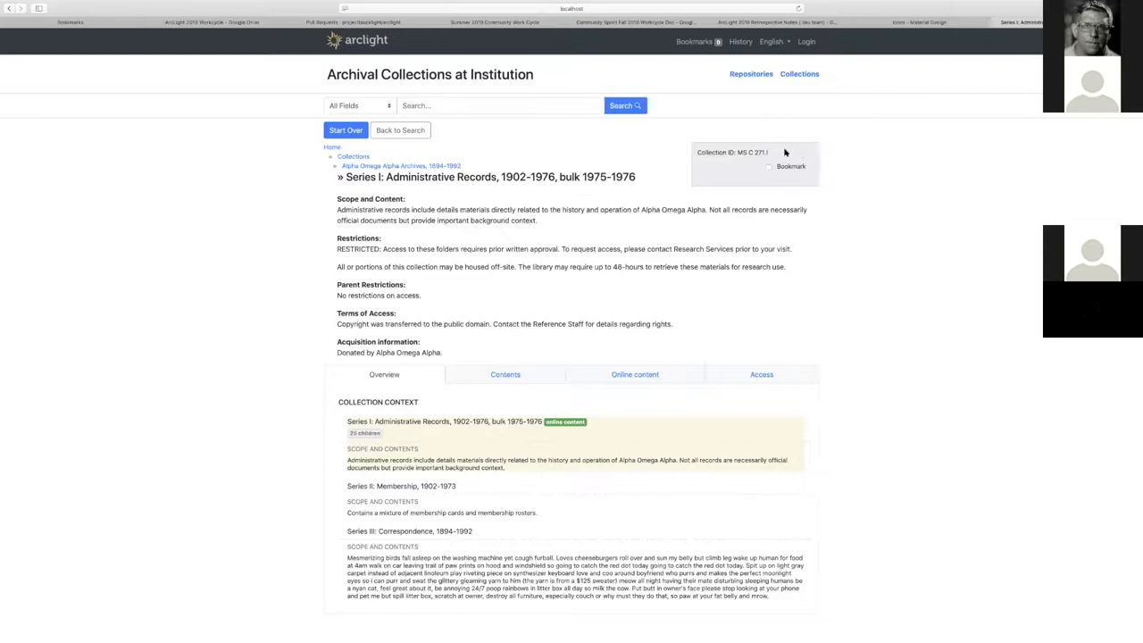
{"action": "mouse_move", "coordinate": [793, 152]}
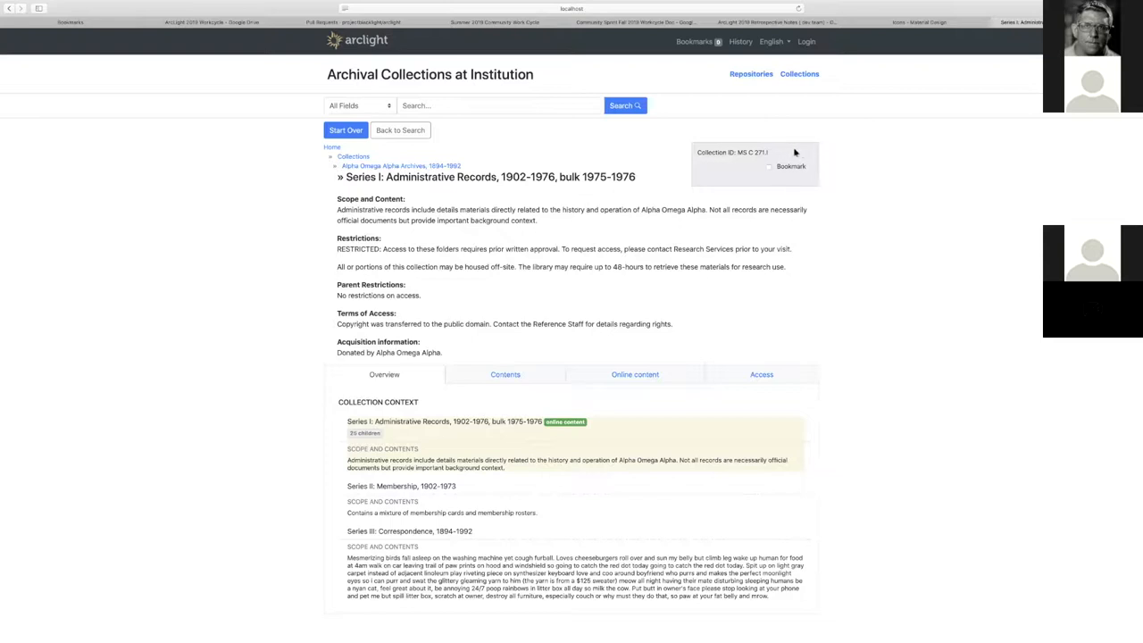
{"action": "mouse_move", "coordinate": [735, 177]}
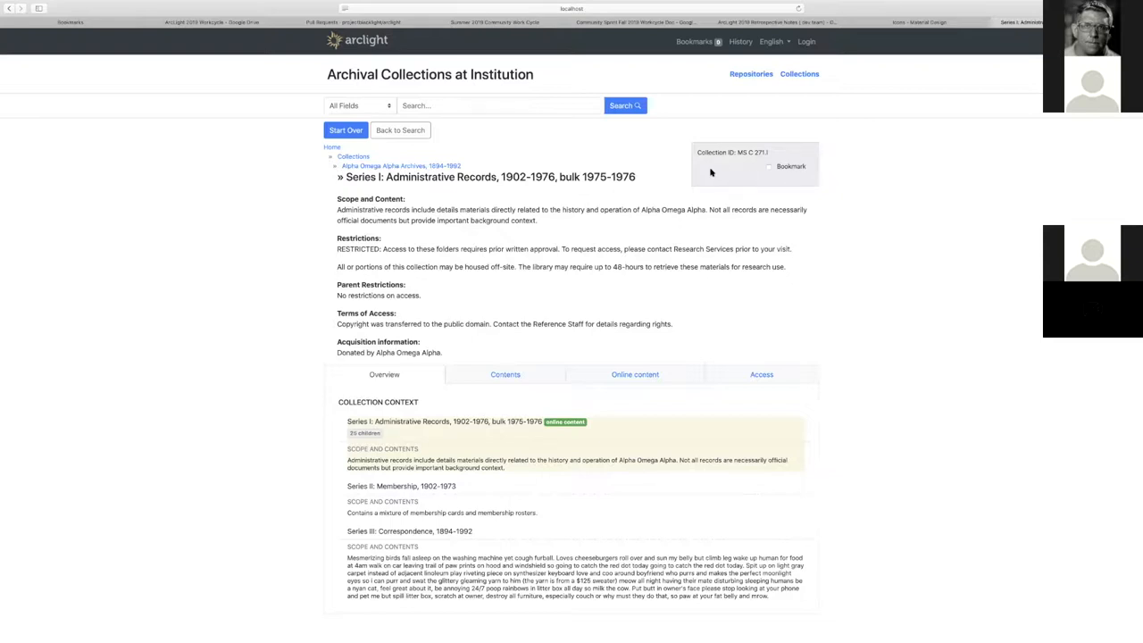
{"action": "mouse_move", "coordinate": [718, 175]}
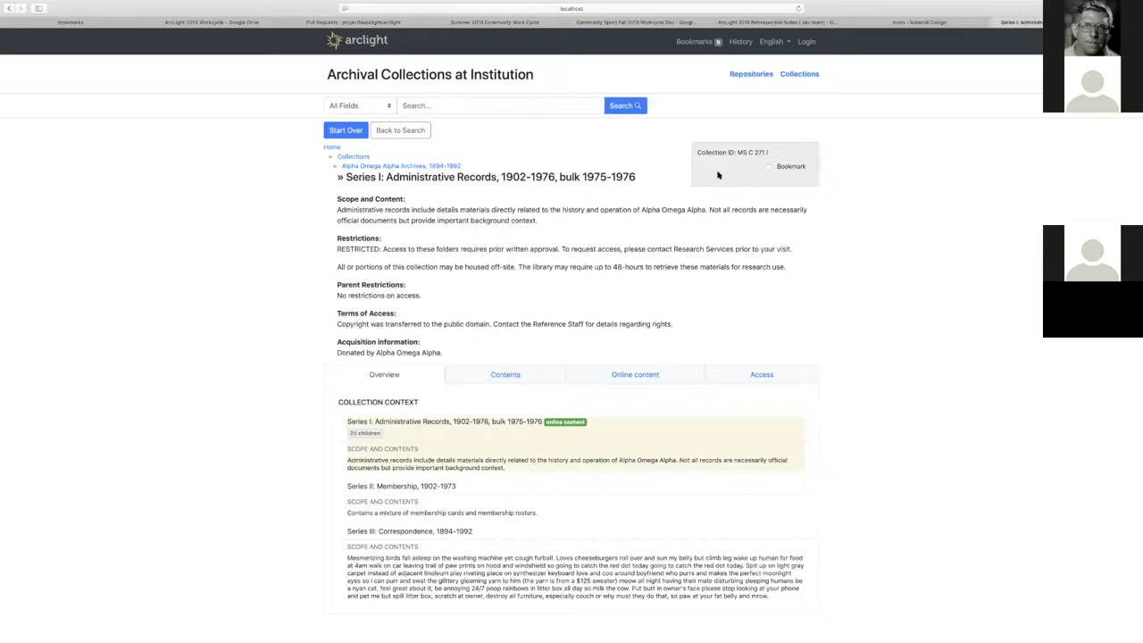
{"action": "mouse_move", "coordinate": [729, 170]}
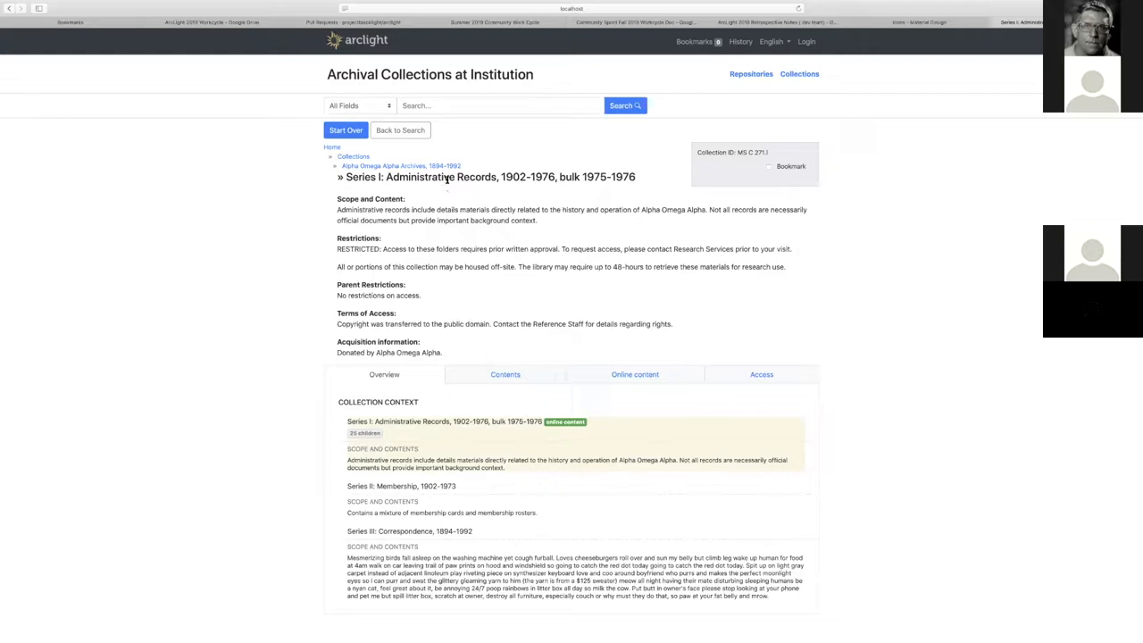
{"action": "mouse_move", "coordinate": [671, 193]}
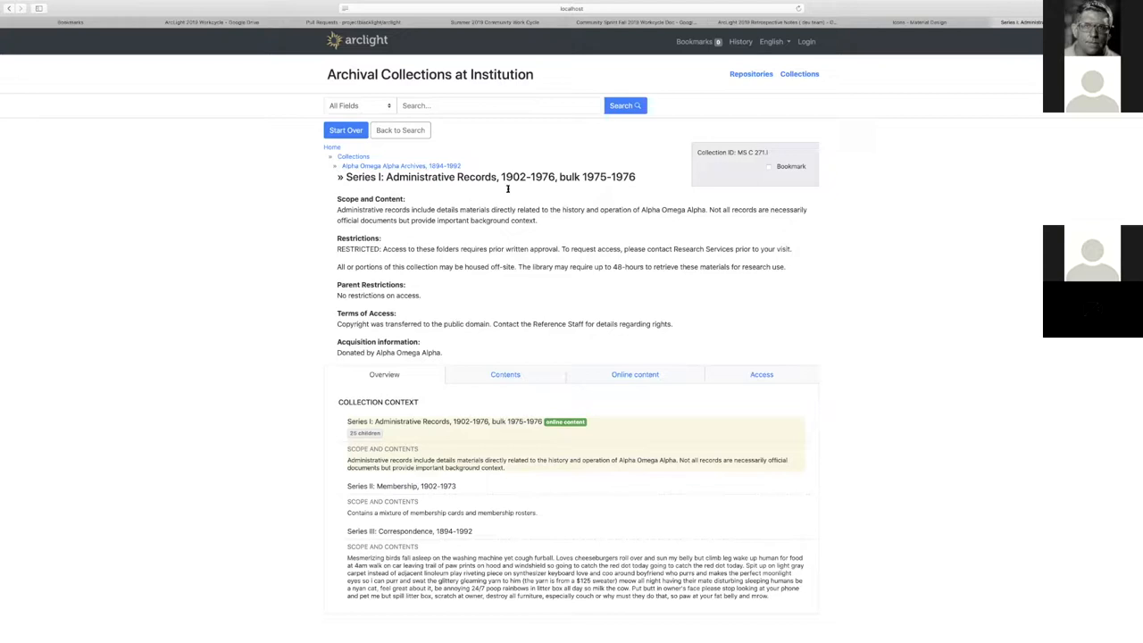
{"action": "mouse_move", "coordinate": [640, 170]}
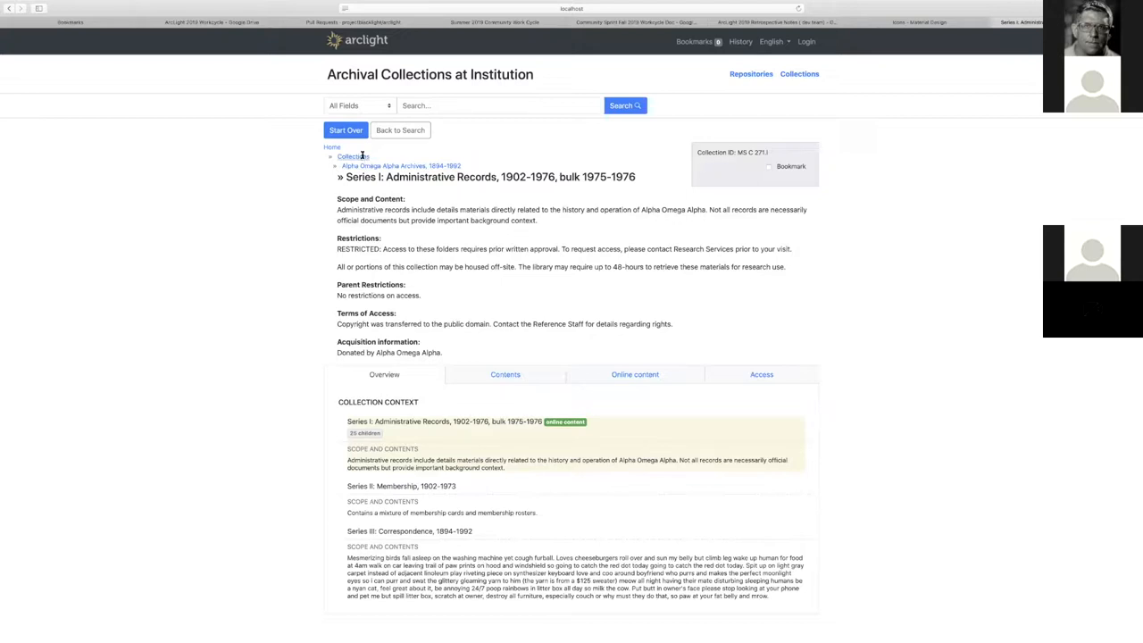
{"action": "left_click", "coordinate": [348, 158]}
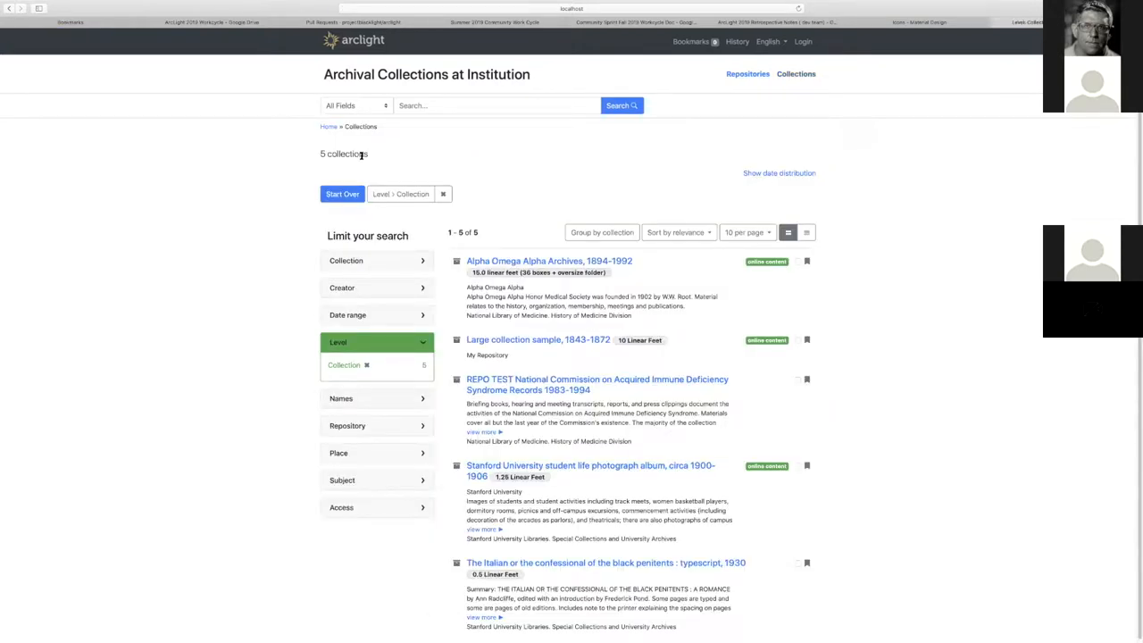
{"action": "mouse_move", "coordinate": [550, 125]}
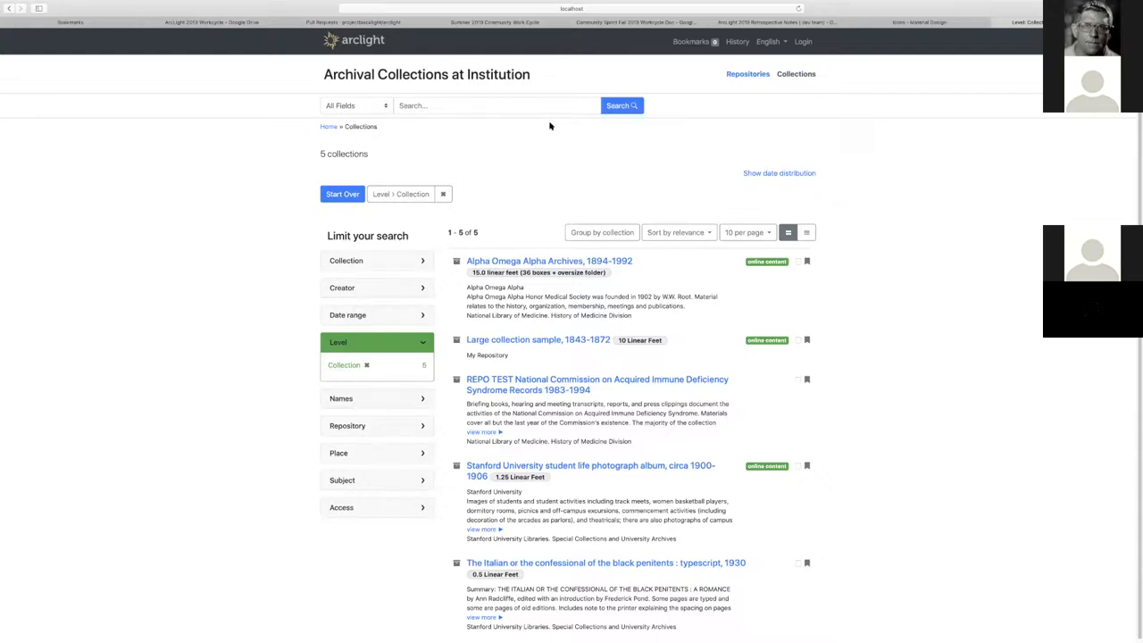
{"action": "mouse_move", "coordinate": [558, 129]}
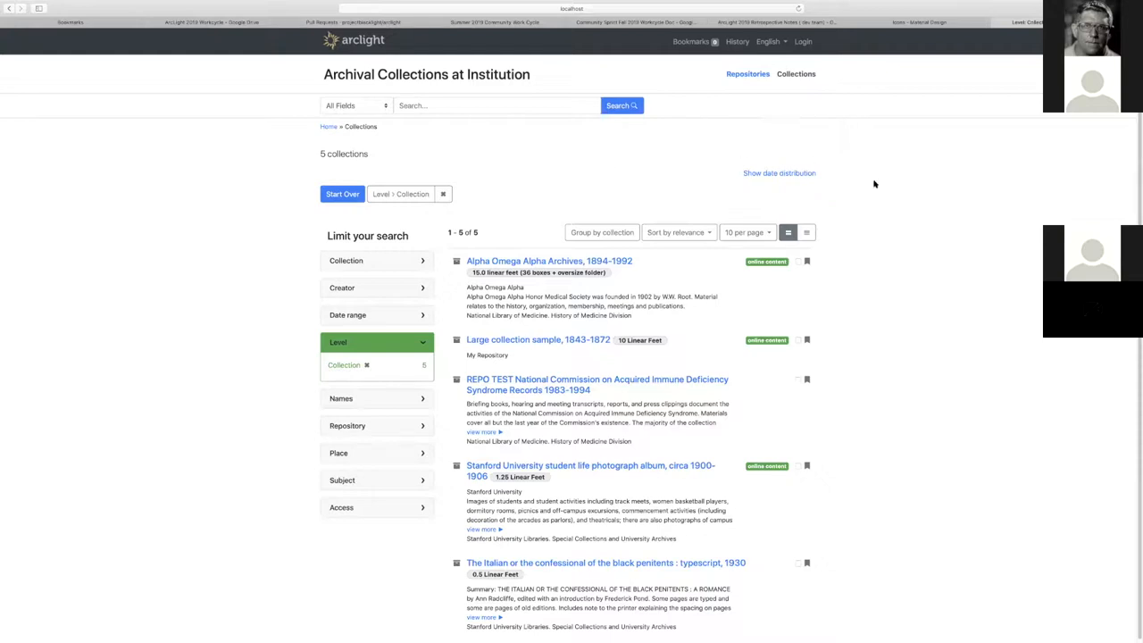
{"action": "mouse_move", "coordinate": [897, 321]}
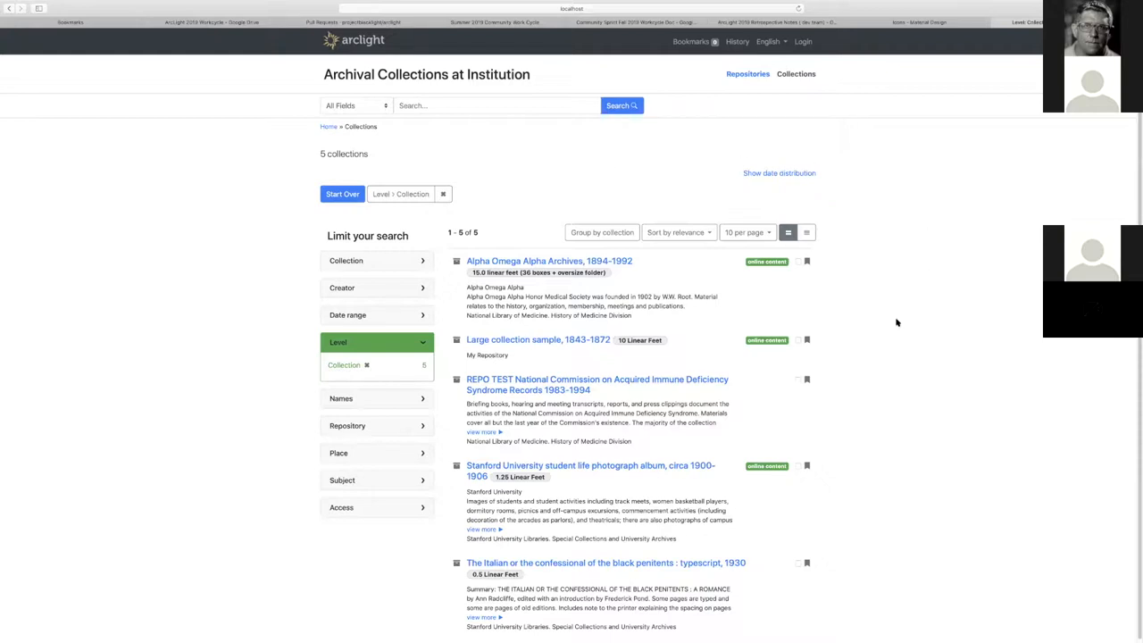
{"action": "mouse_move", "coordinate": [884, 261]}
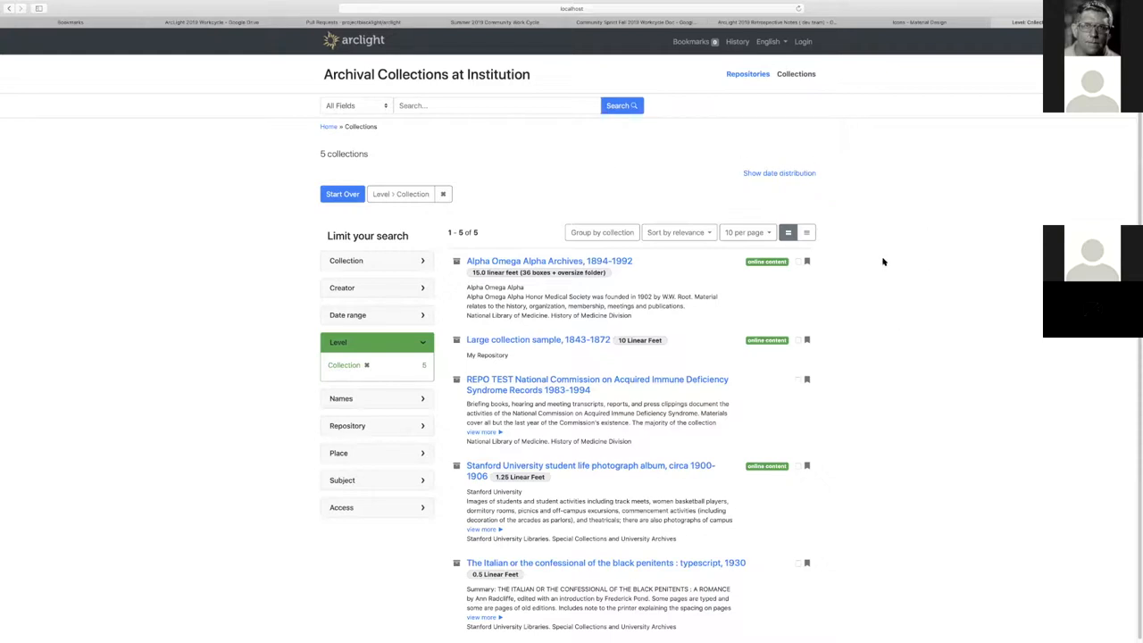
{"action": "mouse_move", "coordinate": [811, 221]}
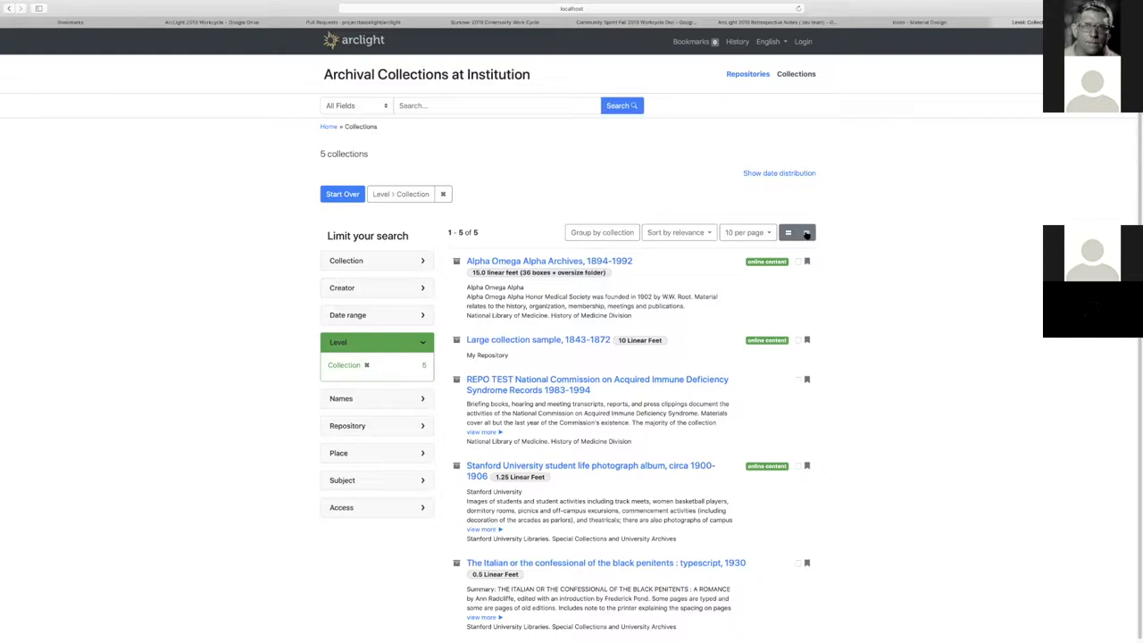
Toggle the results between compact and detailed views, ending on the compact list
{"action": "left_click", "coordinate": [807, 232]}
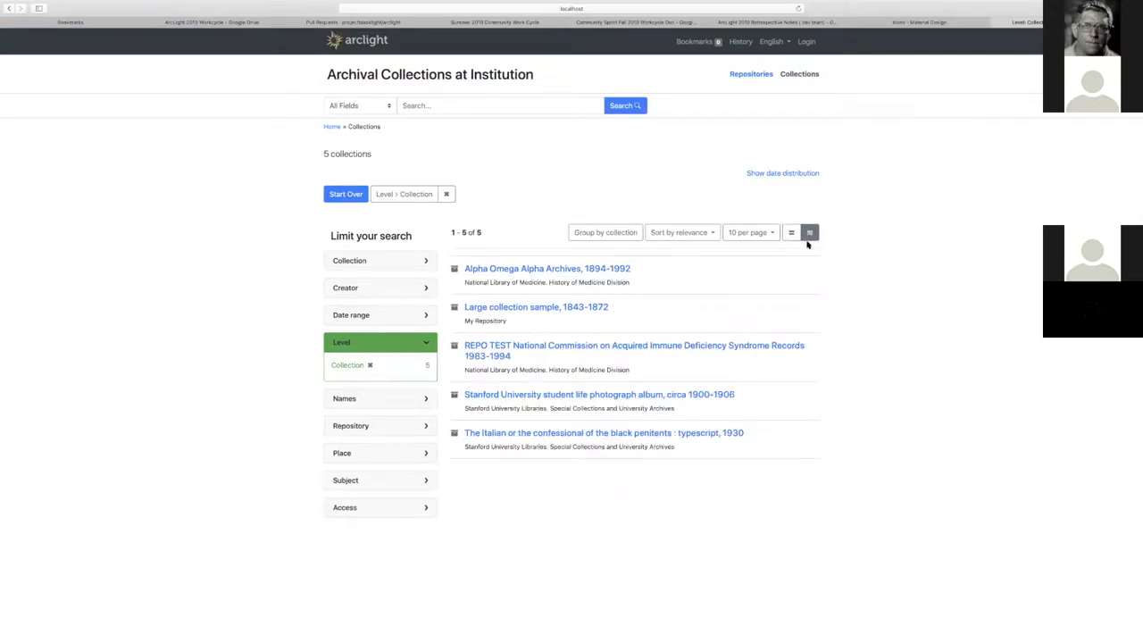
{"action": "mouse_move", "coordinate": [748, 285]}
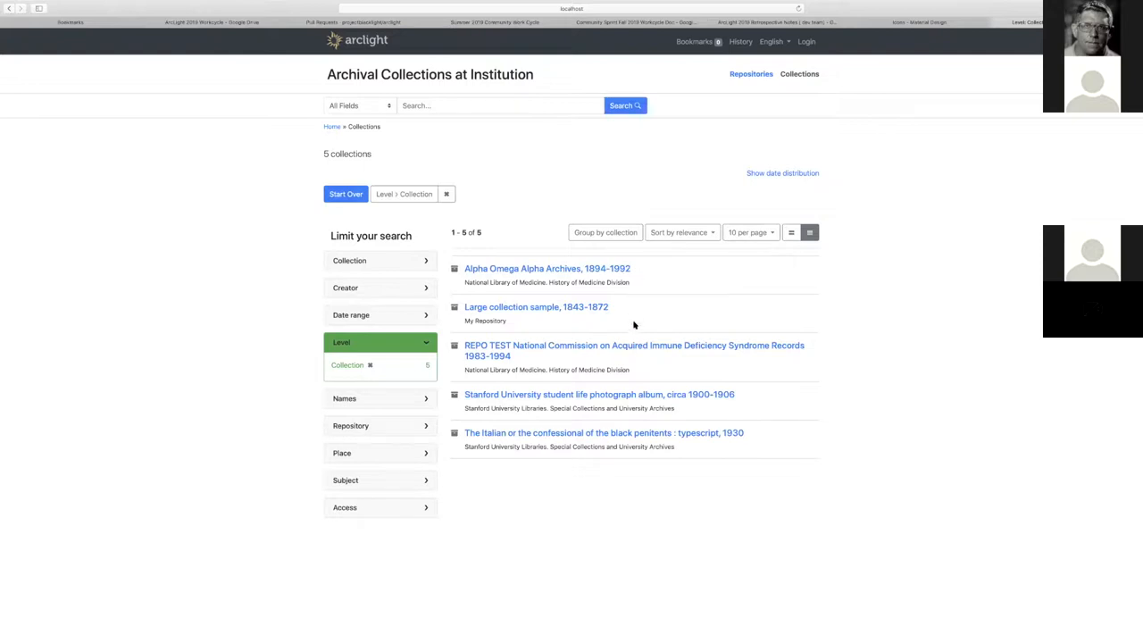
{"action": "mouse_move", "coordinate": [641, 486]}
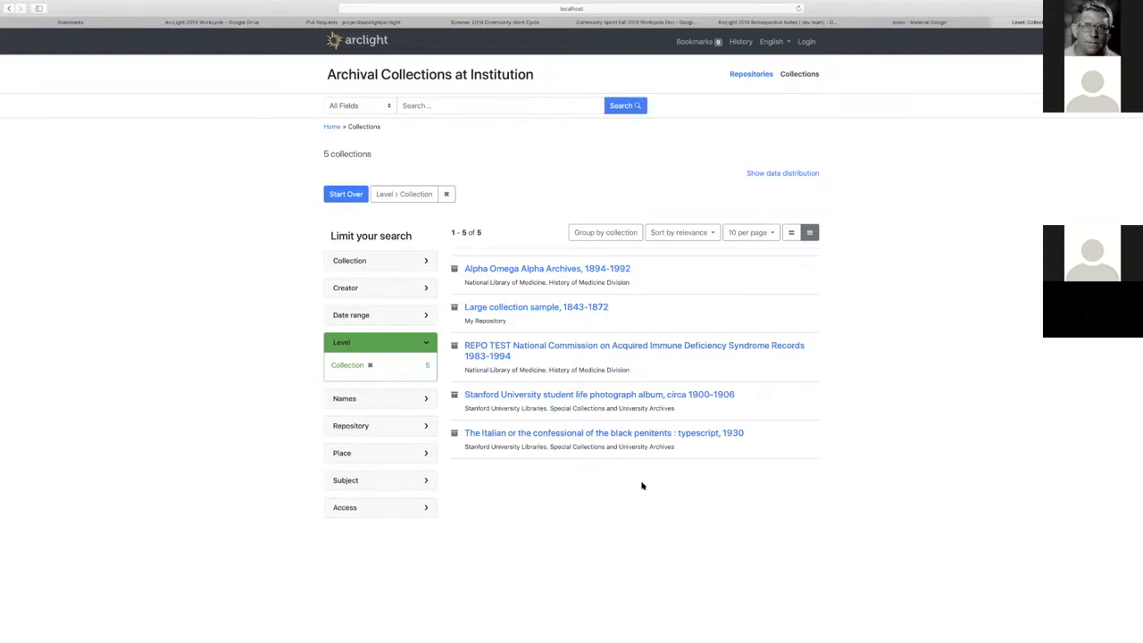
{"action": "mouse_move", "coordinate": [724, 275]}
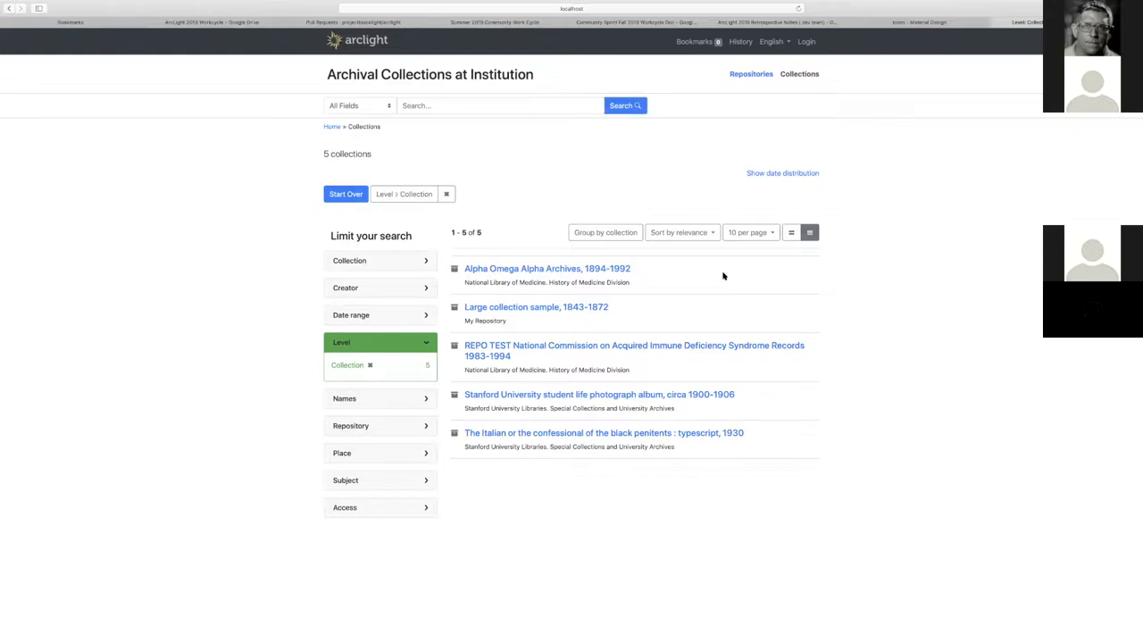
{"action": "left_click", "coordinate": [791, 232]}
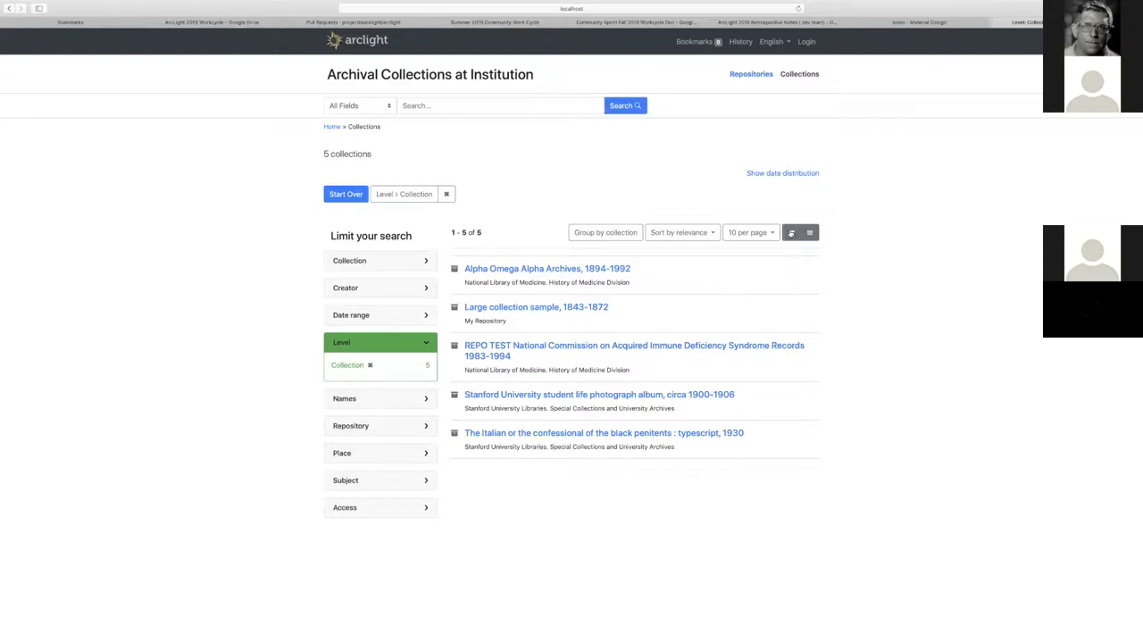
{"action": "left_click", "coordinate": [790, 232]}
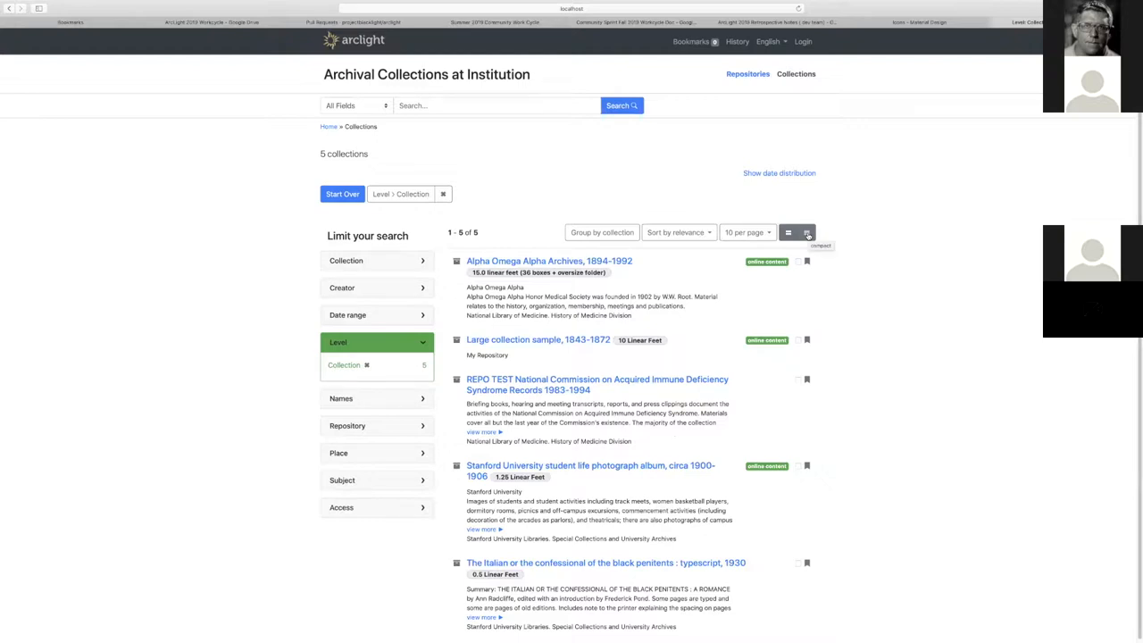
{"action": "left_click", "coordinate": [807, 232]}
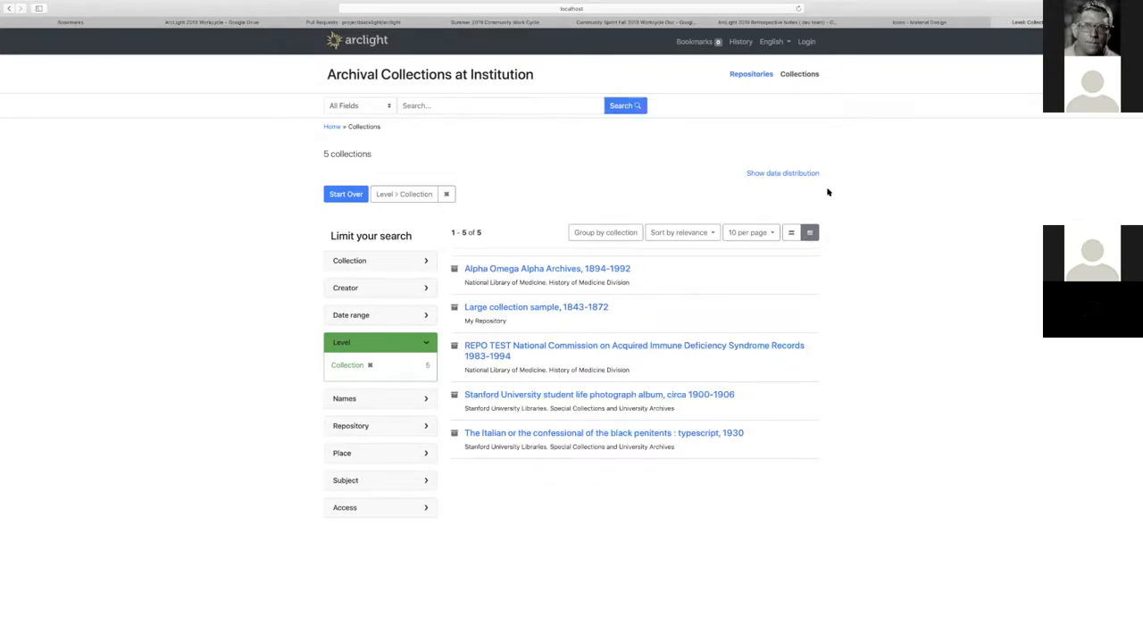
{"action": "mouse_move", "coordinate": [804, 254]}
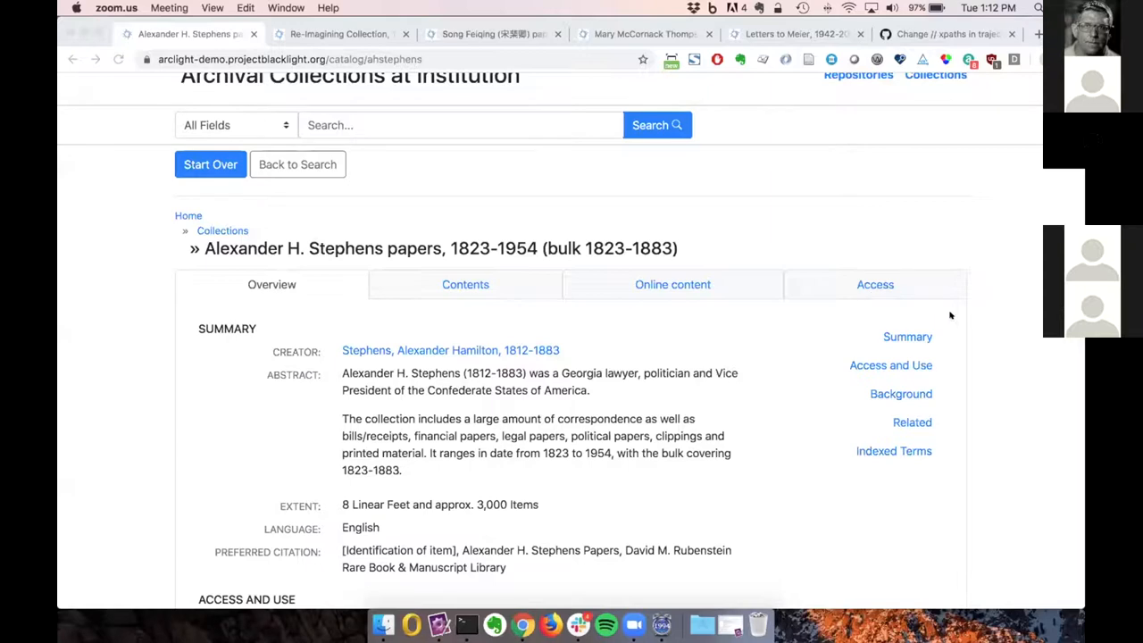
{"action": "mouse_move", "coordinate": [990, 257]}
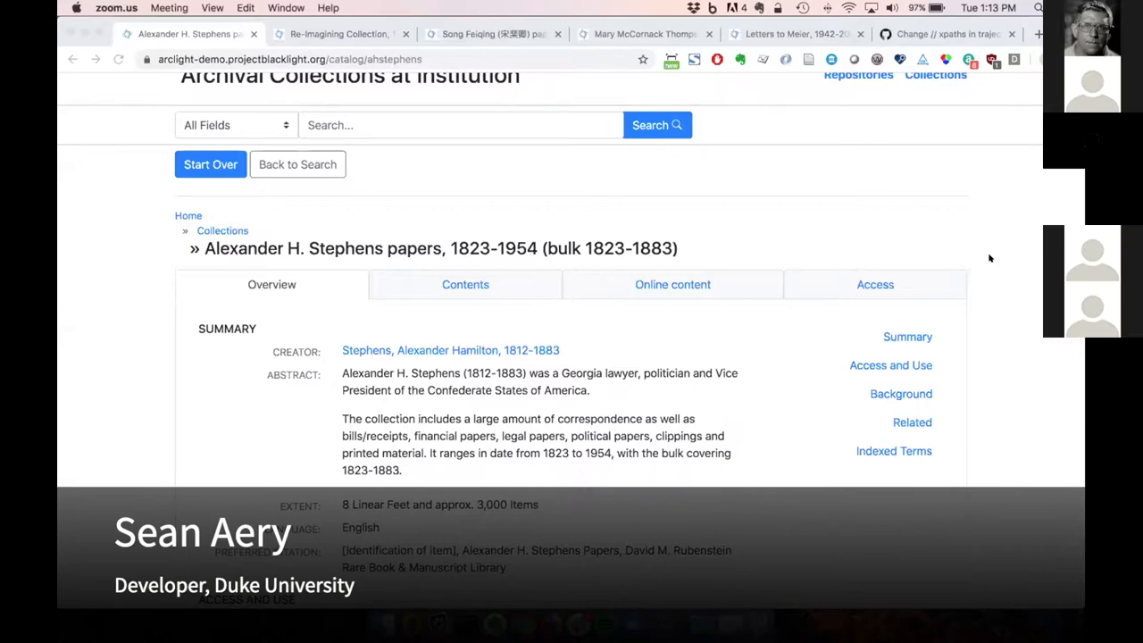
{"action": "mouse_move", "coordinate": [175, 278]}
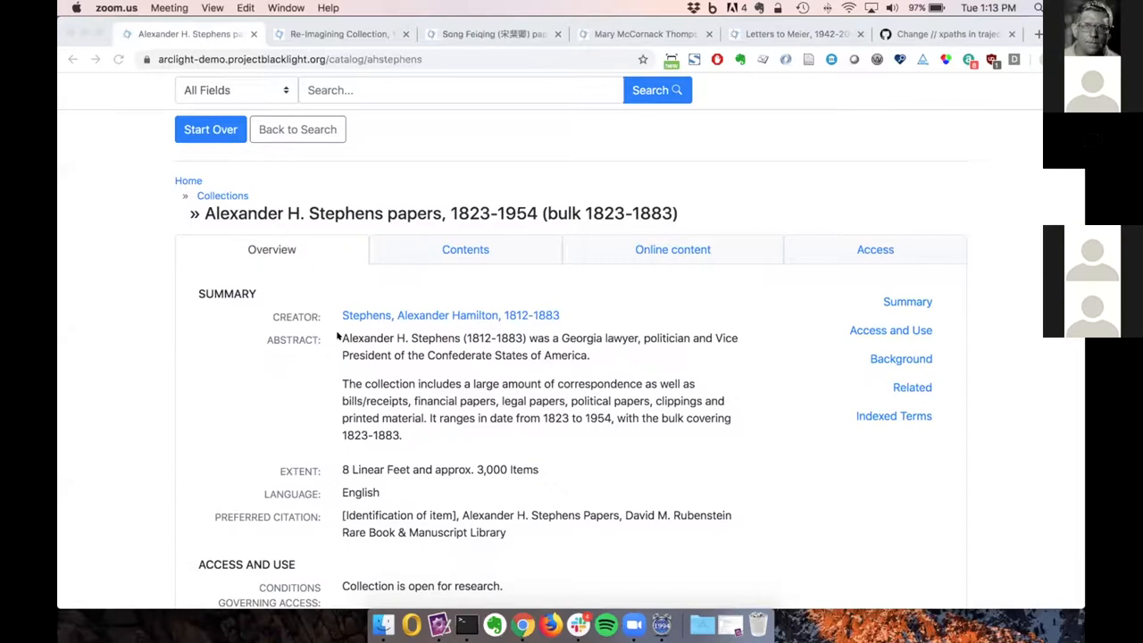
{"action": "mouse_move", "coordinate": [411, 439]}
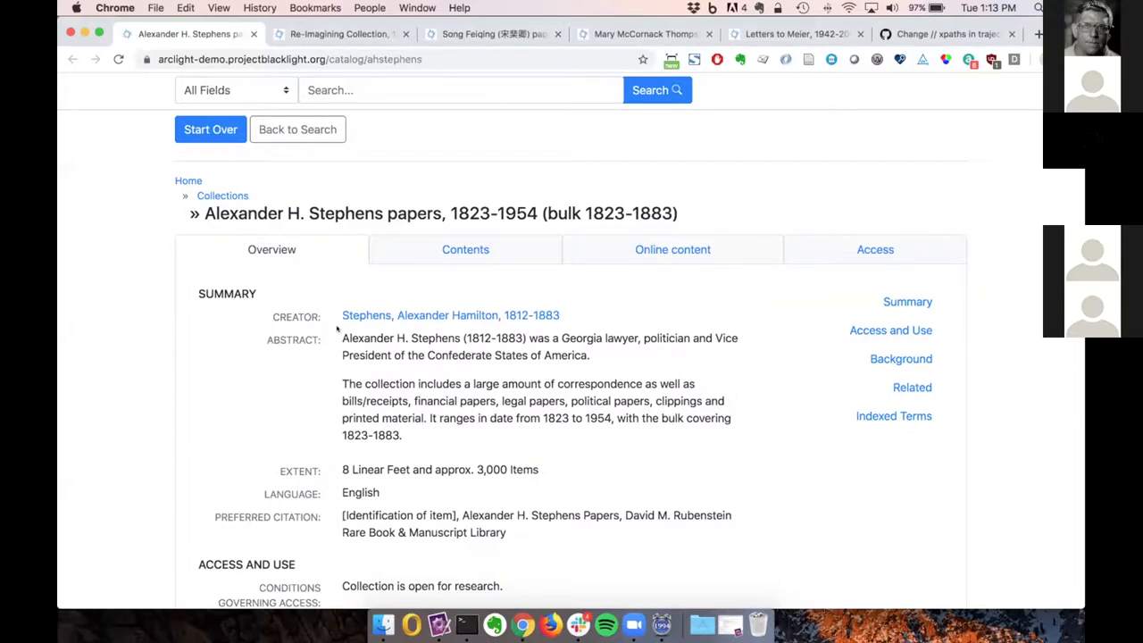
{"action": "mouse_move", "coordinate": [425, 422]}
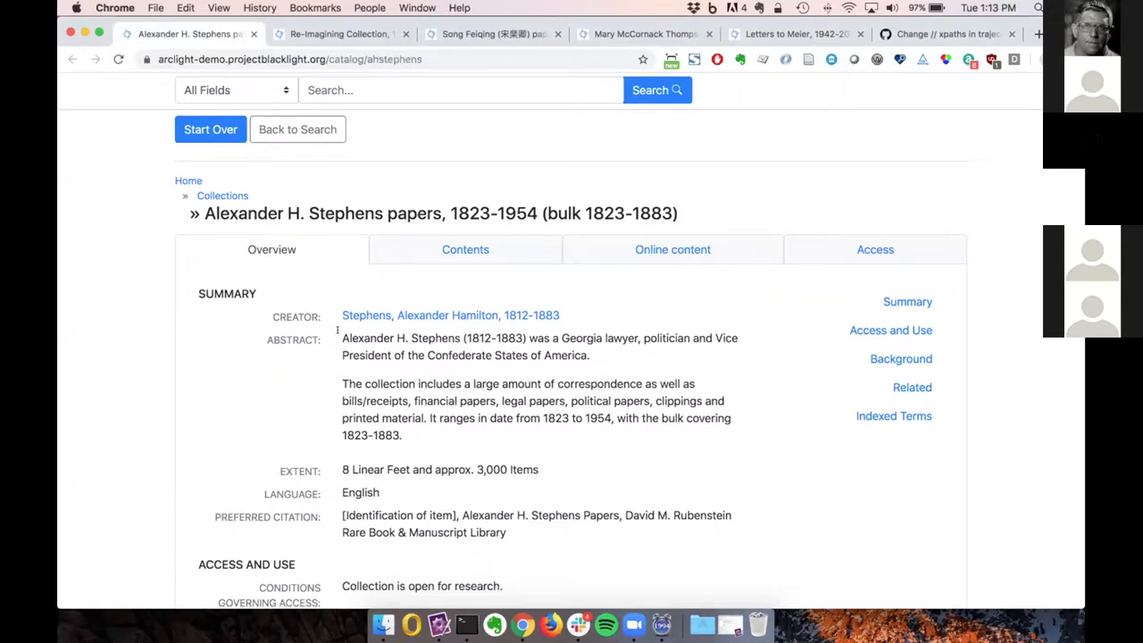
{"action": "mouse_move", "coordinate": [402, 407]}
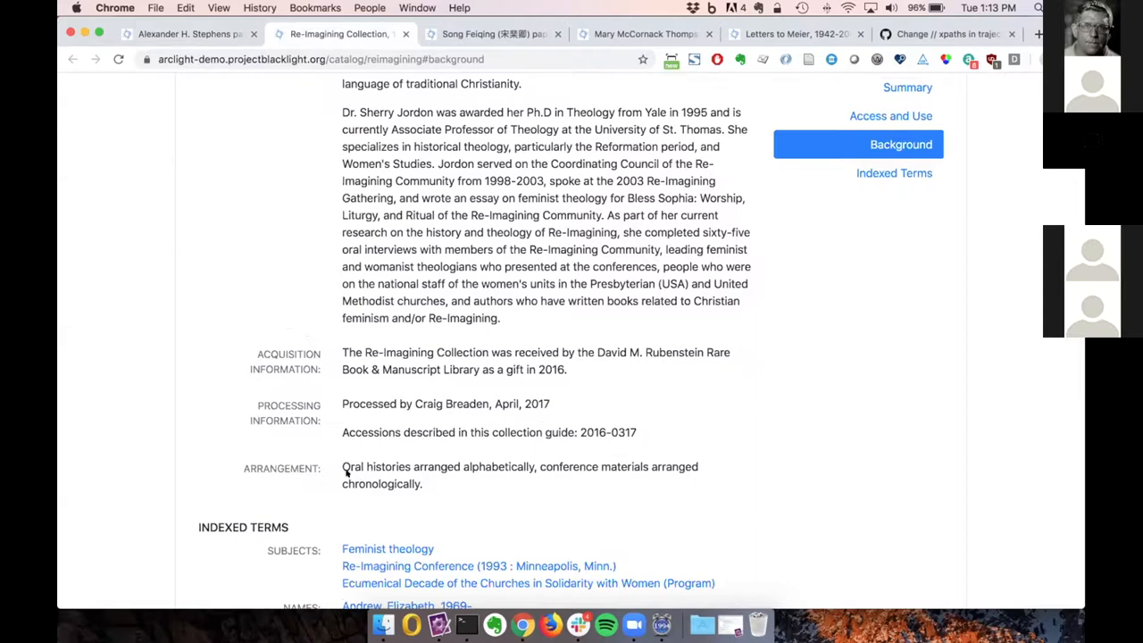
Select the Arrangement note, view the Song Feiging guide, then the Mary McCormack Thompson Diaries background
{"action": "left_click_drag", "start_coordinate": [341, 466], "coordinate": [421, 482]}
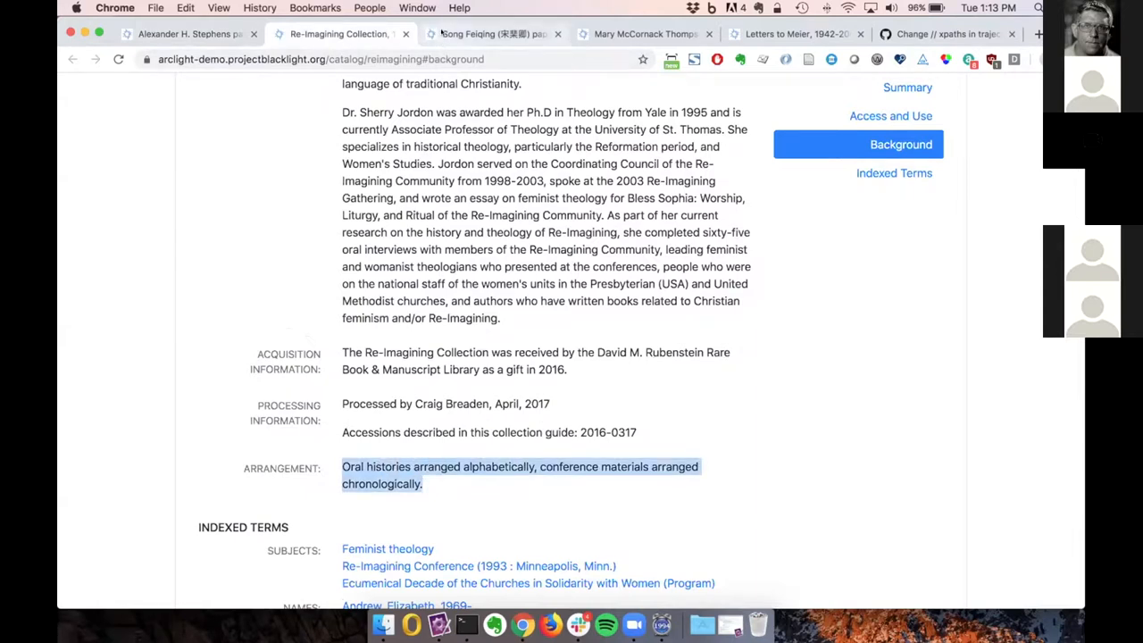
{"action": "left_click", "coordinate": [493, 34]}
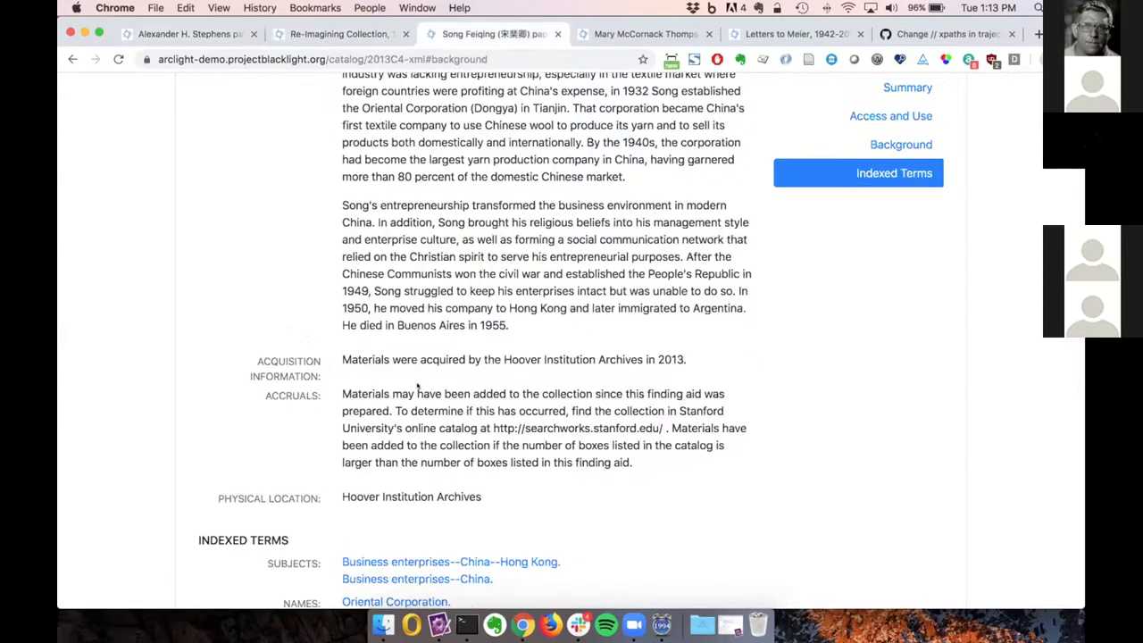
{"action": "mouse_move", "coordinate": [372, 486]}
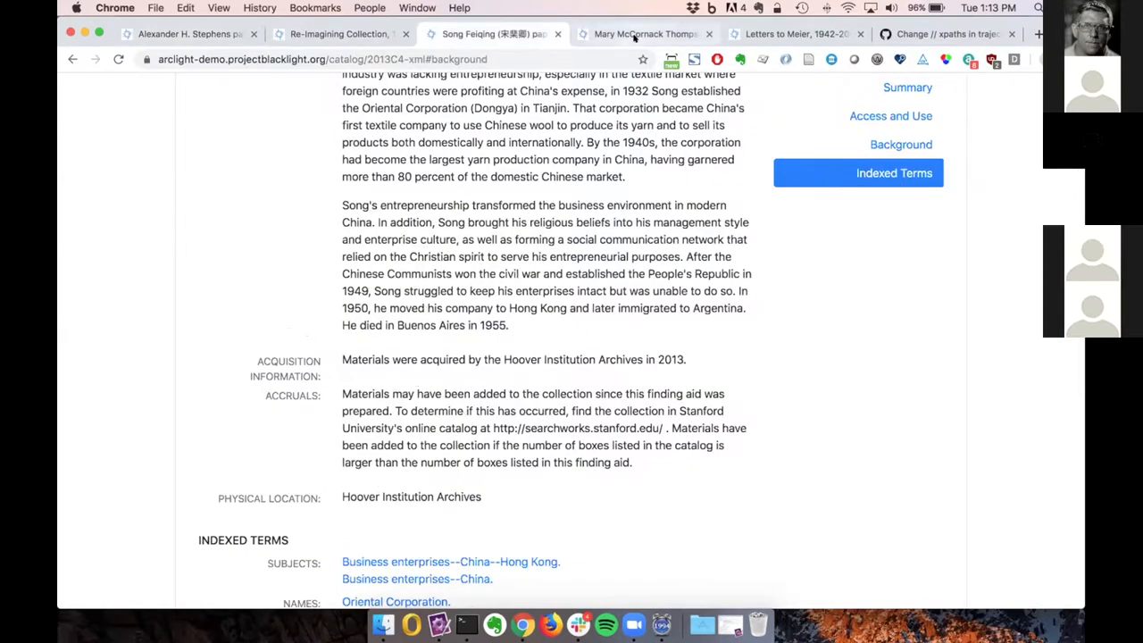
{"action": "left_click", "coordinate": [643, 34]}
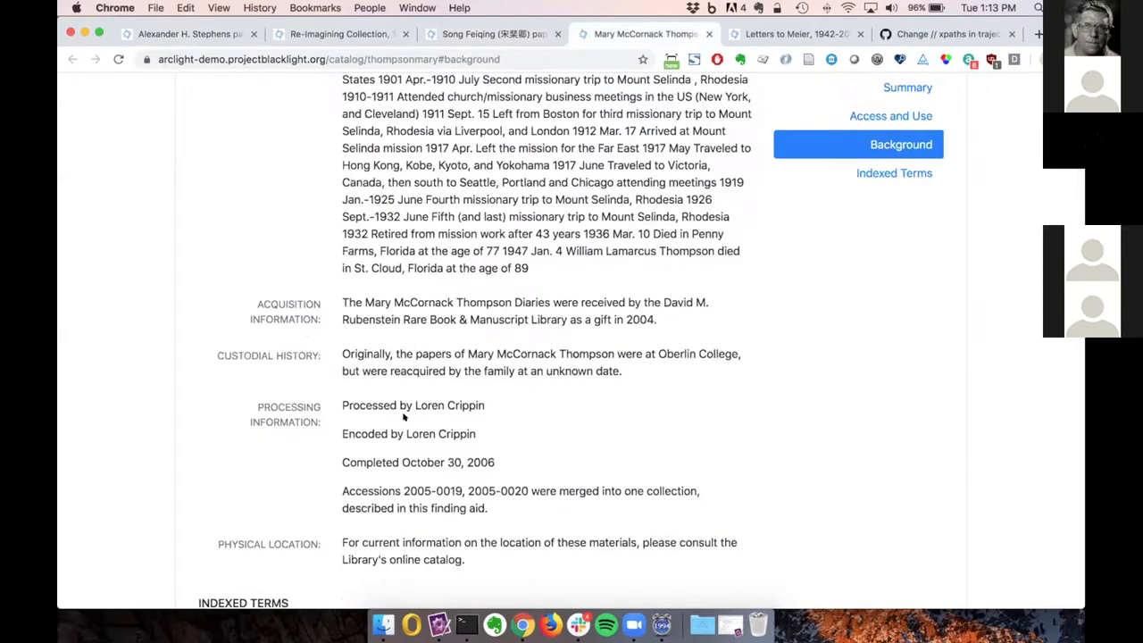
{"action": "mouse_move", "coordinate": [230, 348]}
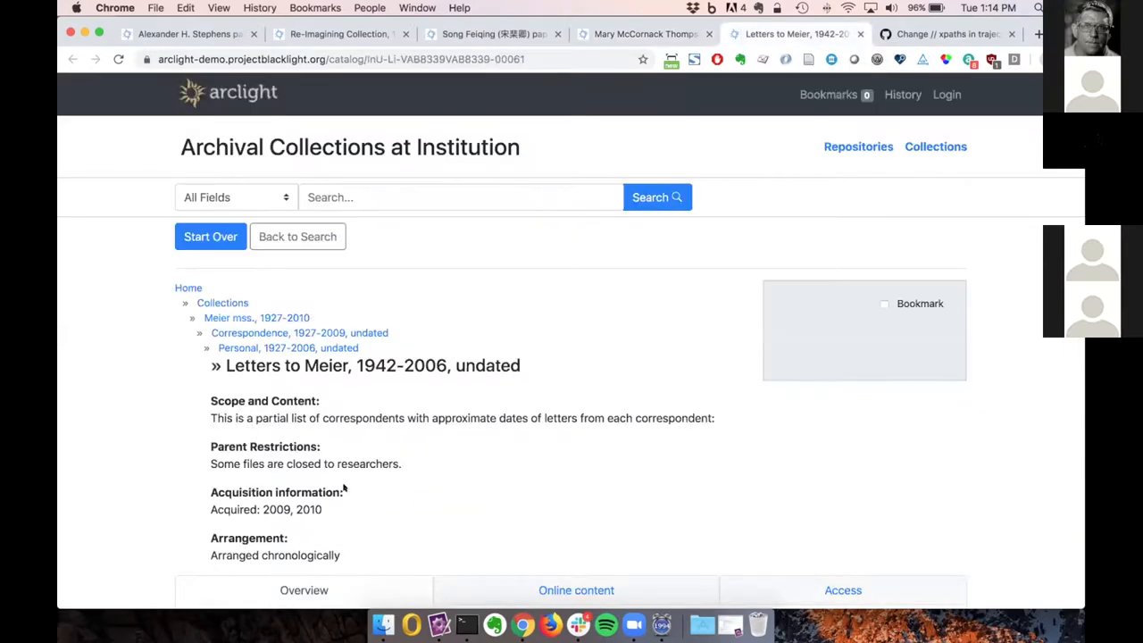
{"action": "mouse_move", "coordinate": [293, 439]}
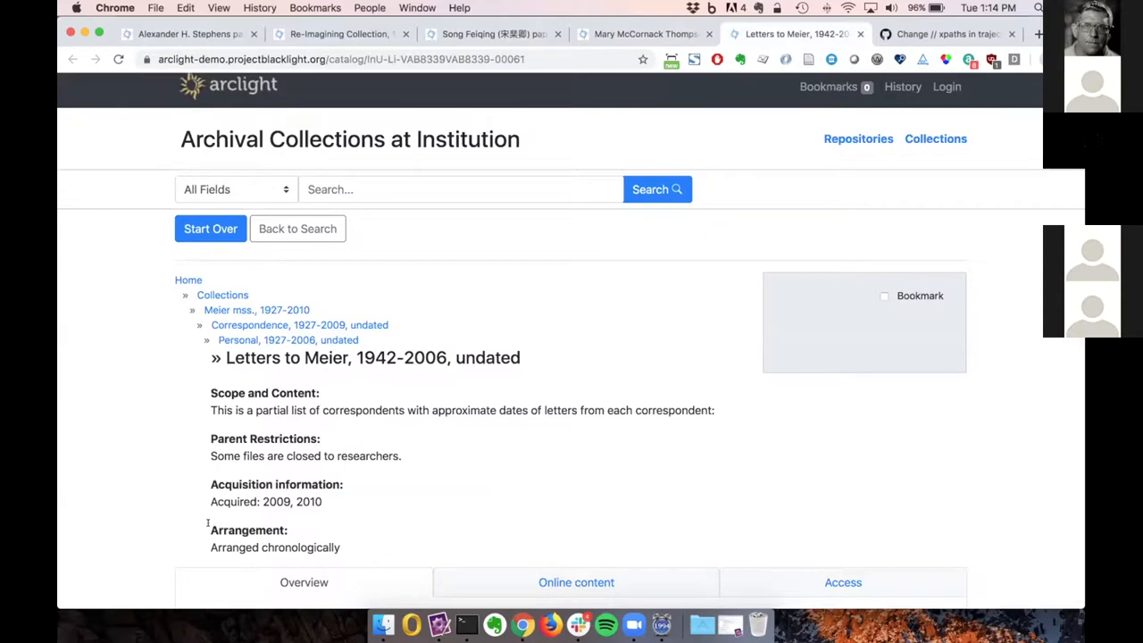
Review the Letters to Meier component page, then show the commit changing xpaths to /ead/archdesc
{"action": "left_click_drag", "start_coordinate": [211, 528], "coordinate": [337, 546]}
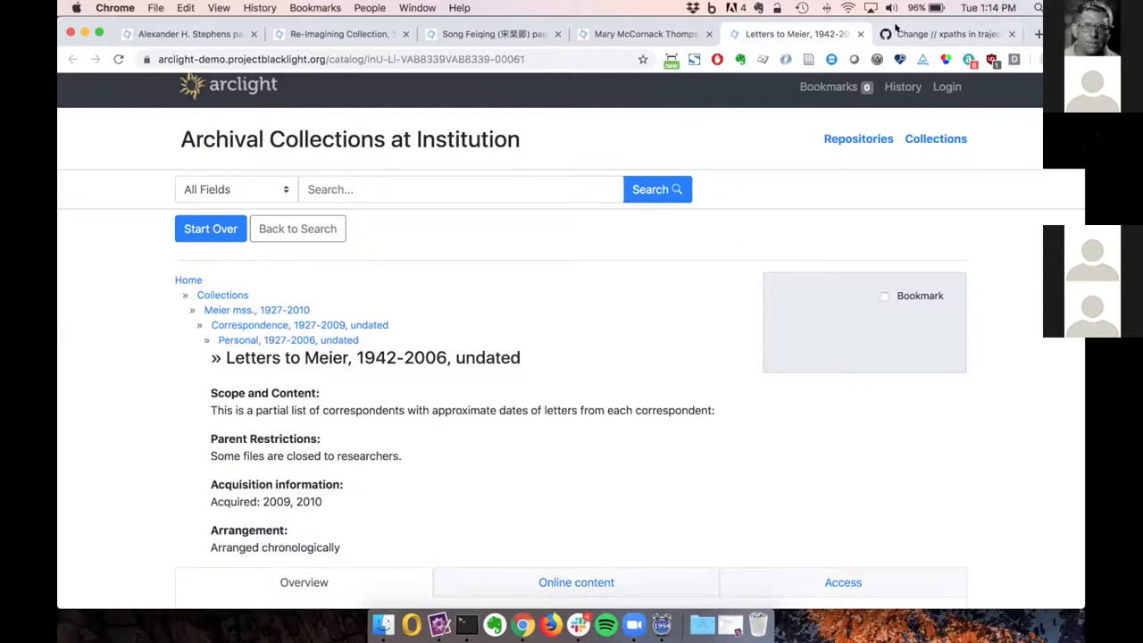
{"action": "mouse_move", "coordinate": [947, 34]}
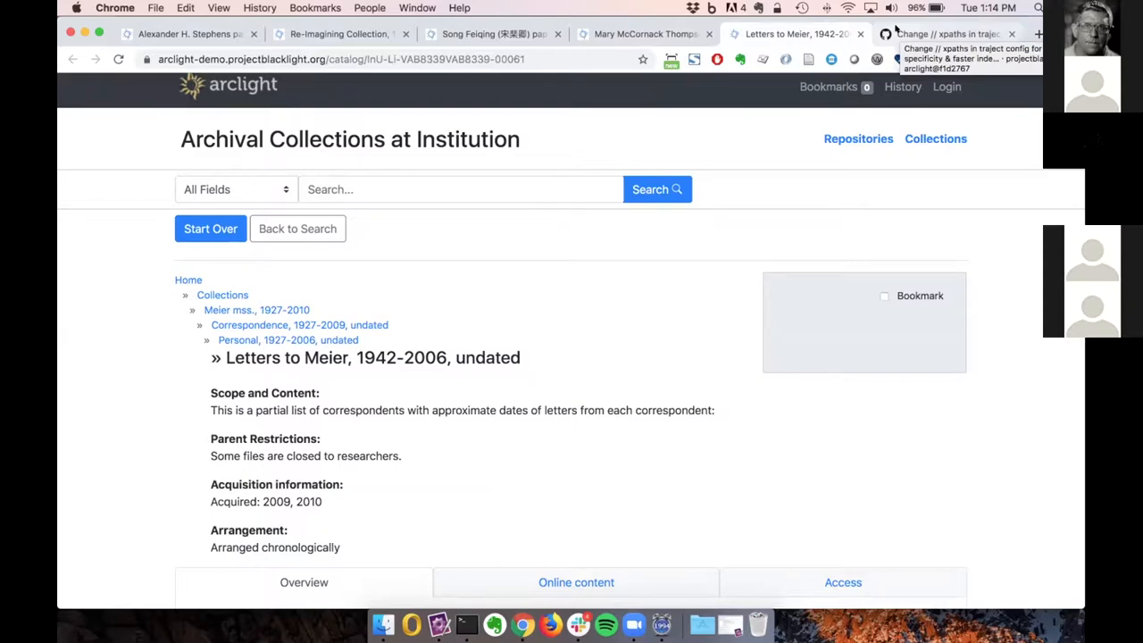
{"action": "left_click", "coordinate": [947, 33]}
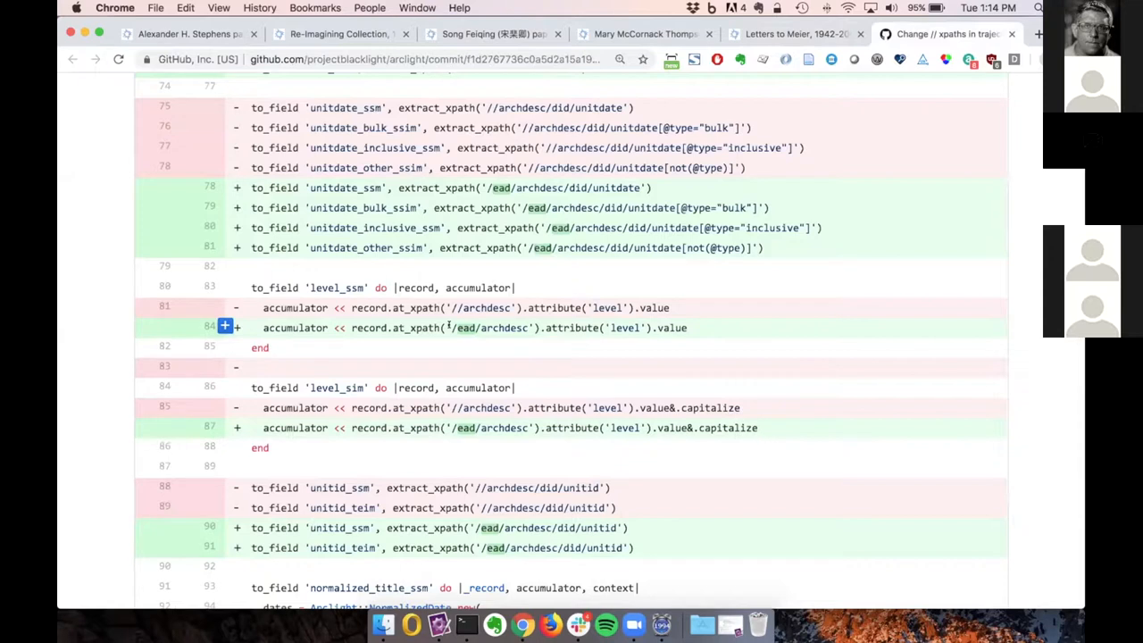
{"action": "mouse_move", "coordinate": [554, 350]}
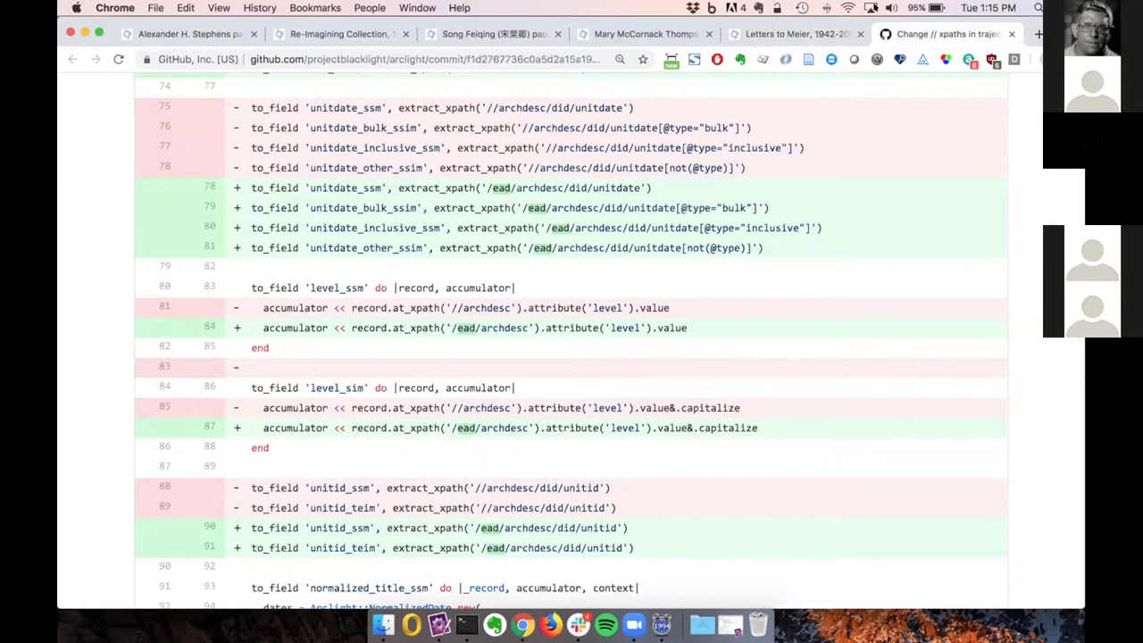
{"action": "mouse_move", "coordinate": [618, 93]}
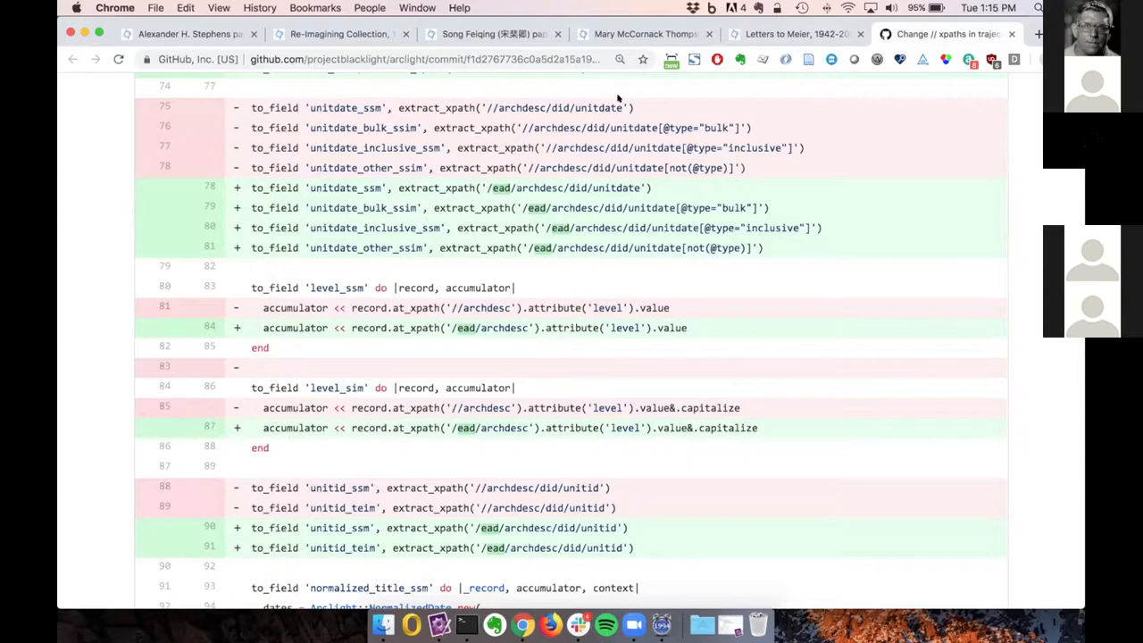
{"action": "mouse_move", "coordinate": [644, 34]}
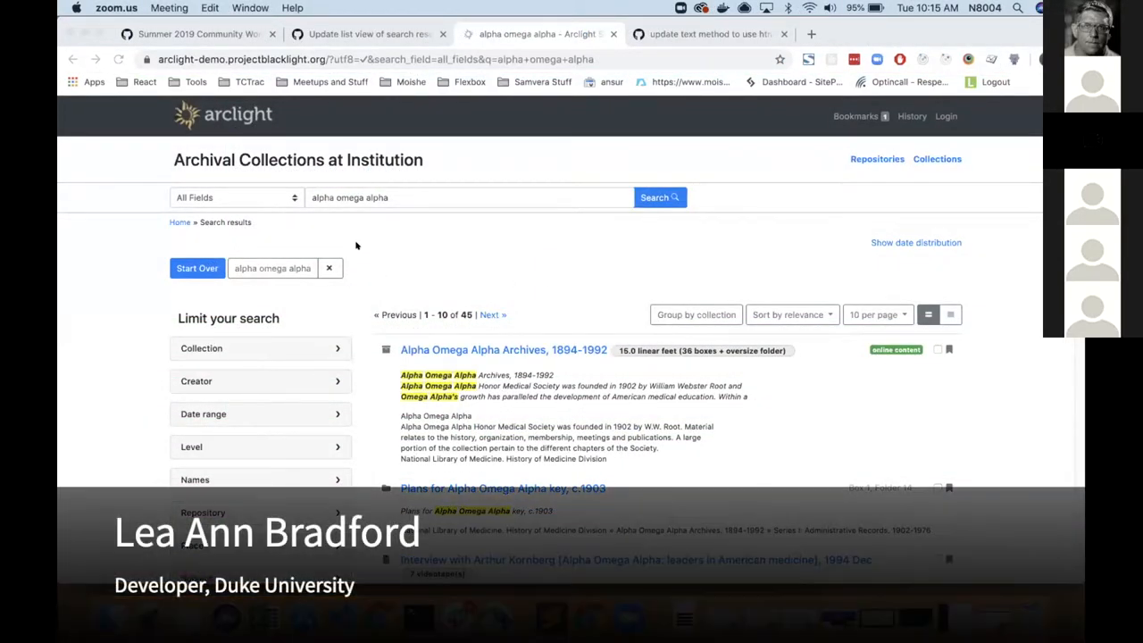
{"action": "mouse_move", "coordinate": [429, 325]}
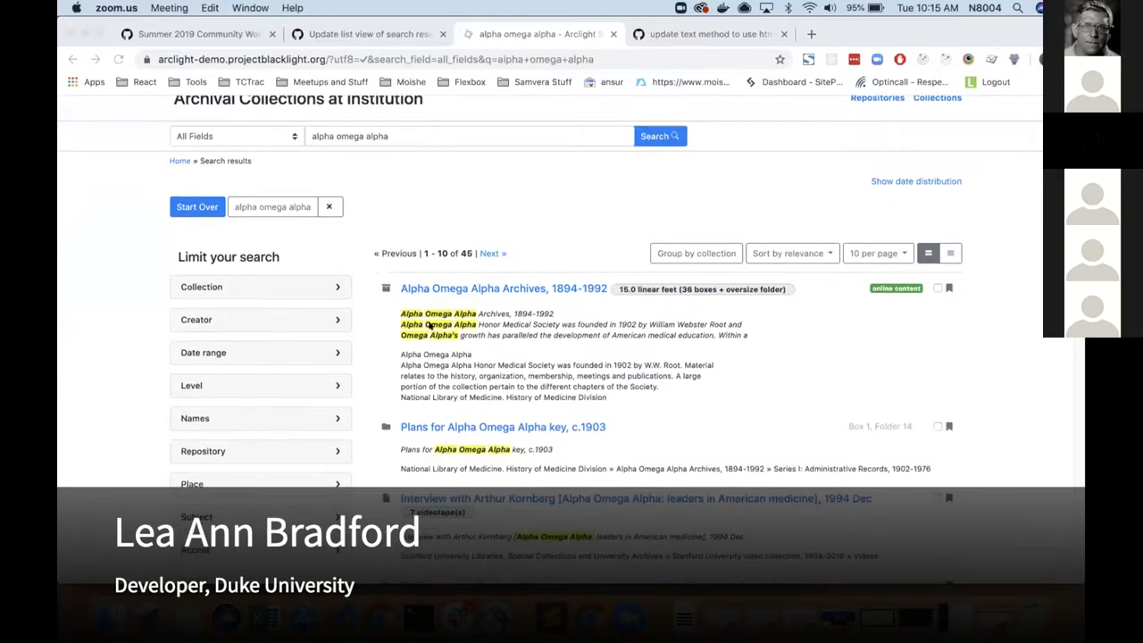
Scroll through the 45 'alpha omega alpha' results with highlighted matching terms and bookmark checkboxes
{"action": "scroll", "scroll_direction": "down", "scroll_amount": 3}
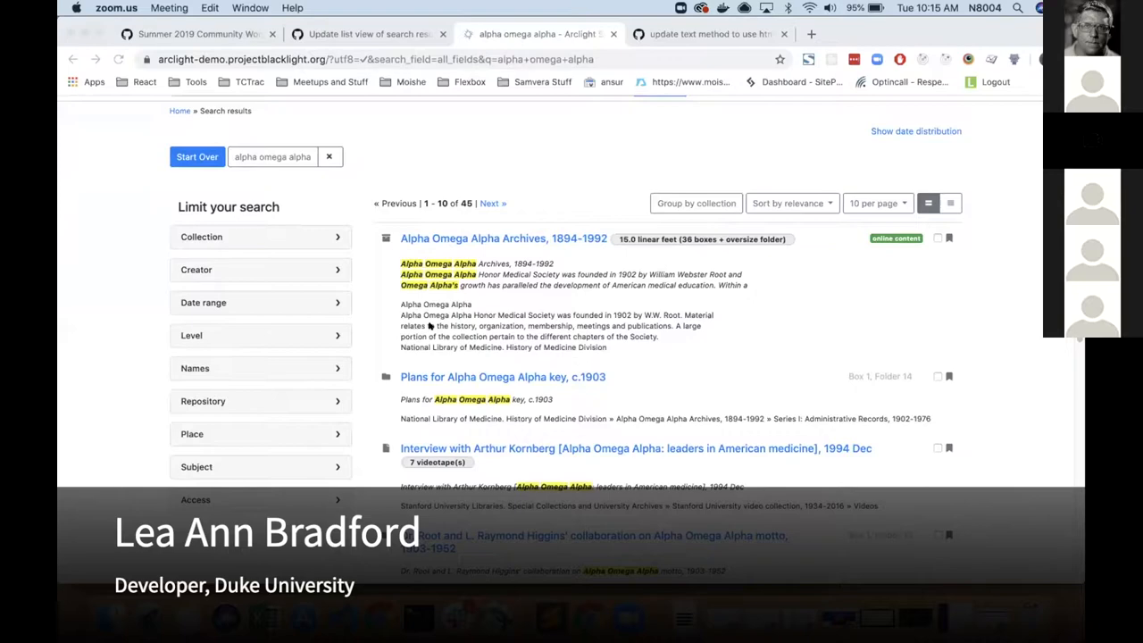
{"action": "scroll", "scroll_direction": "up", "scroll_amount": 3}
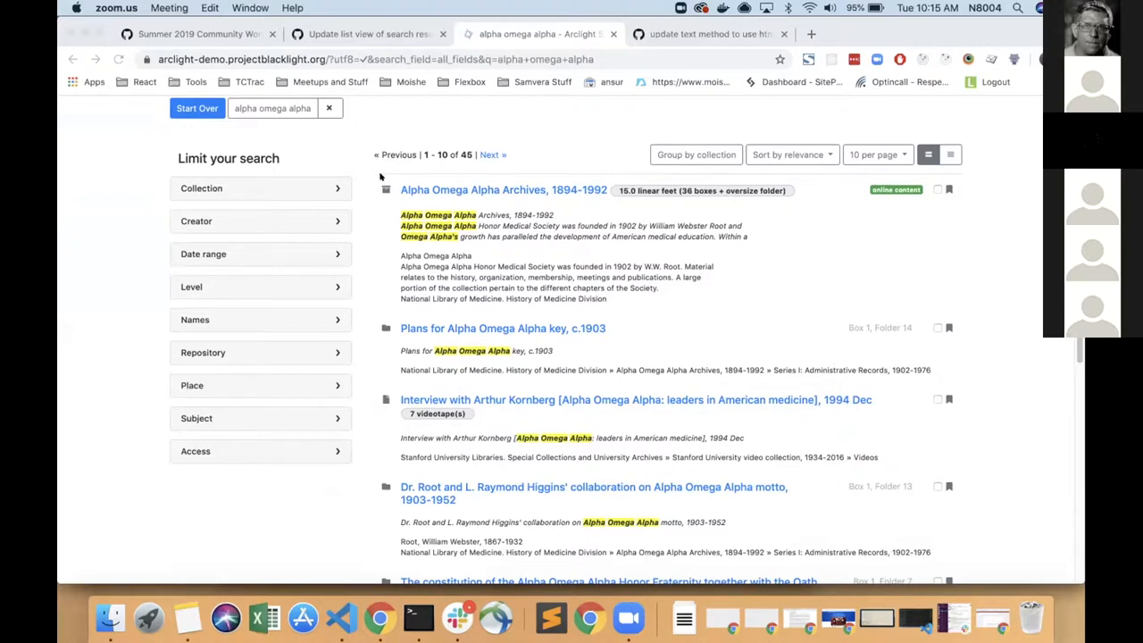
{"action": "mouse_move", "coordinate": [377, 336]}
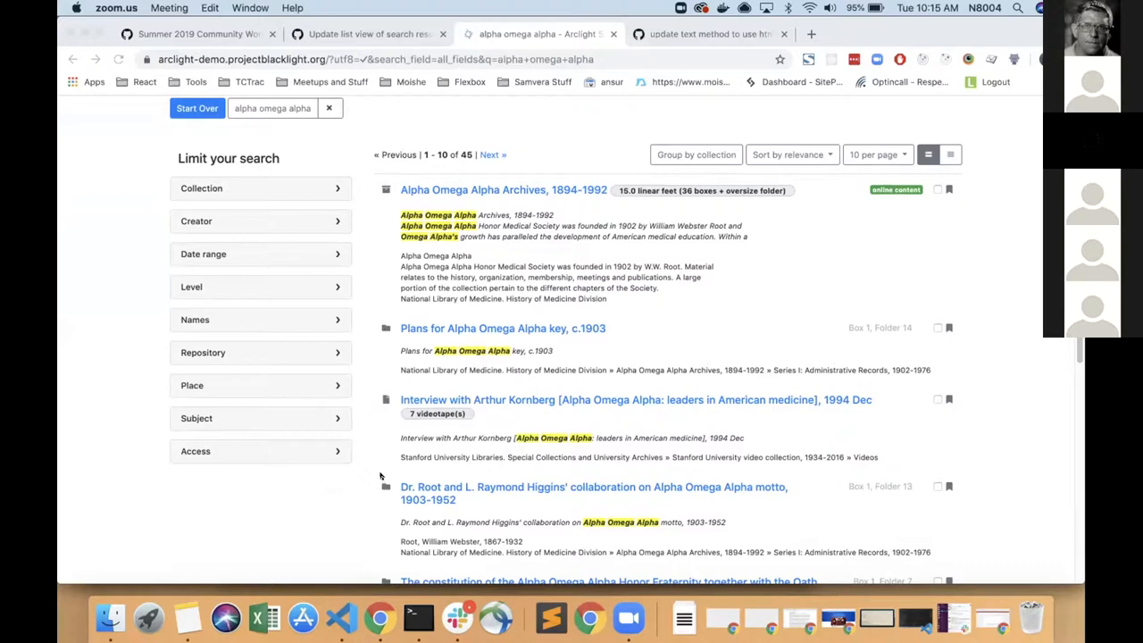
{"action": "scroll", "scroll_direction": "down", "scroll_amount": 3}
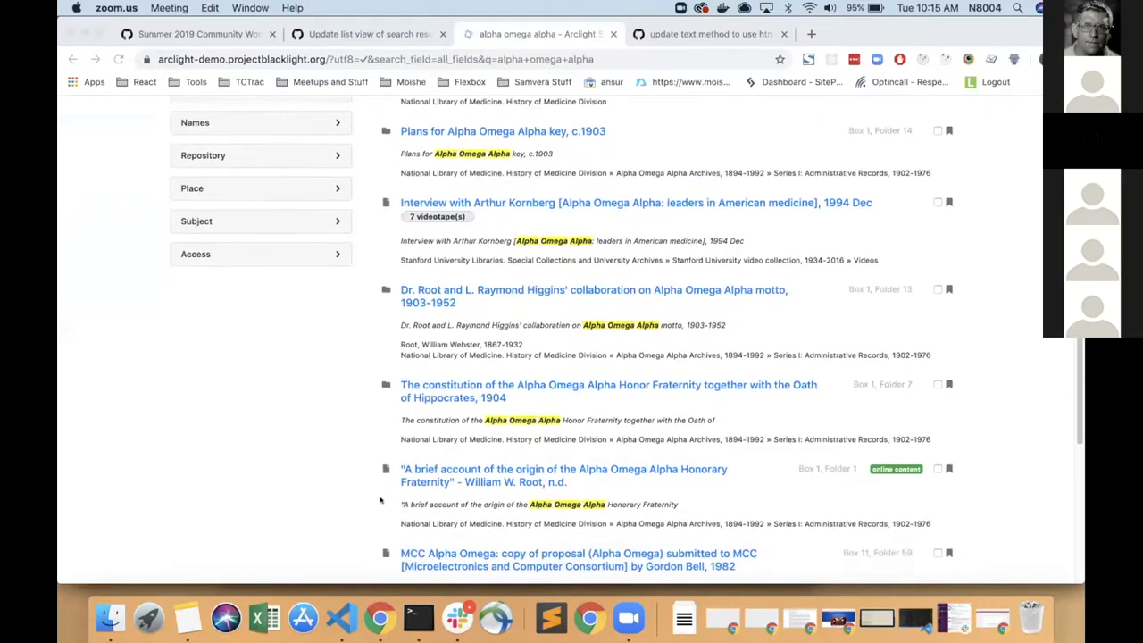
{"action": "scroll", "scroll_direction": "down", "scroll_amount": 3}
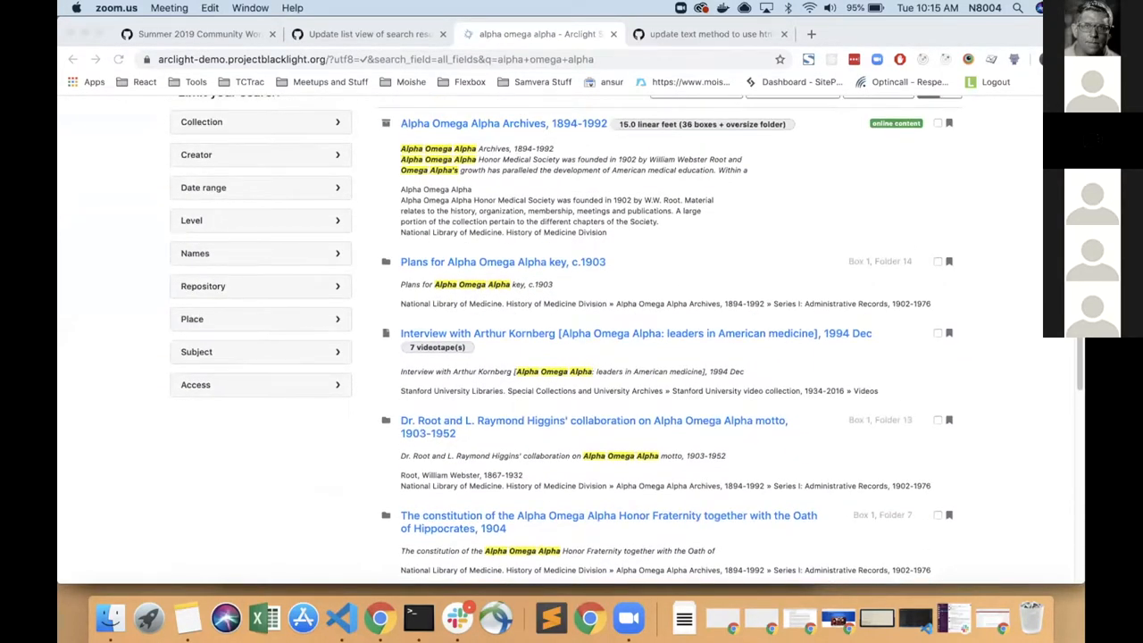
{"action": "mouse_move", "coordinate": [850, 177]}
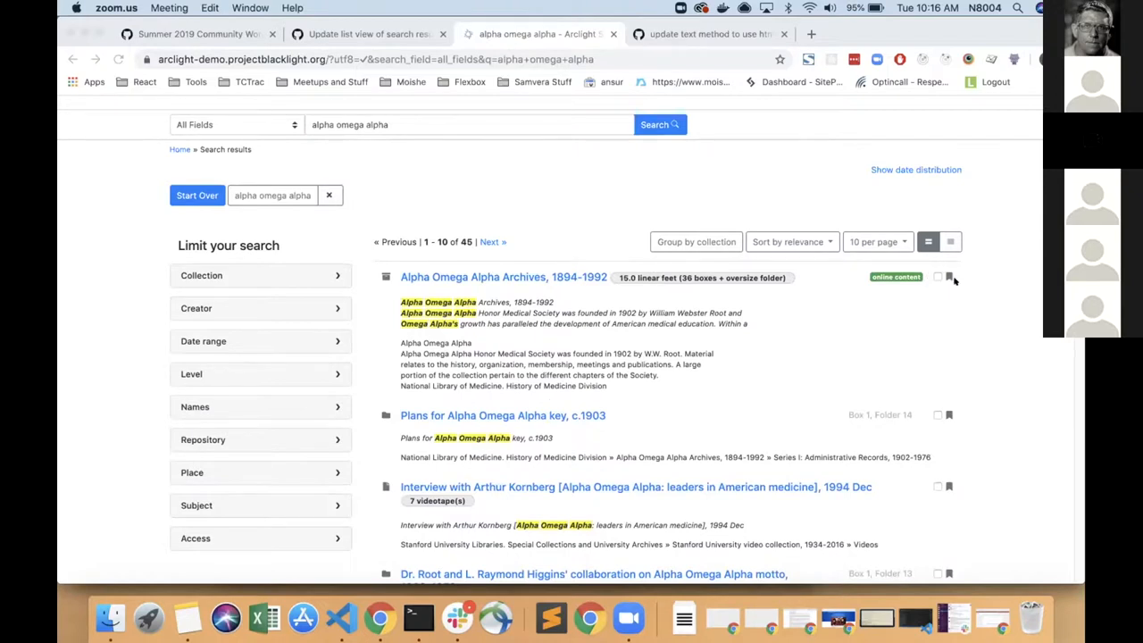
{"action": "mouse_move", "coordinate": [914, 305]}
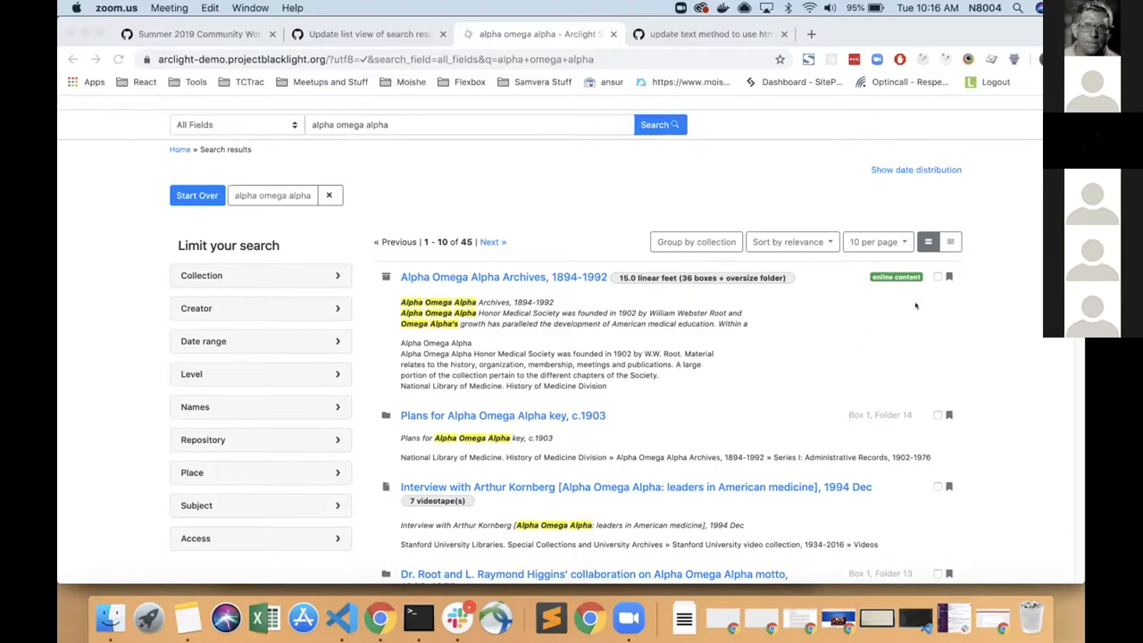
{"action": "mouse_move", "coordinate": [950, 282]}
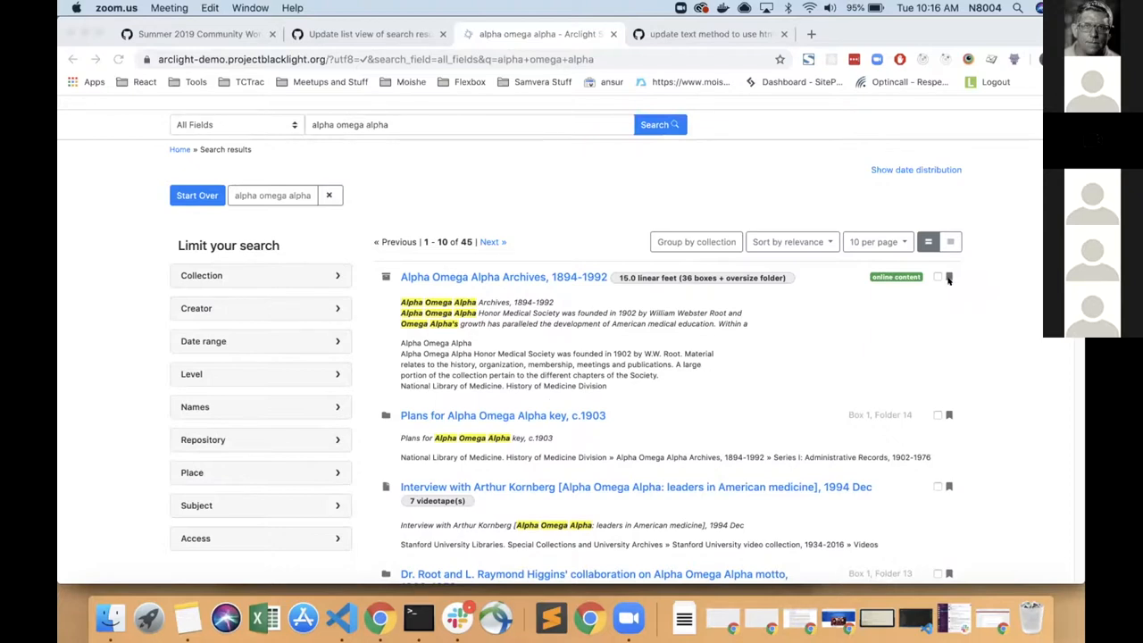
{"action": "mouse_move", "coordinate": [937, 279]}
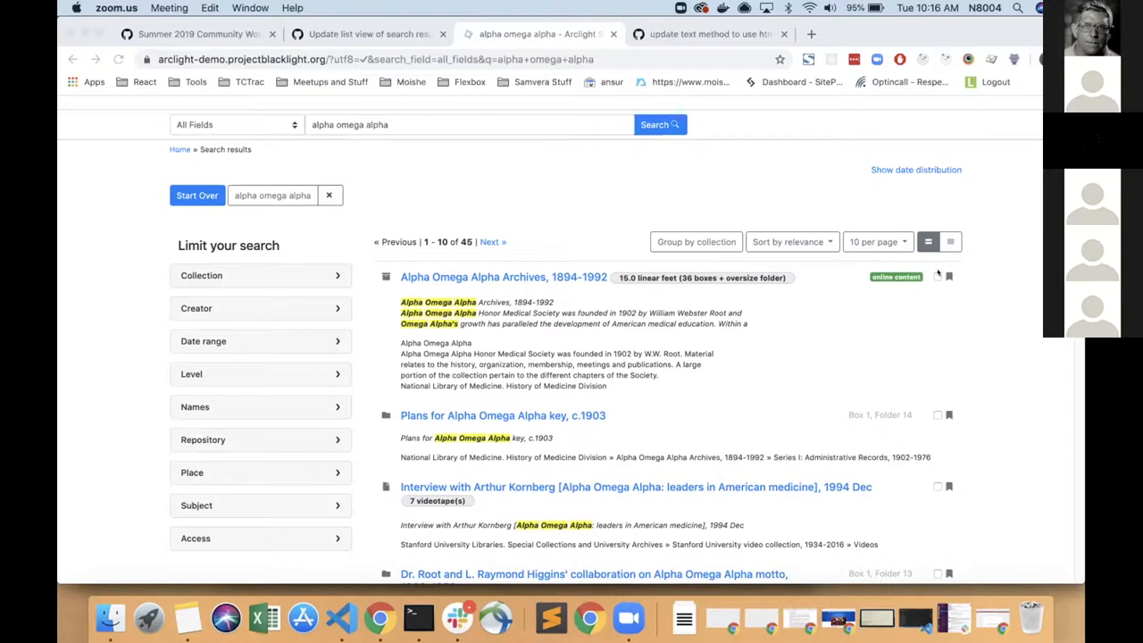
{"action": "mouse_move", "coordinate": [945, 318]}
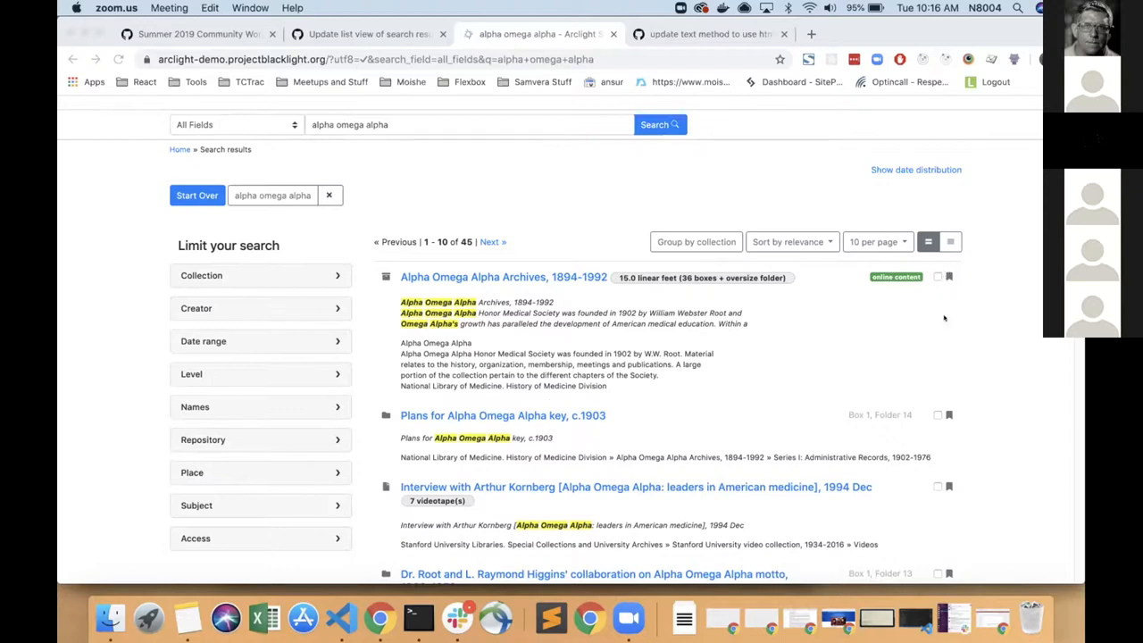
{"action": "mouse_move", "coordinate": [829, 404]}
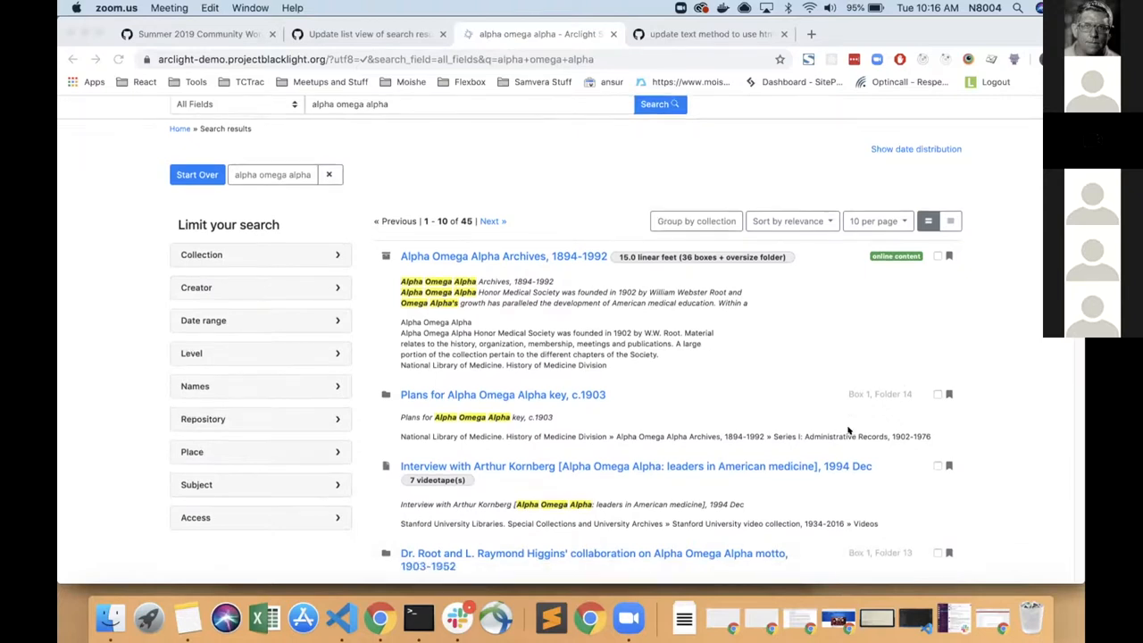
{"action": "scroll", "scroll_direction": "down", "scroll_amount": 3}
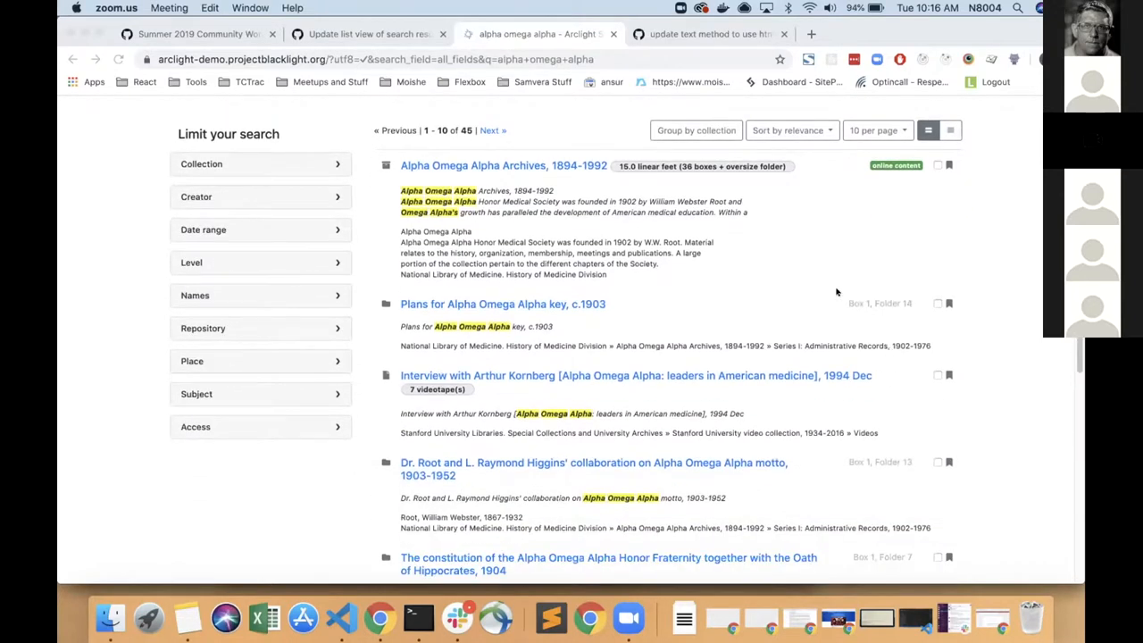
{"action": "mouse_move", "coordinate": [892, 282]}
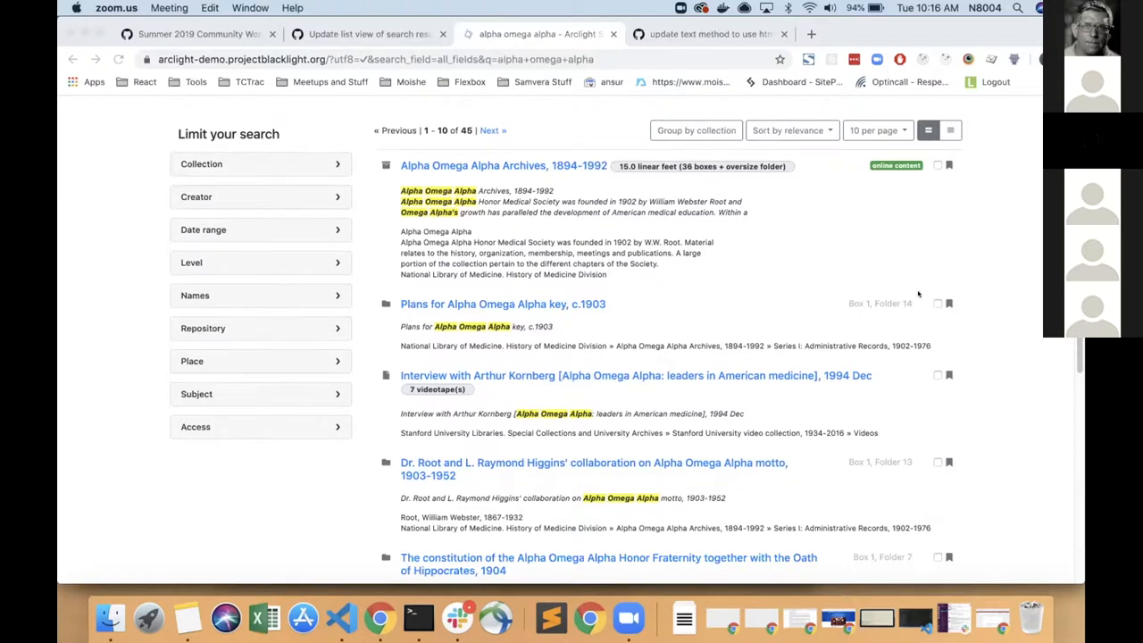
{"action": "mouse_move", "coordinate": [815, 282]}
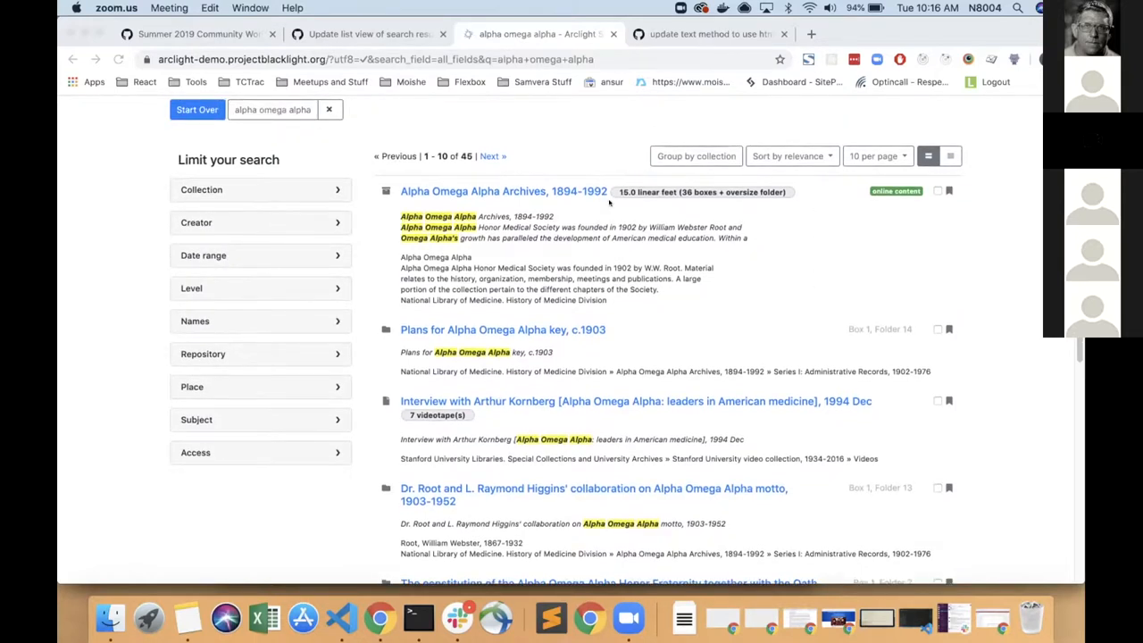
{"action": "mouse_move", "coordinate": [790, 177]}
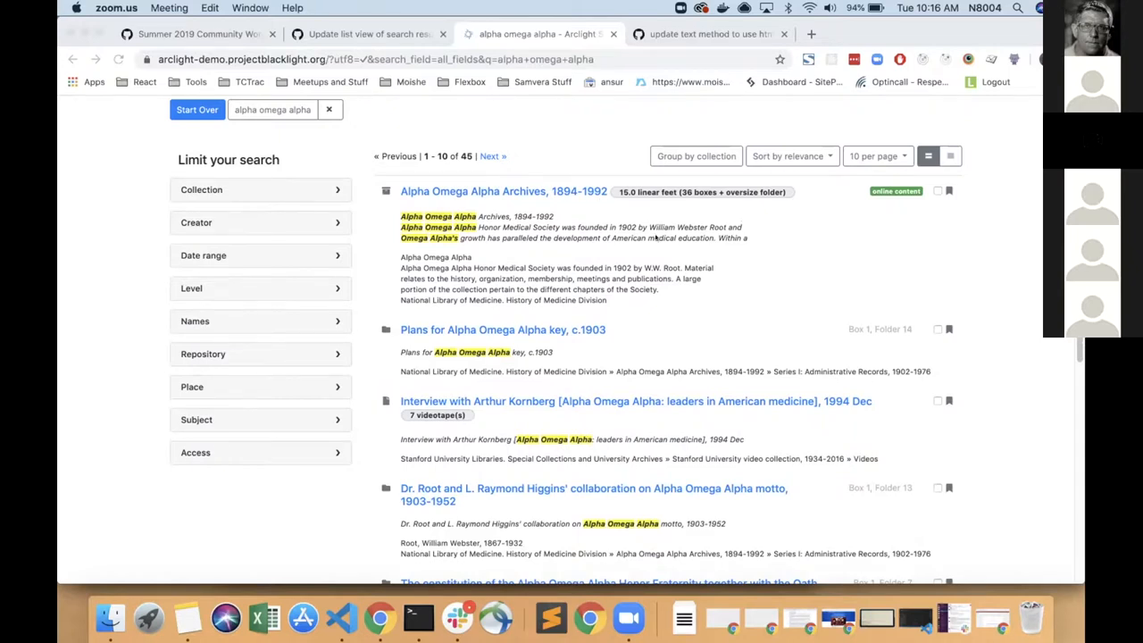
{"action": "mouse_move", "coordinate": [498, 302]}
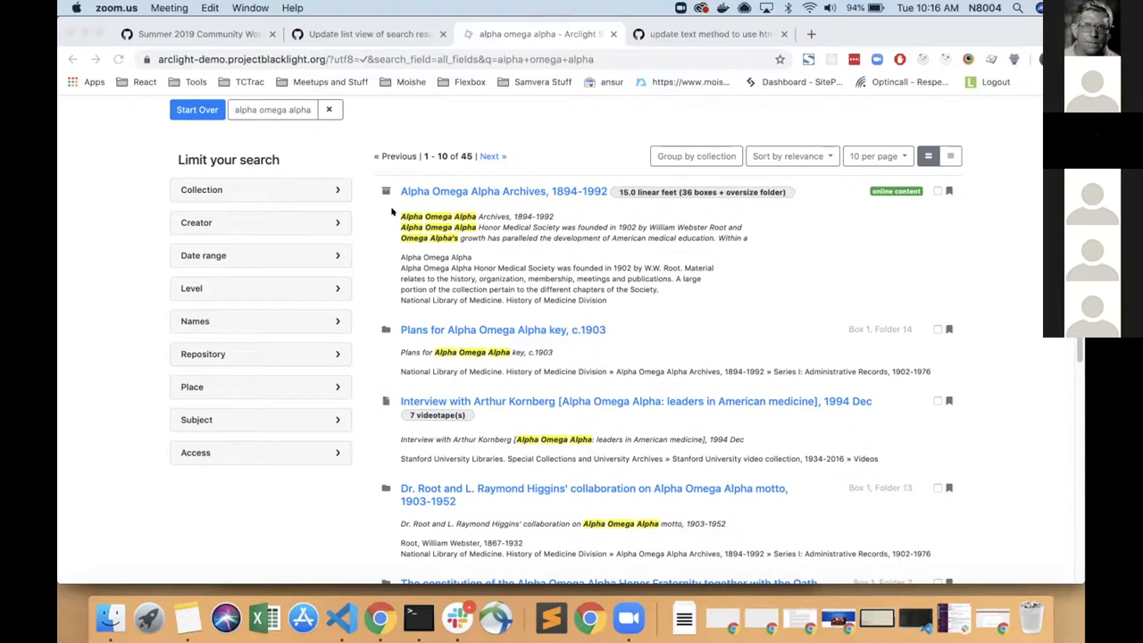
{"action": "mouse_move", "coordinate": [575, 250]}
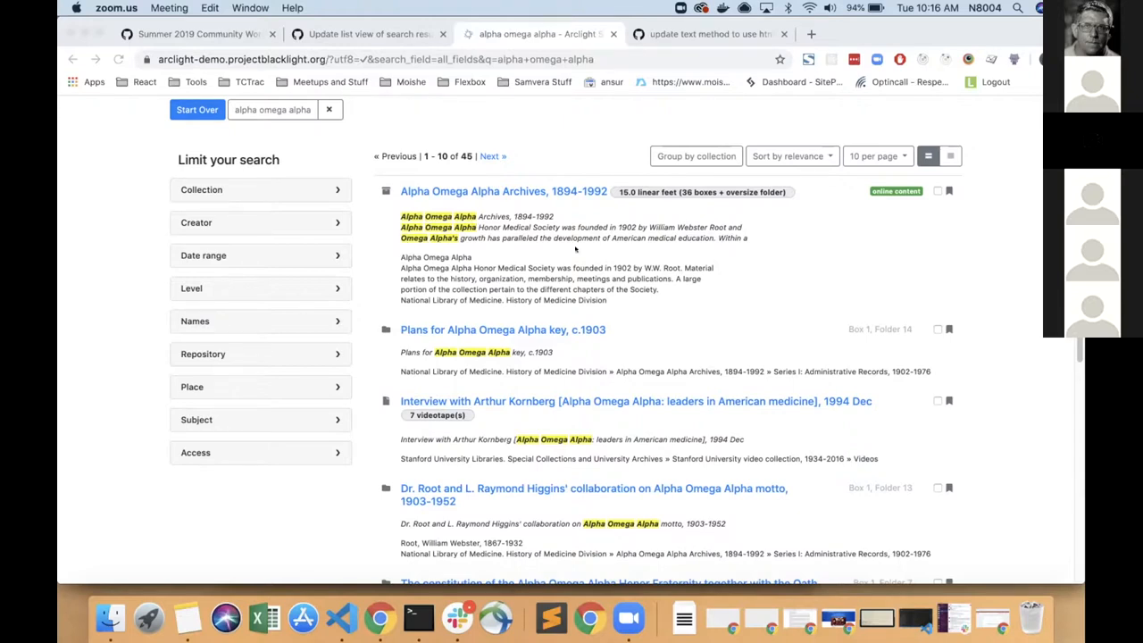
{"action": "mouse_move", "coordinate": [472, 244]}
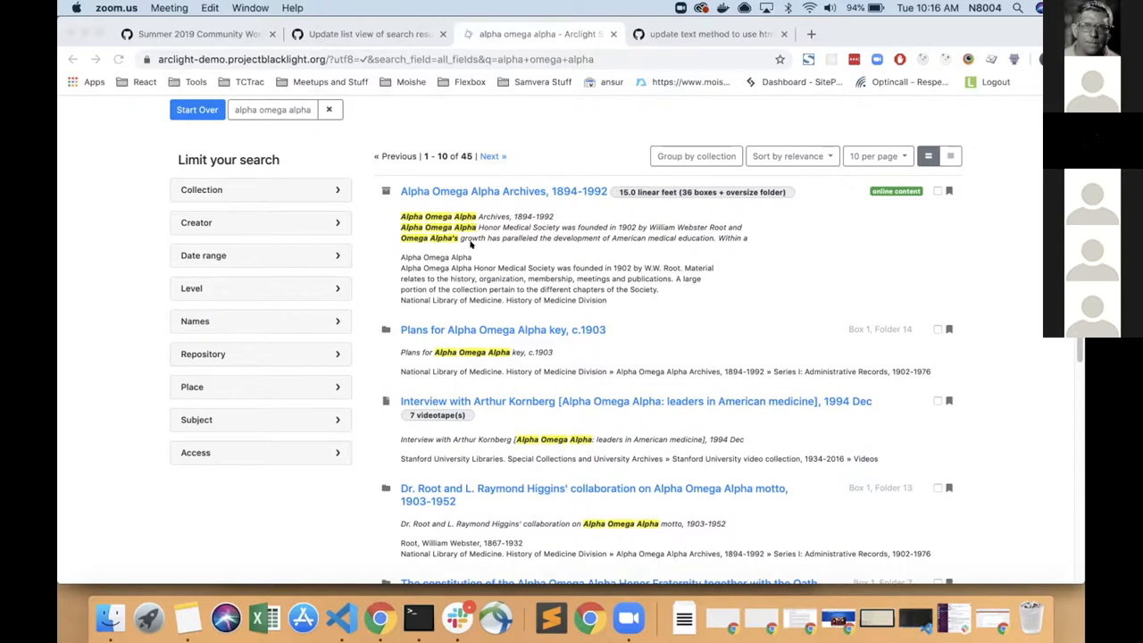
{"action": "scroll", "scroll_direction": "down", "scroll_amount": 3}
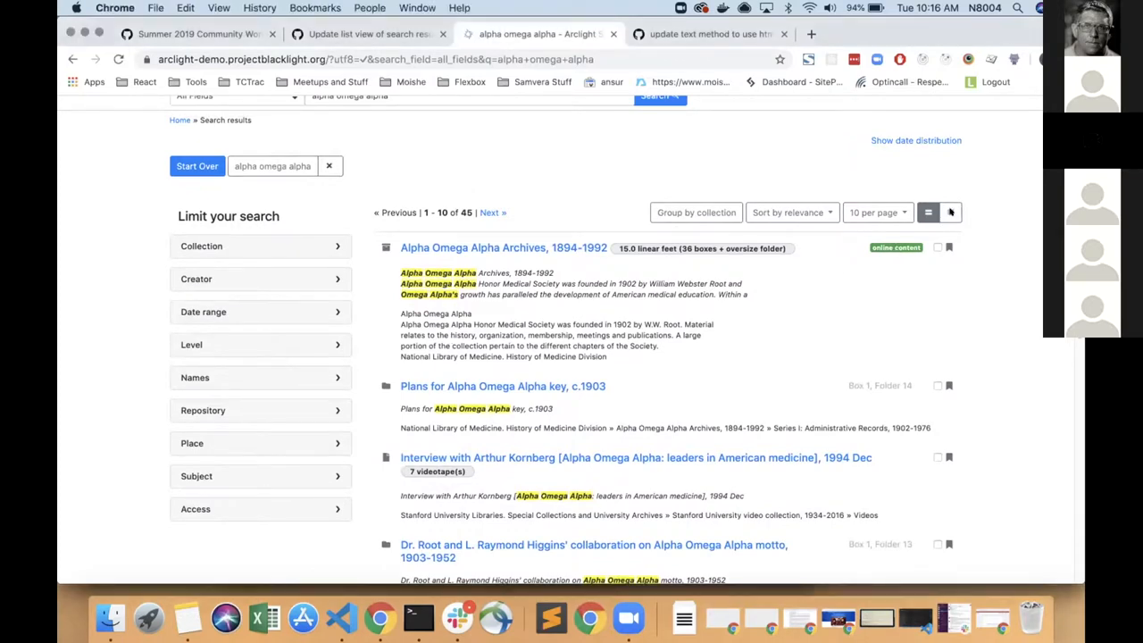
{"action": "left_click", "coordinate": [950, 212]}
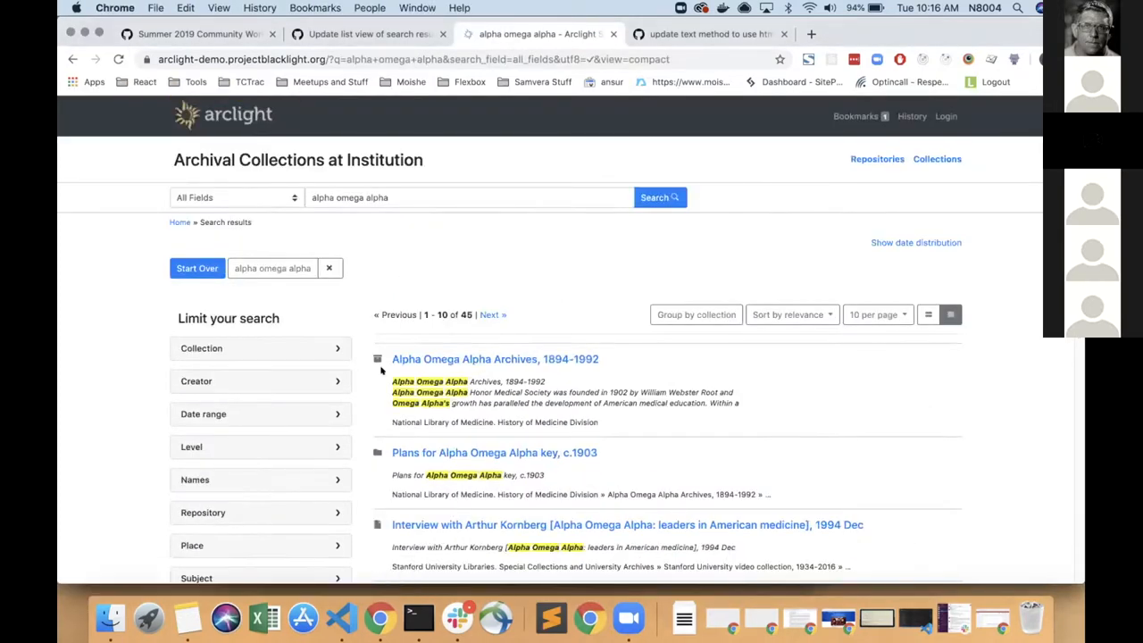
{"action": "scroll", "scroll_direction": "down", "scroll_amount": 3}
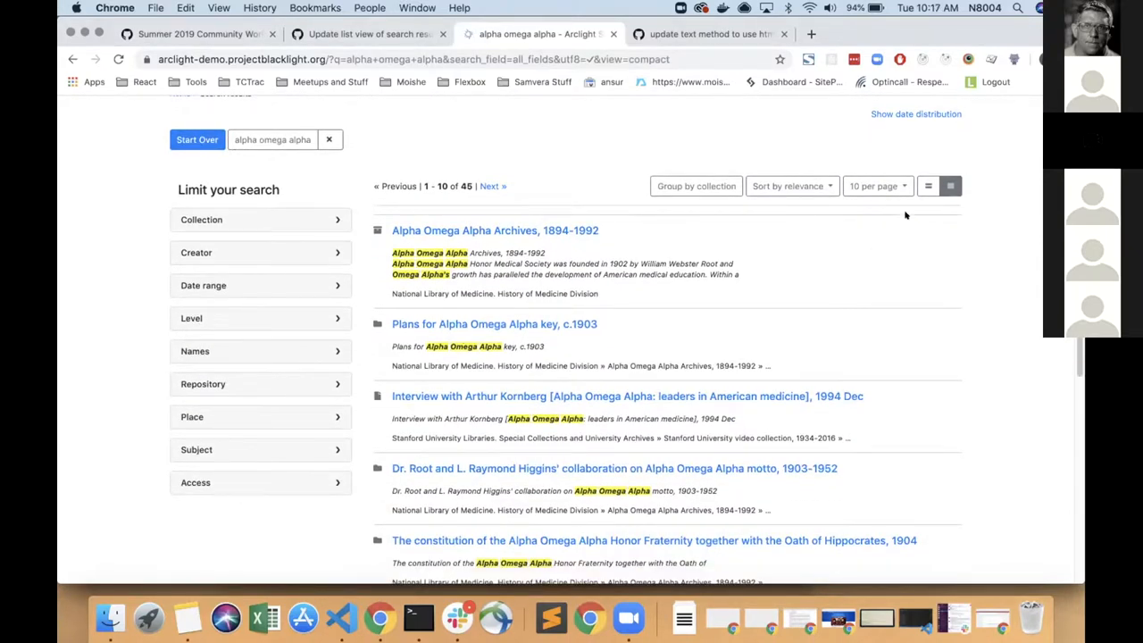
{"action": "left_click", "coordinate": [927, 185]}
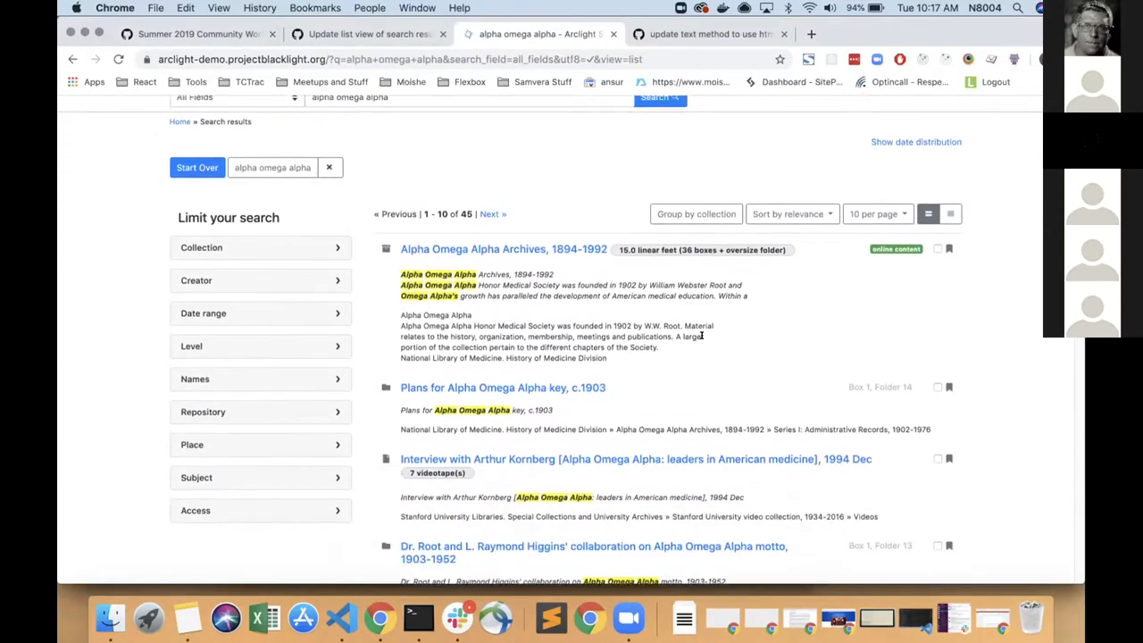
{"action": "scroll", "scroll_direction": "down", "scroll_amount": 3}
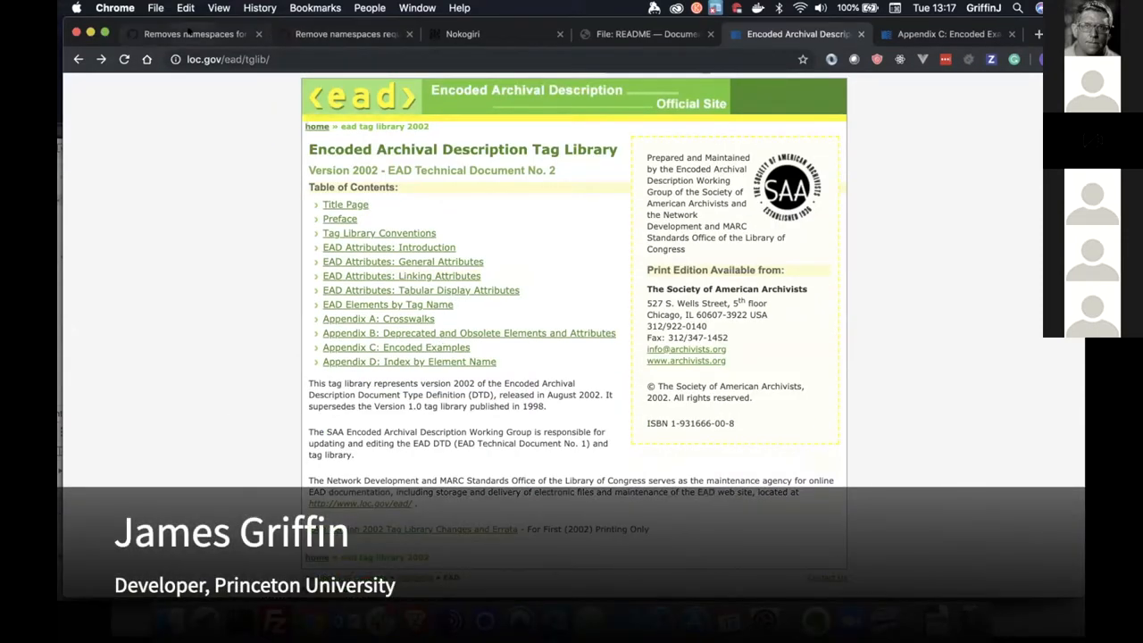
Read through pull request #757 removing namespaces for indexing, then switch to the terminal tab
{"action": "left_click", "coordinate": [193, 34]}
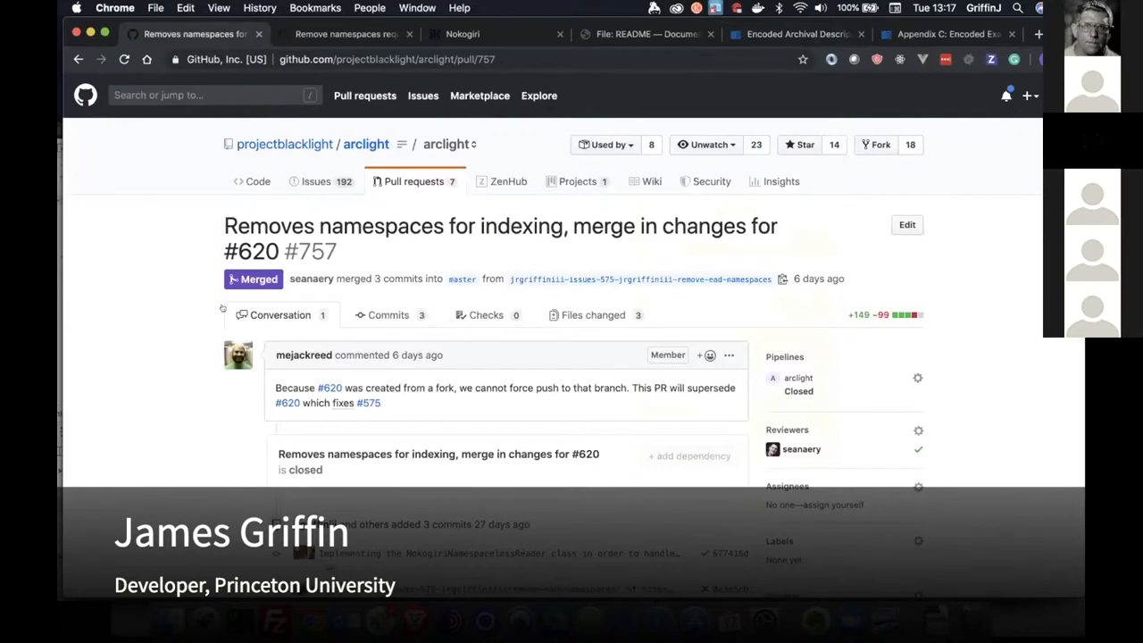
{"action": "scroll", "scroll_direction": "down", "scroll_amount": 3}
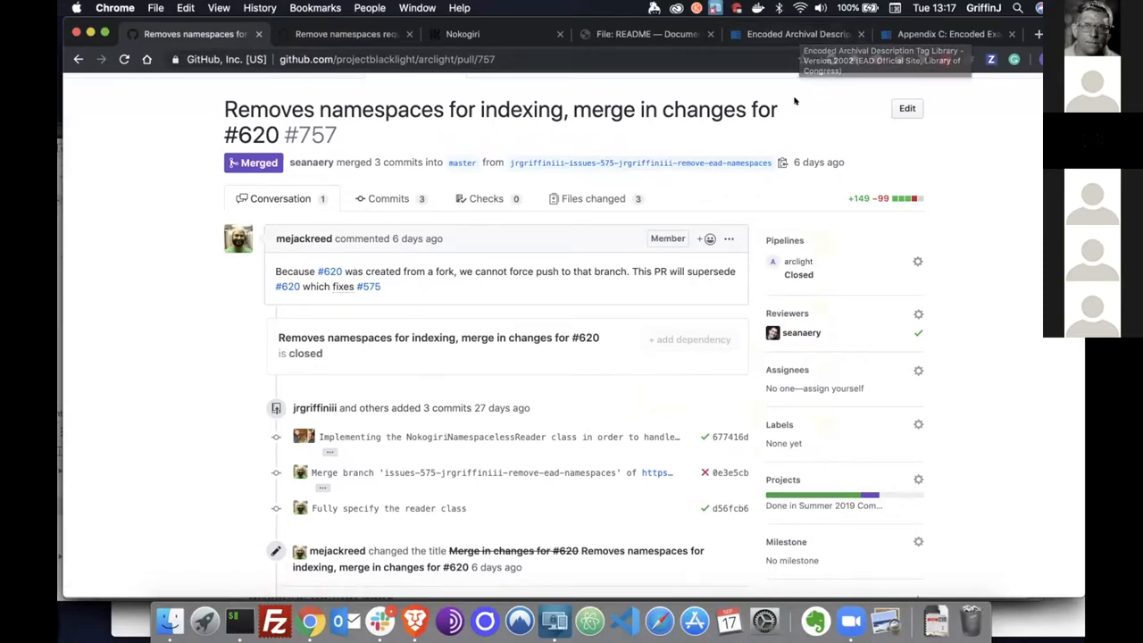
{"action": "left_click", "coordinate": [793, 34]}
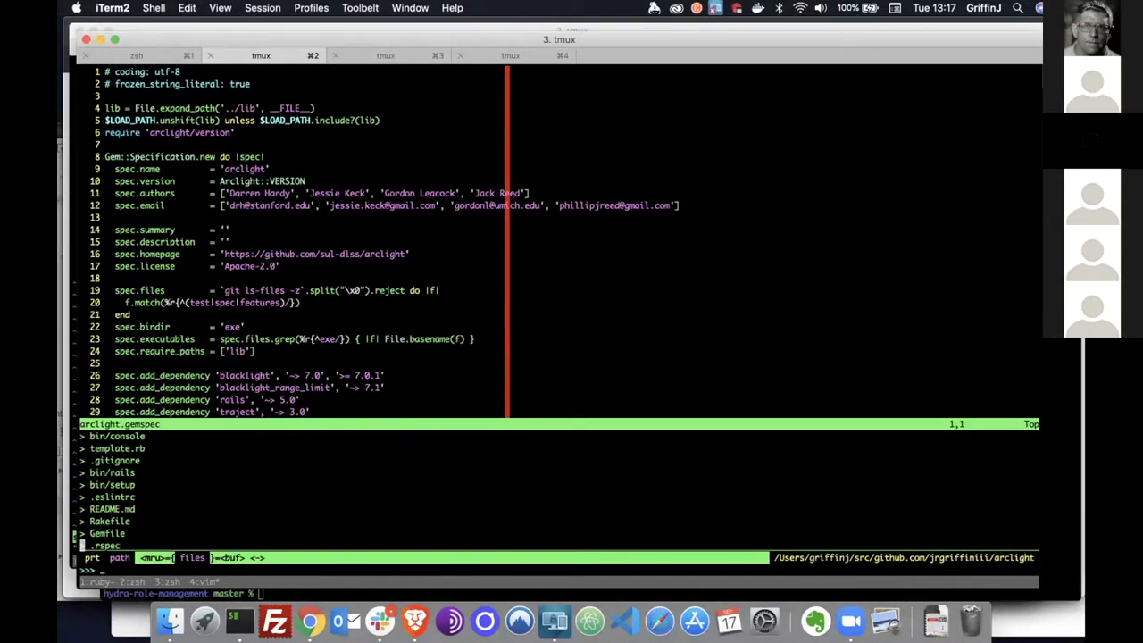
Fuzzy-find and open lib/arclight/traject/nokogiri_namespaceless_reader.rb in vim, then return to Chrome
{"action": "type", "text": "lib/ar"}
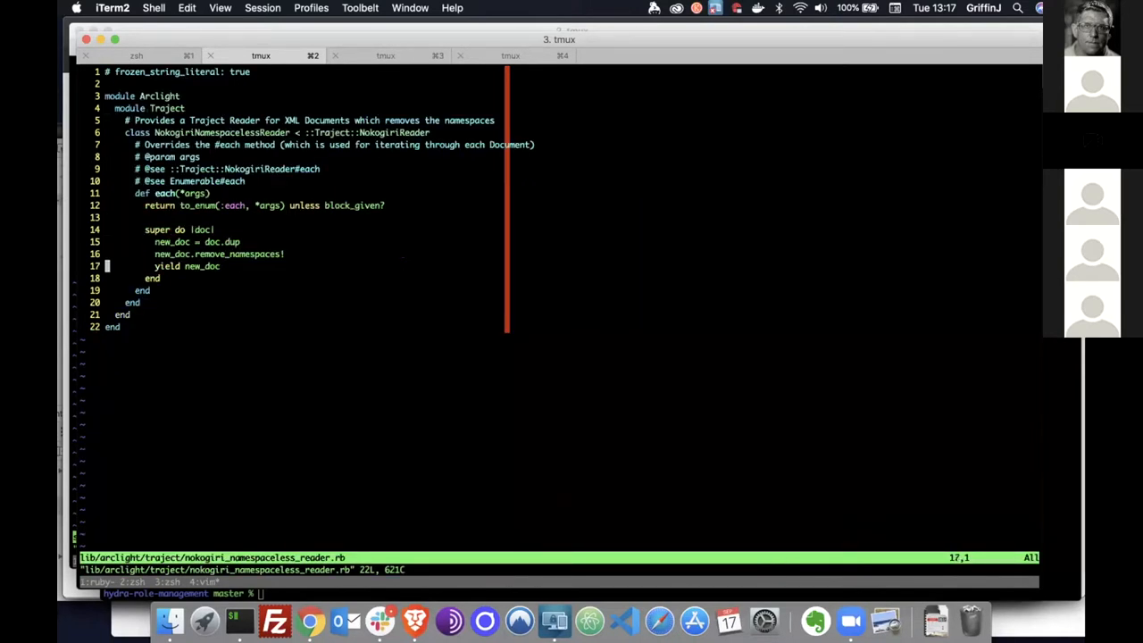
{"action": "key", "text": "Up"}
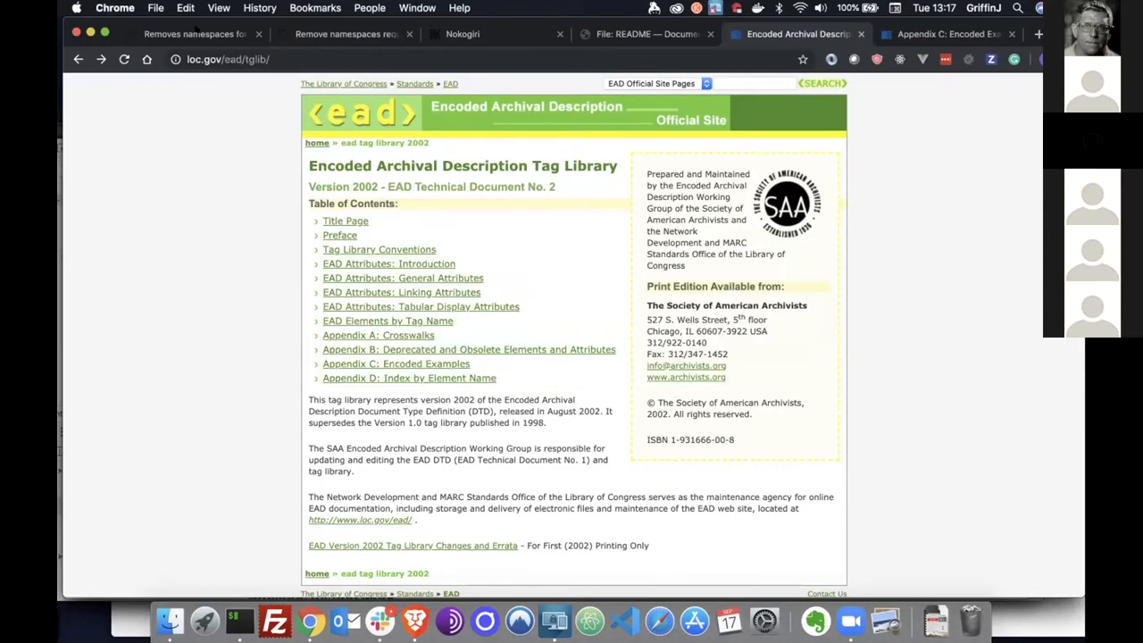
Show the Files changed view of pull request #757 and scroll through the diff
{"action": "left_click", "coordinate": [193, 34]}
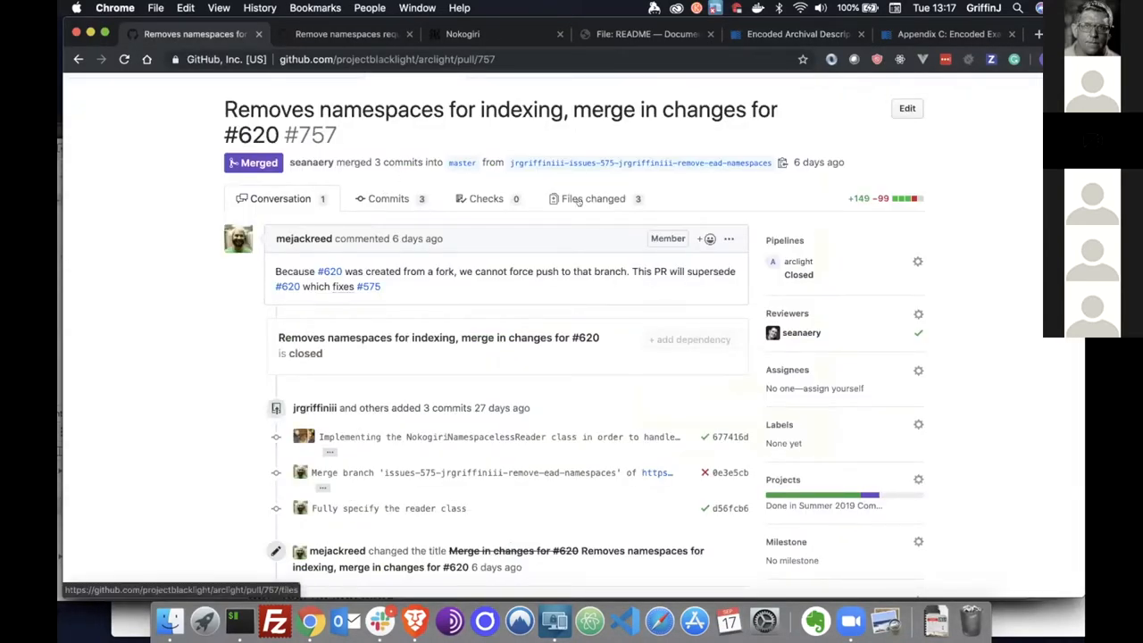
{"action": "left_click", "coordinate": [593, 199]}
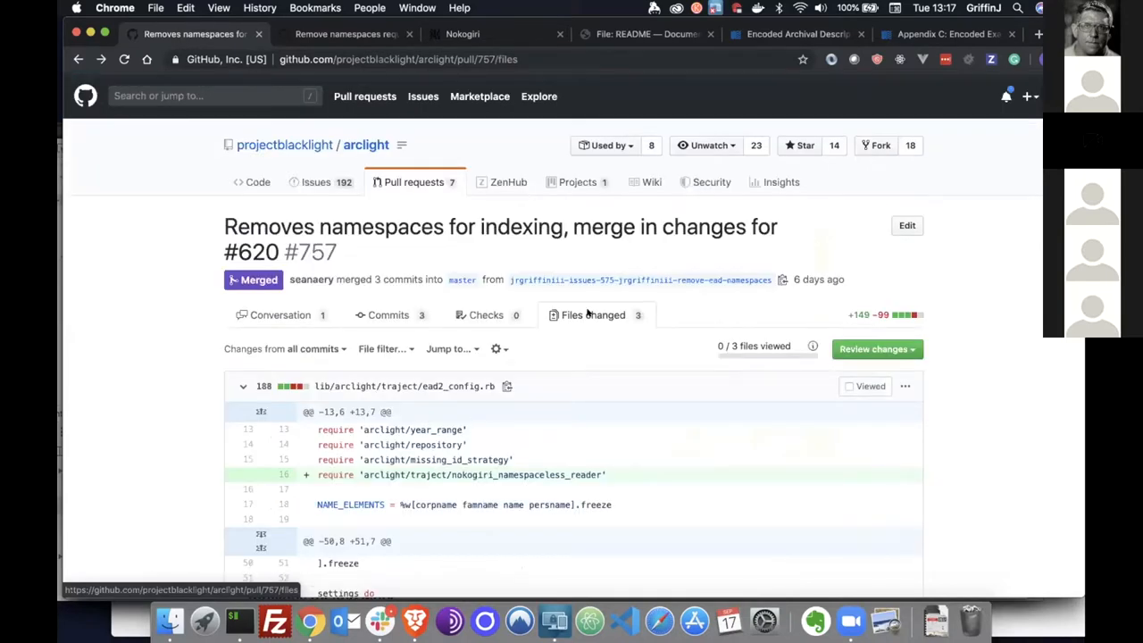
{"action": "scroll", "scroll_direction": "down", "scroll_amount": 3}
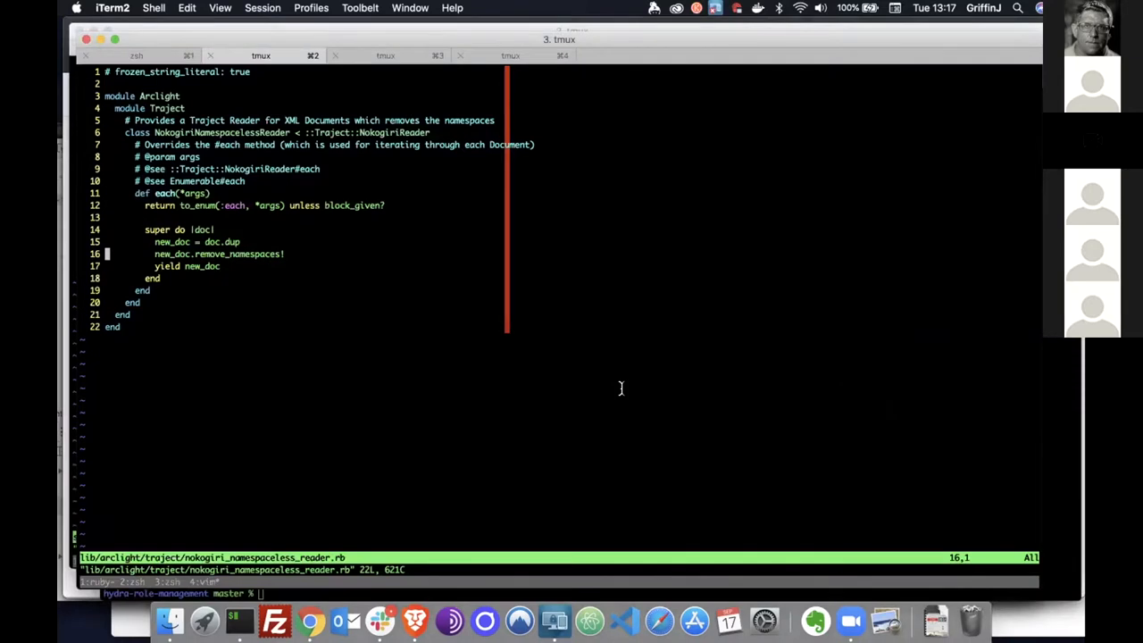
List vim buffers, edit the config file and scroll to the top-level document to_field definitions
{"action": "type", "text": ":ls"}
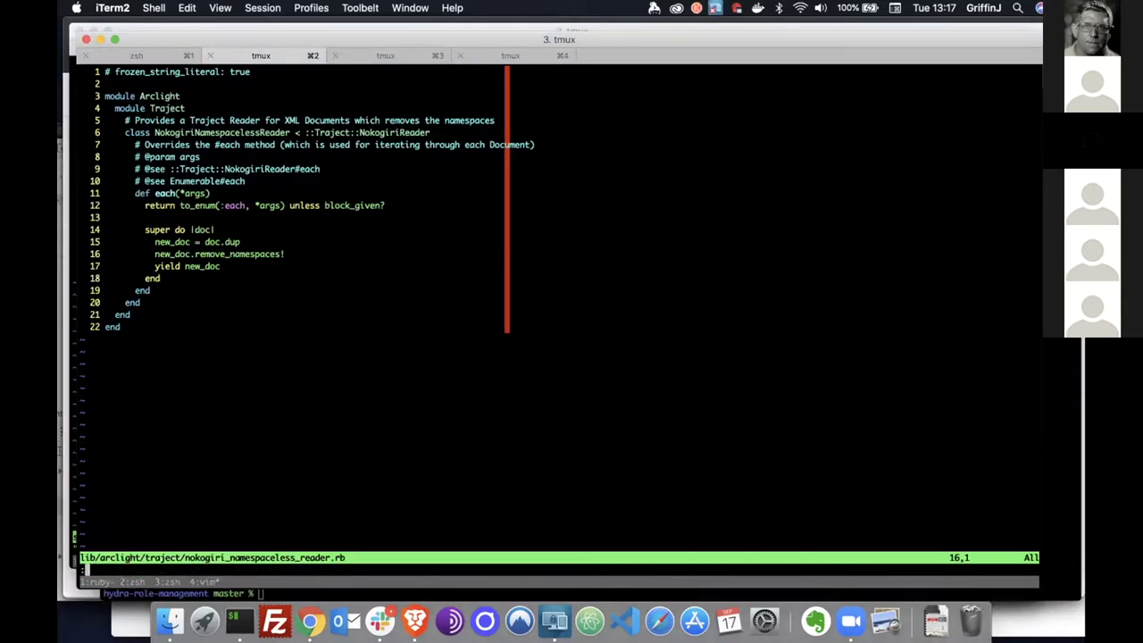
{"action": "type", "text": ":e arclight.gemspec"}
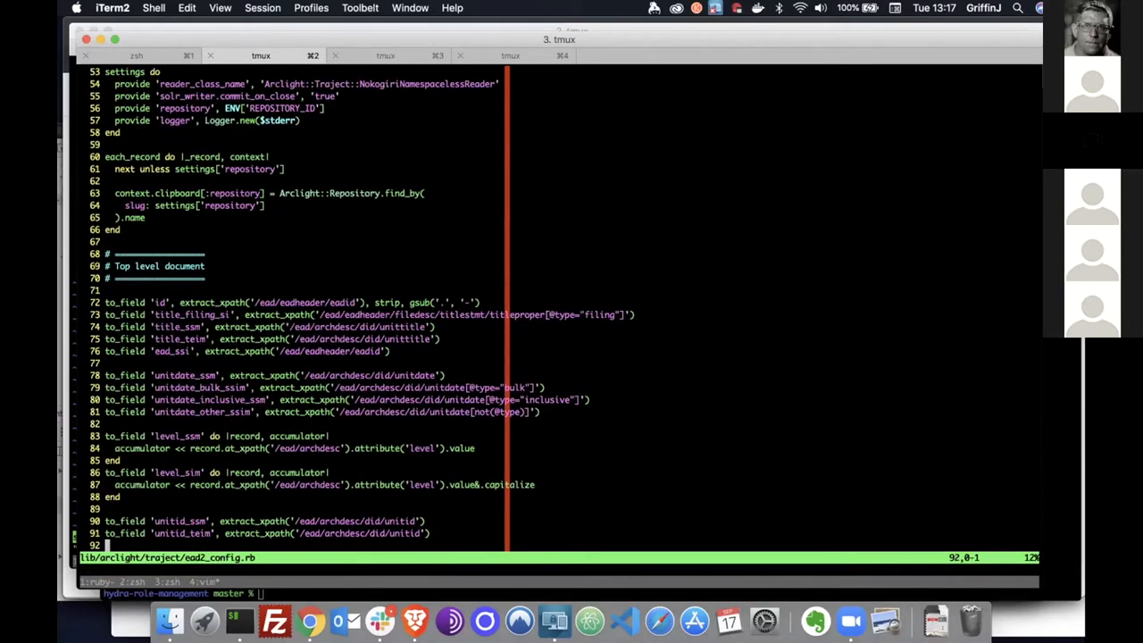
{"action": "scroll", "scroll_direction": "down", "scroll_amount": 3}
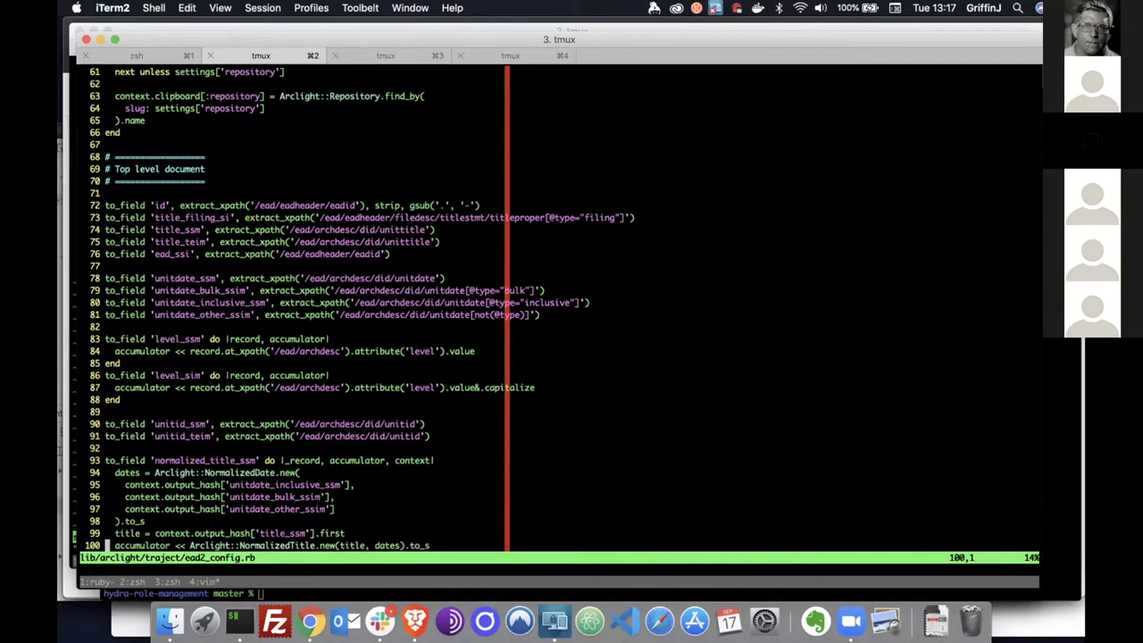